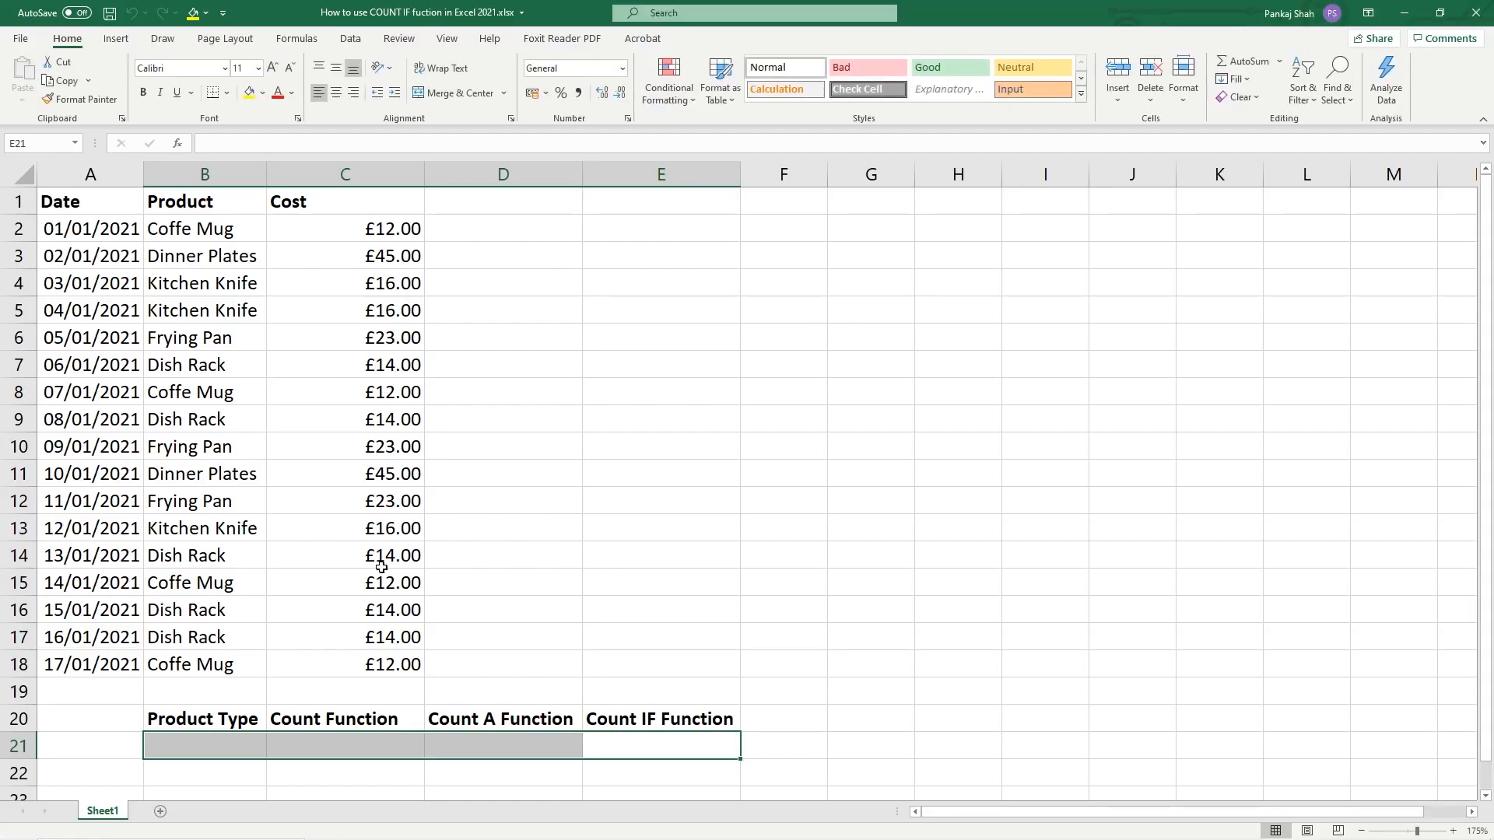
# Review the product list and choose C21 under Count Function for the first formula.
pyautogui.click(90, 229)
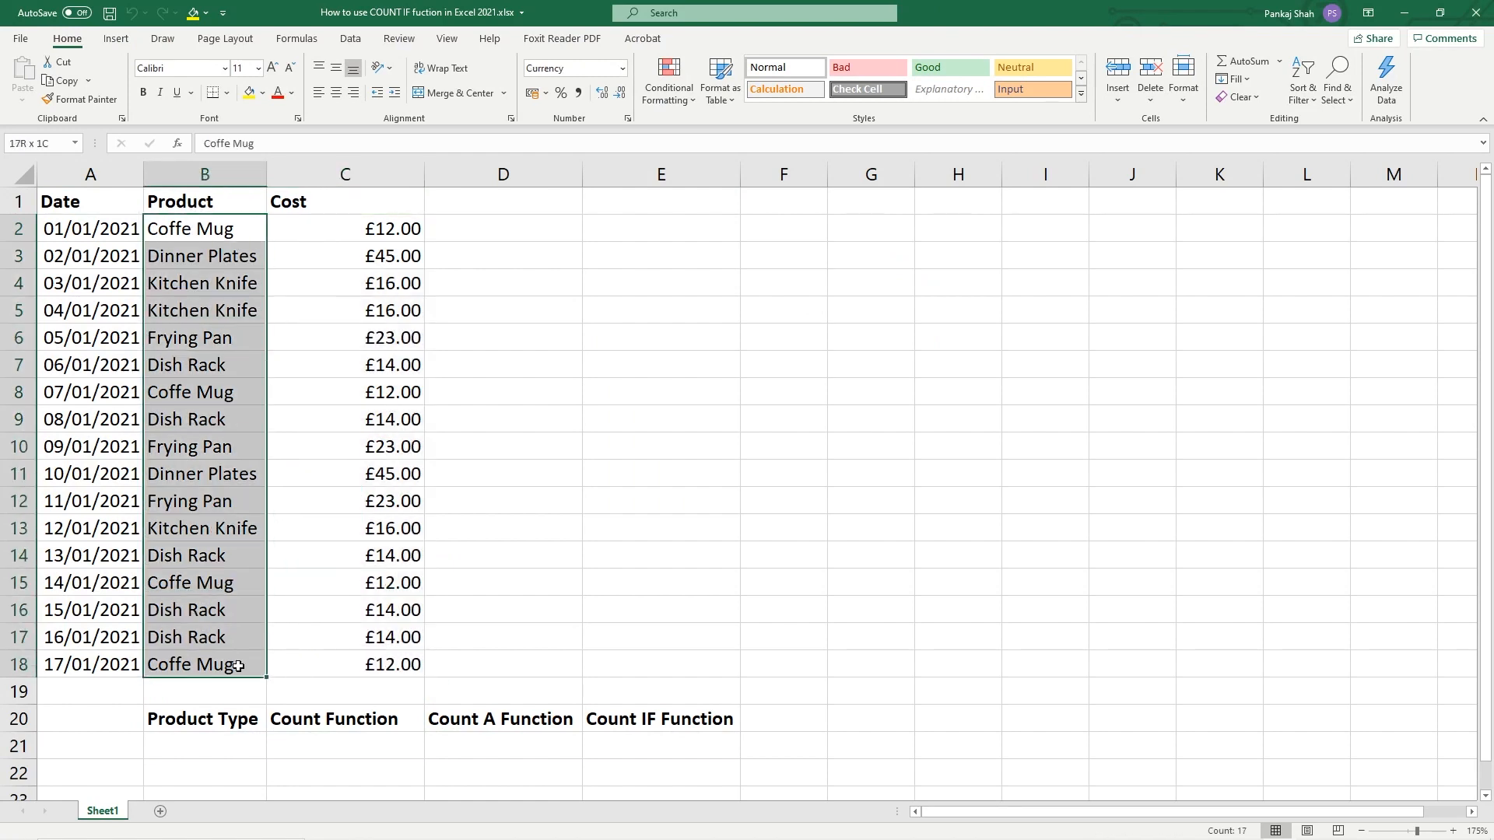
pyautogui.click(203, 229)
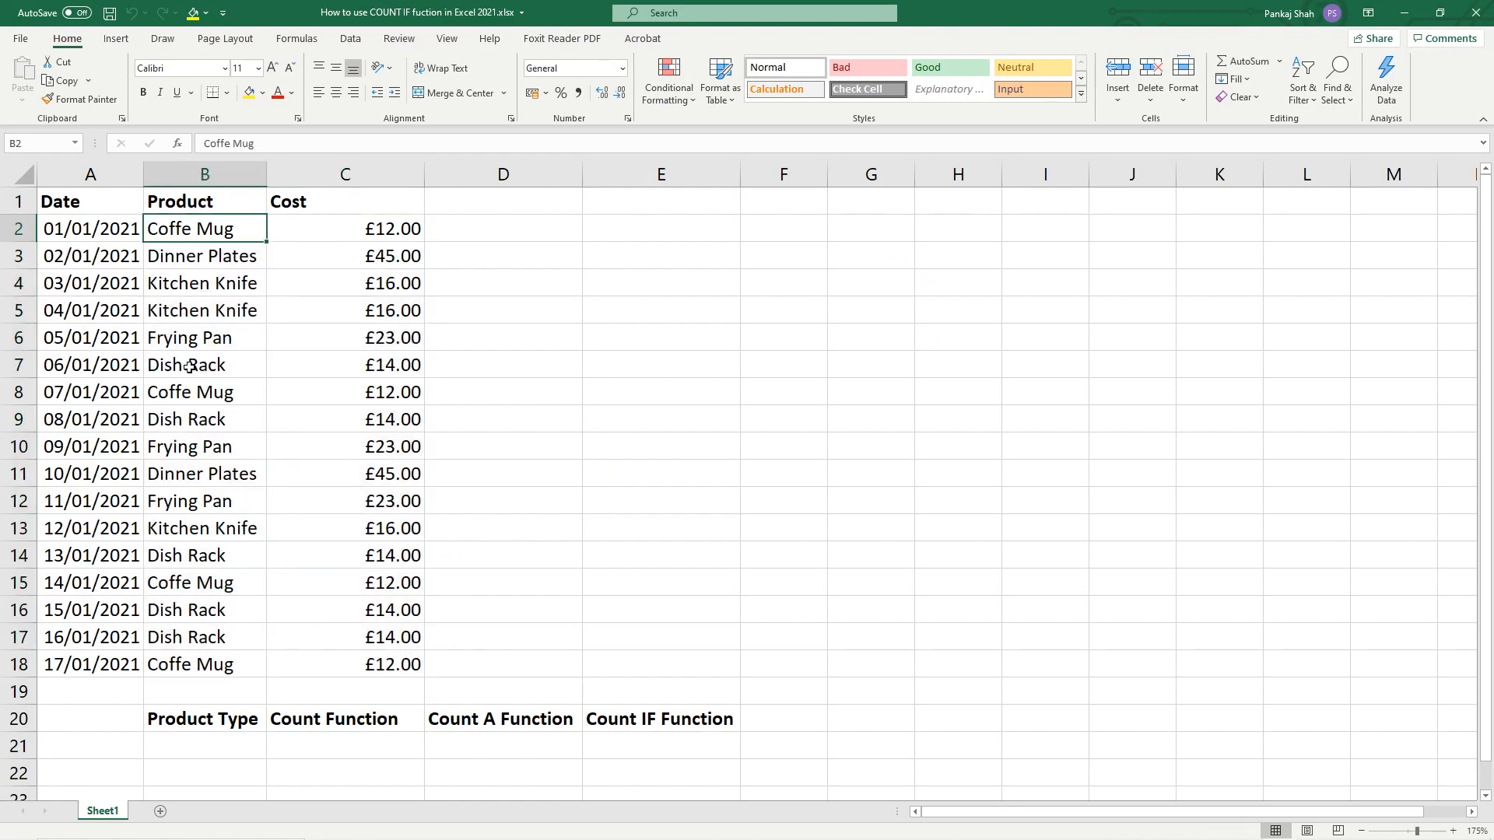
pyautogui.click(204, 392)
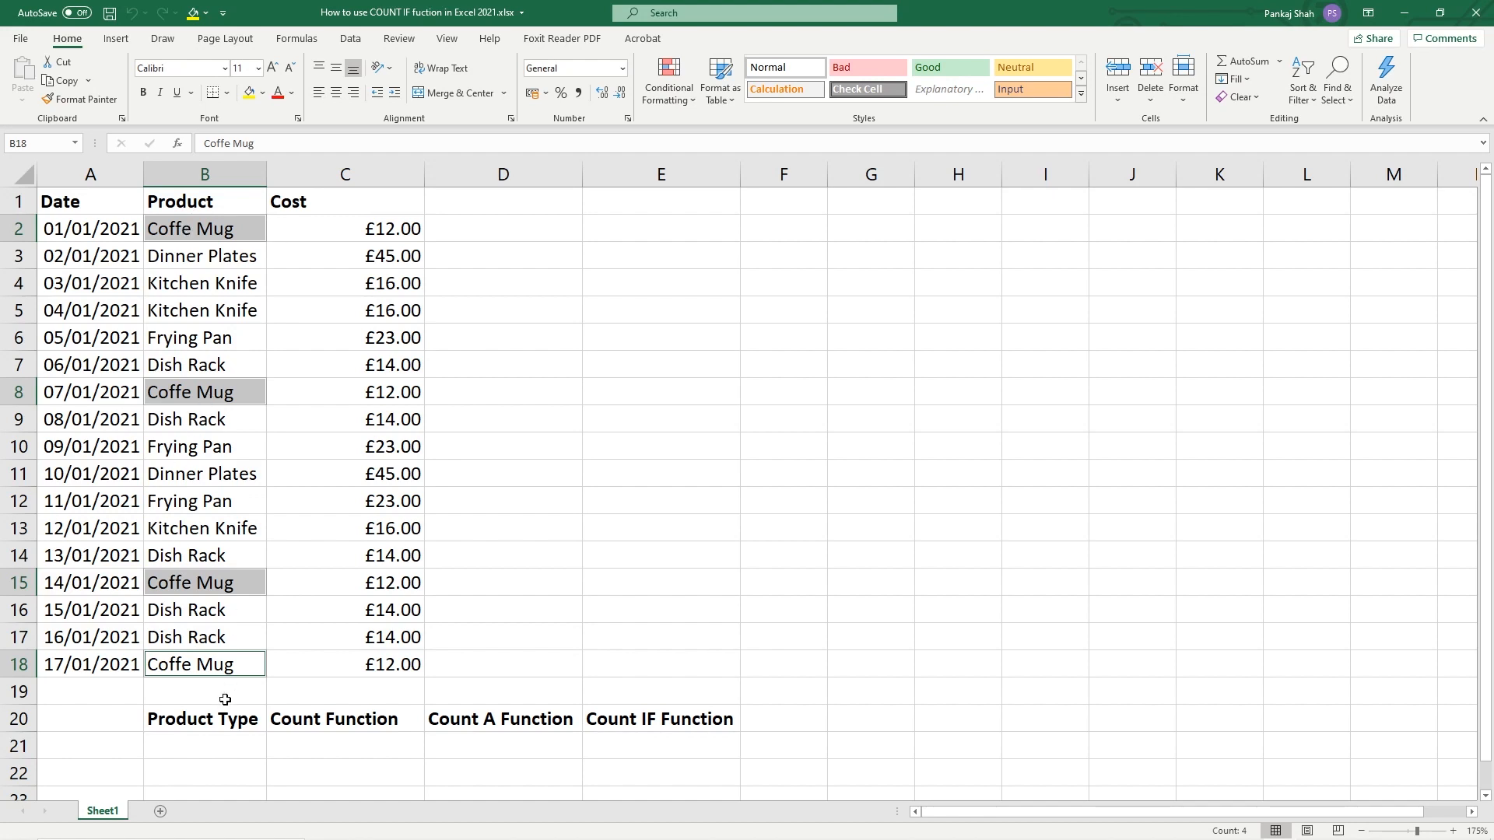
pyautogui.click(346, 719)
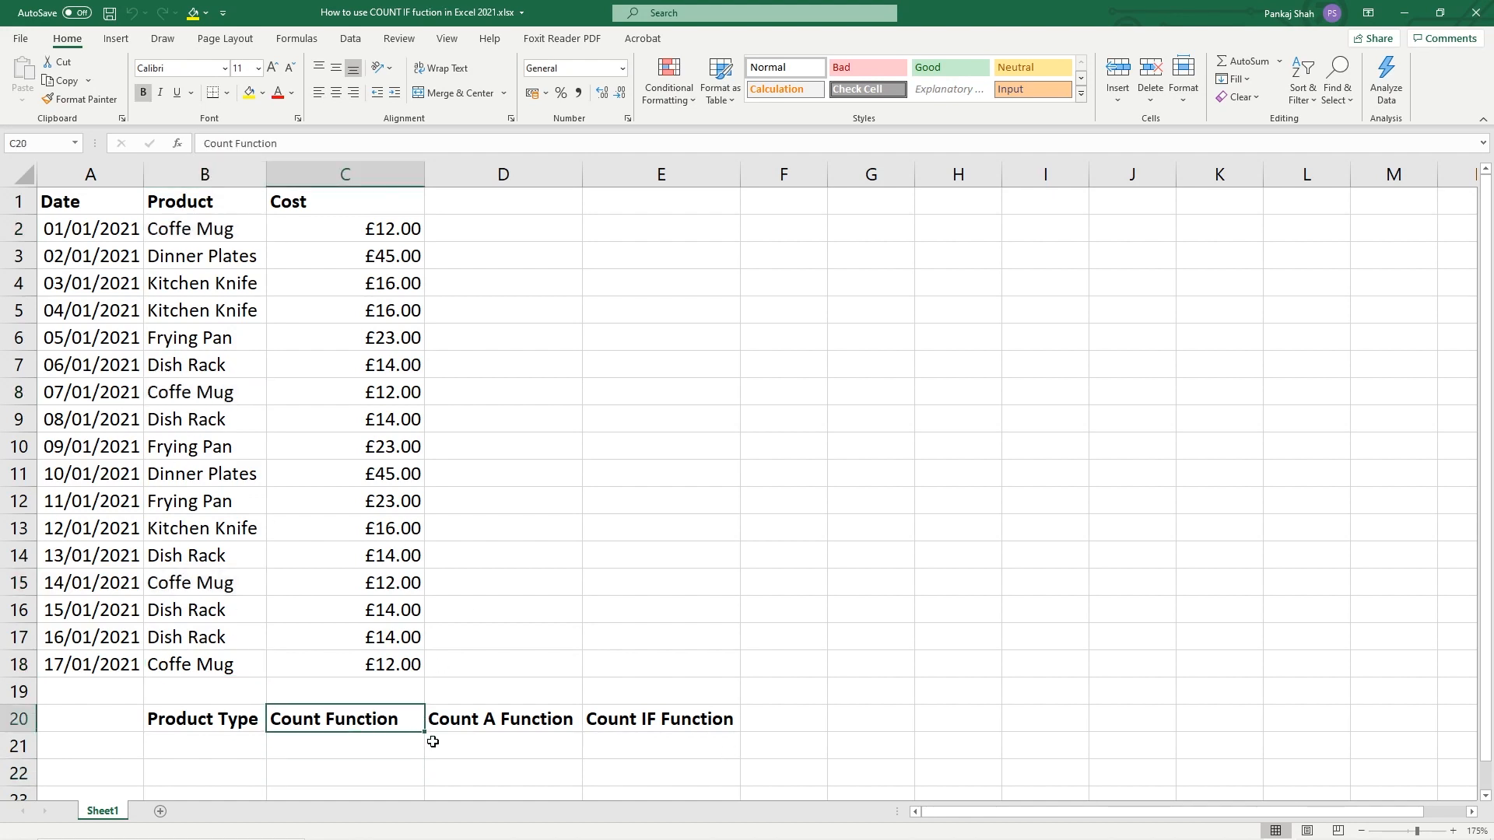
pyautogui.click(502, 719)
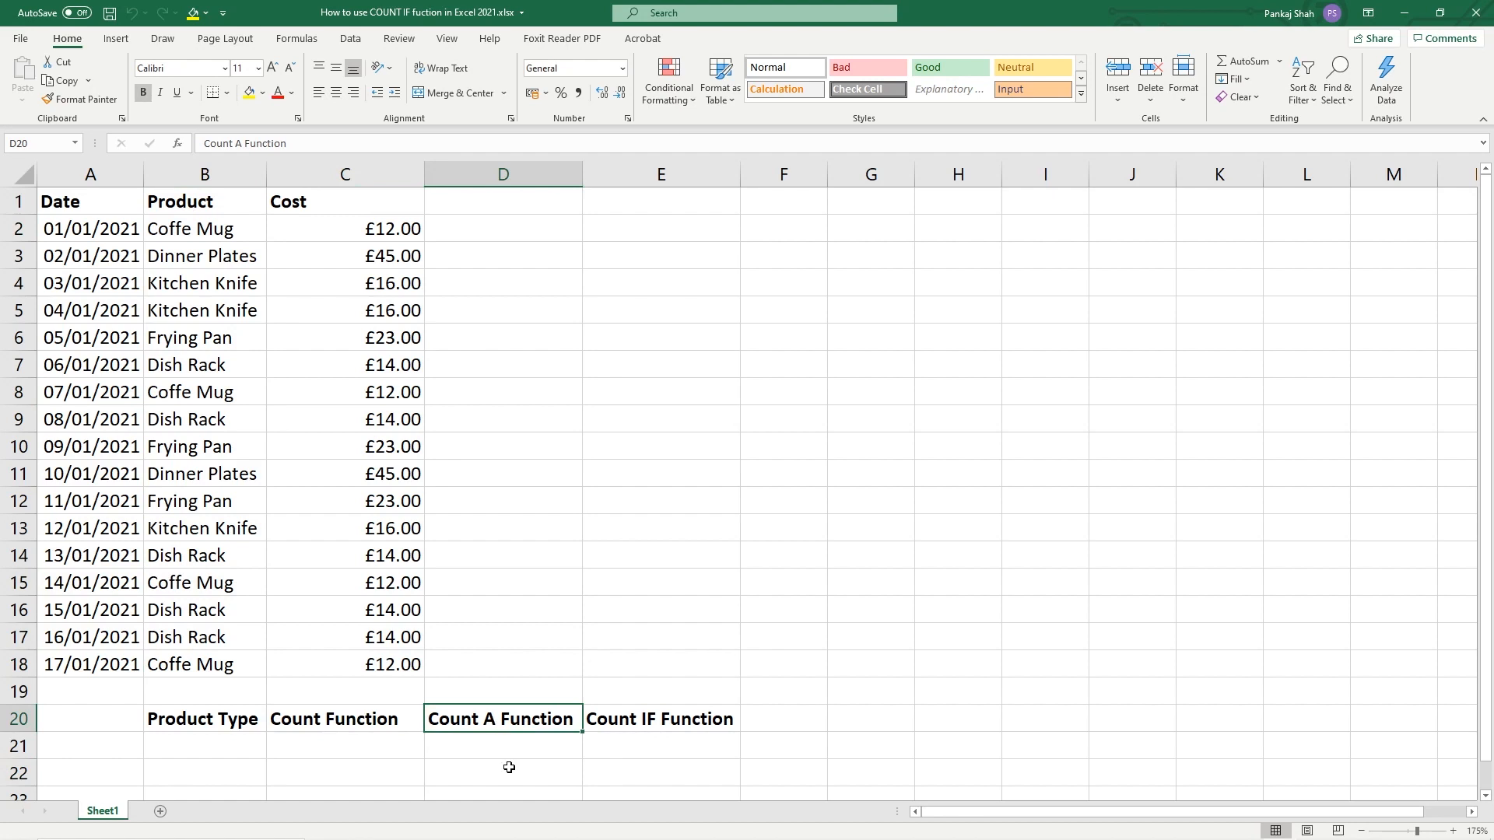
pyautogui.click(660, 719)
pyautogui.write('=')
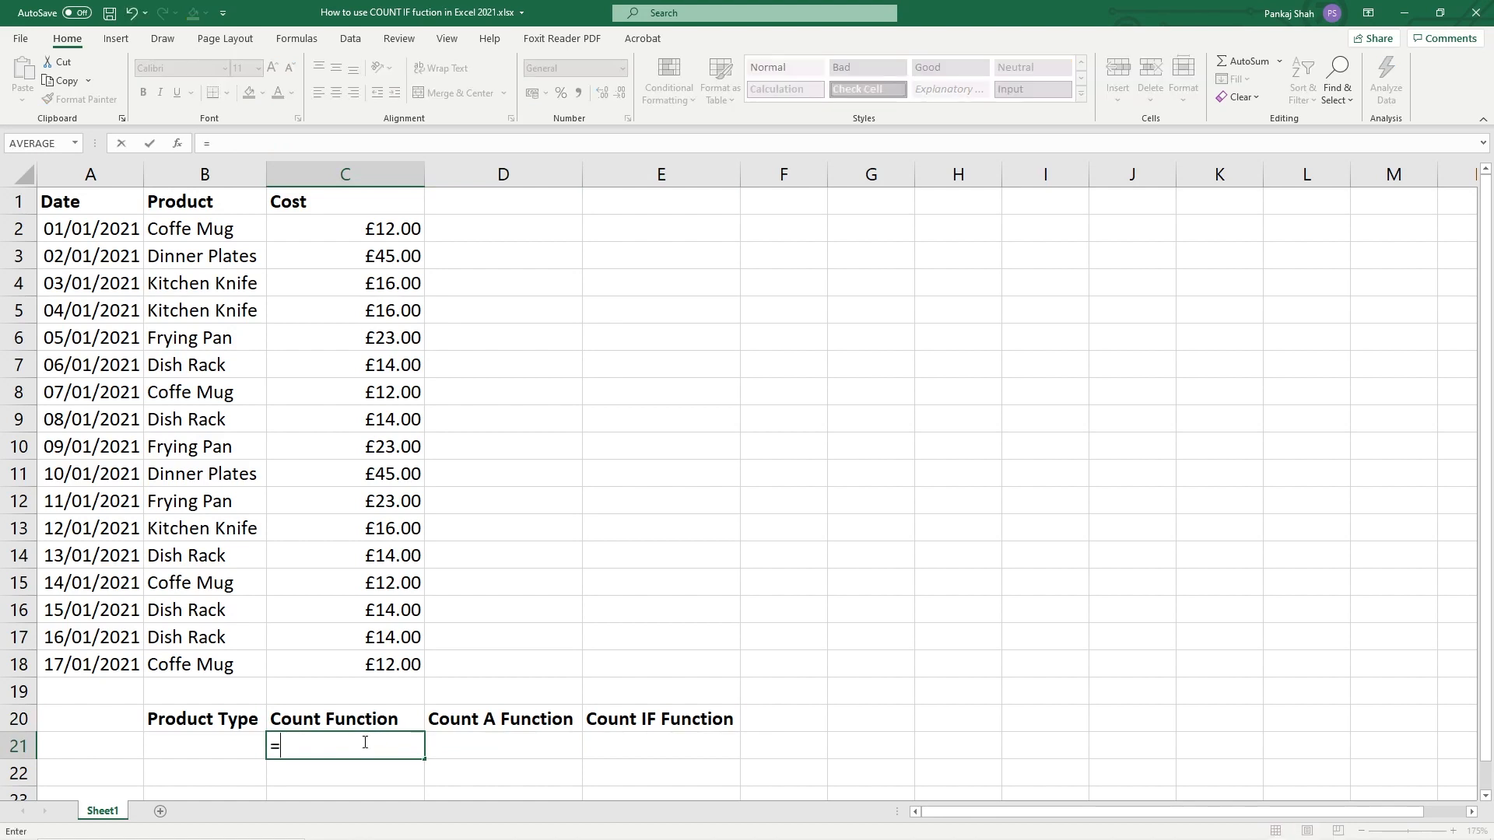
# Enter =COUNT(C2:C18) in C21 to count the numeric Cost entries, giving 17.
pyautogui.write('cou')
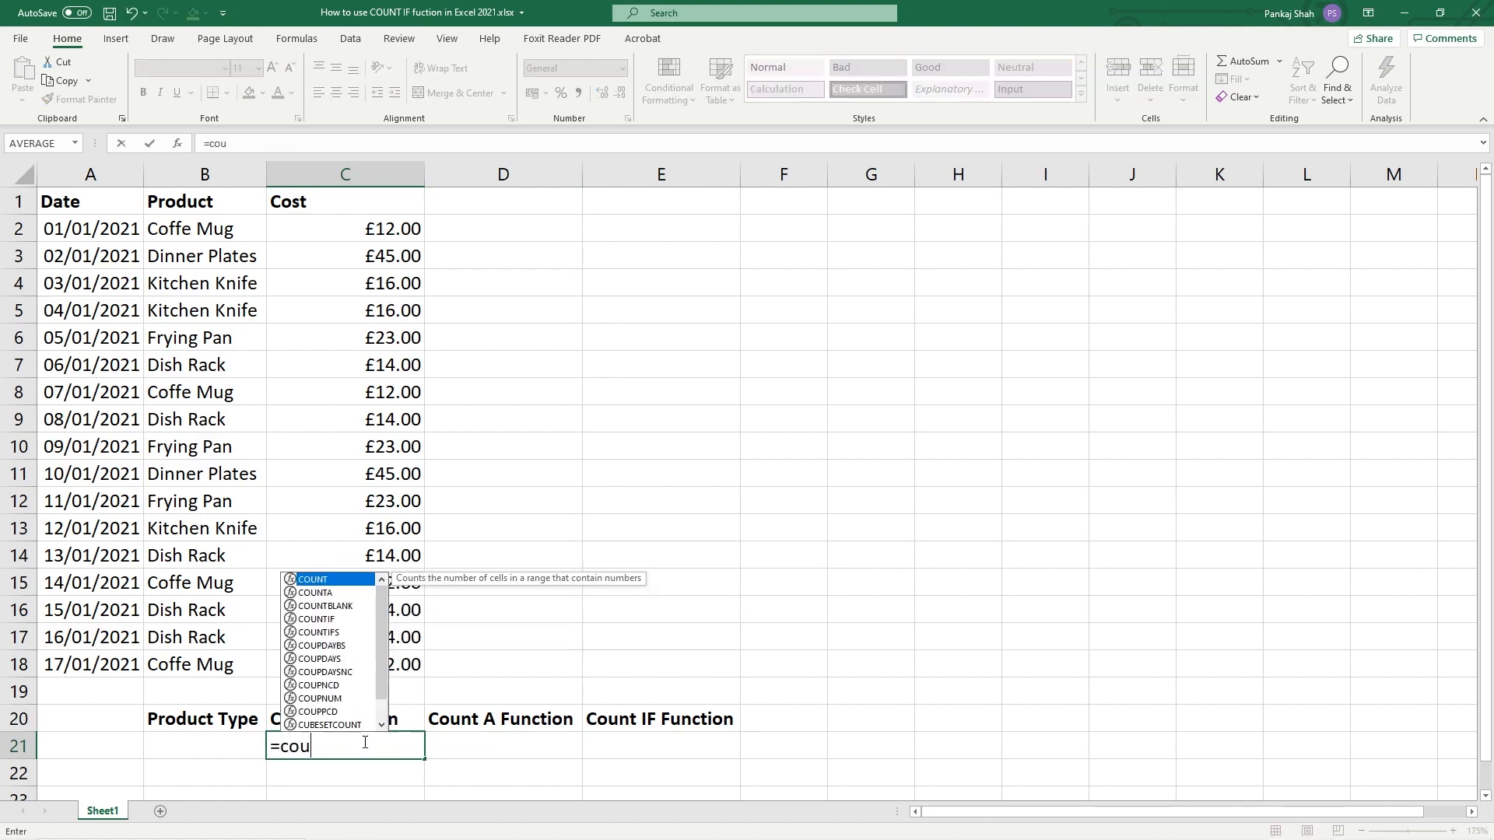
pyautogui.write('nt')
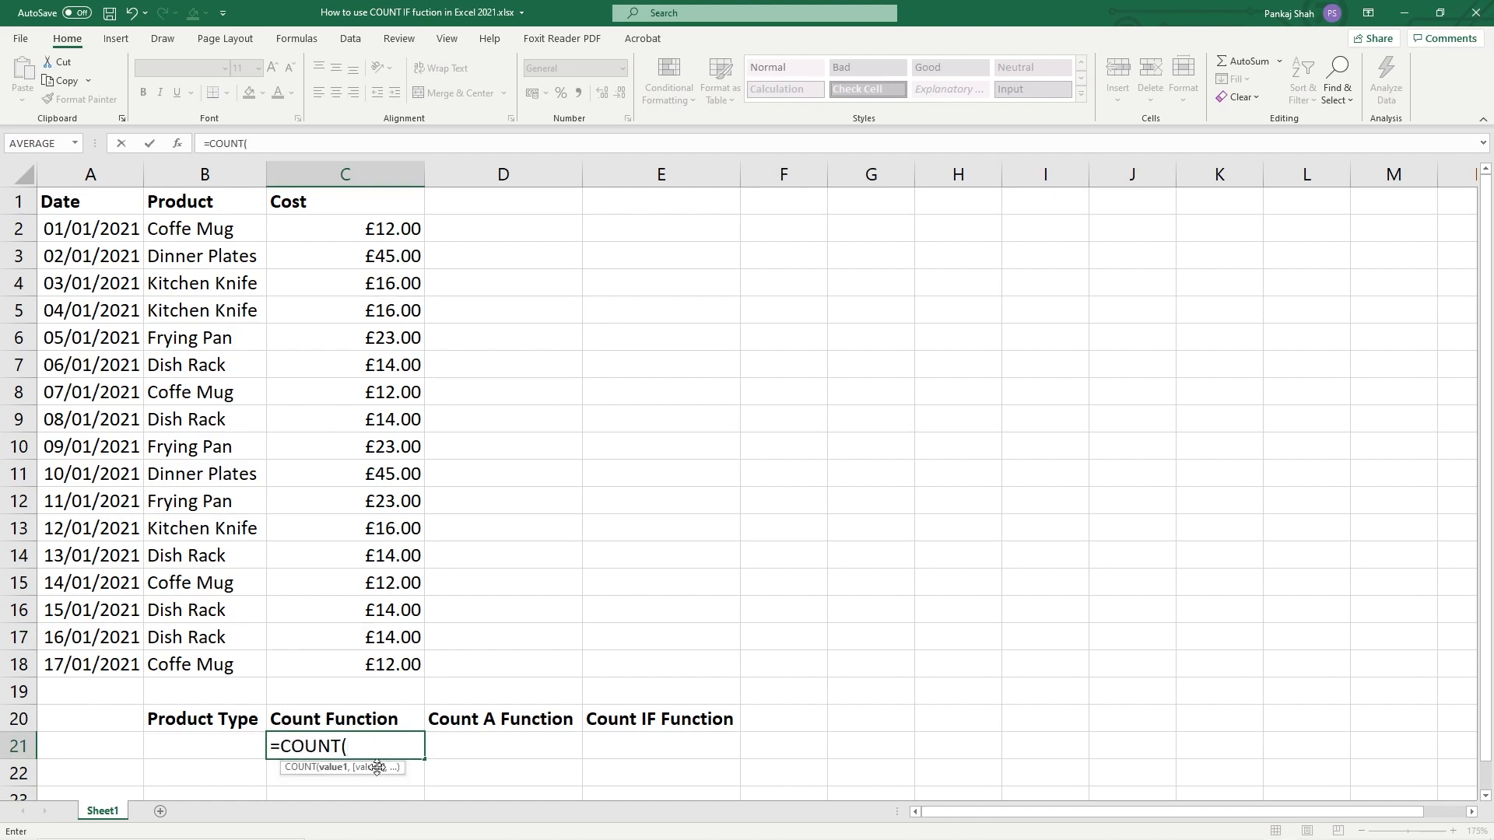
pyautogui.moveTo(345, 228); pyautogui.dragTo(346, 596)
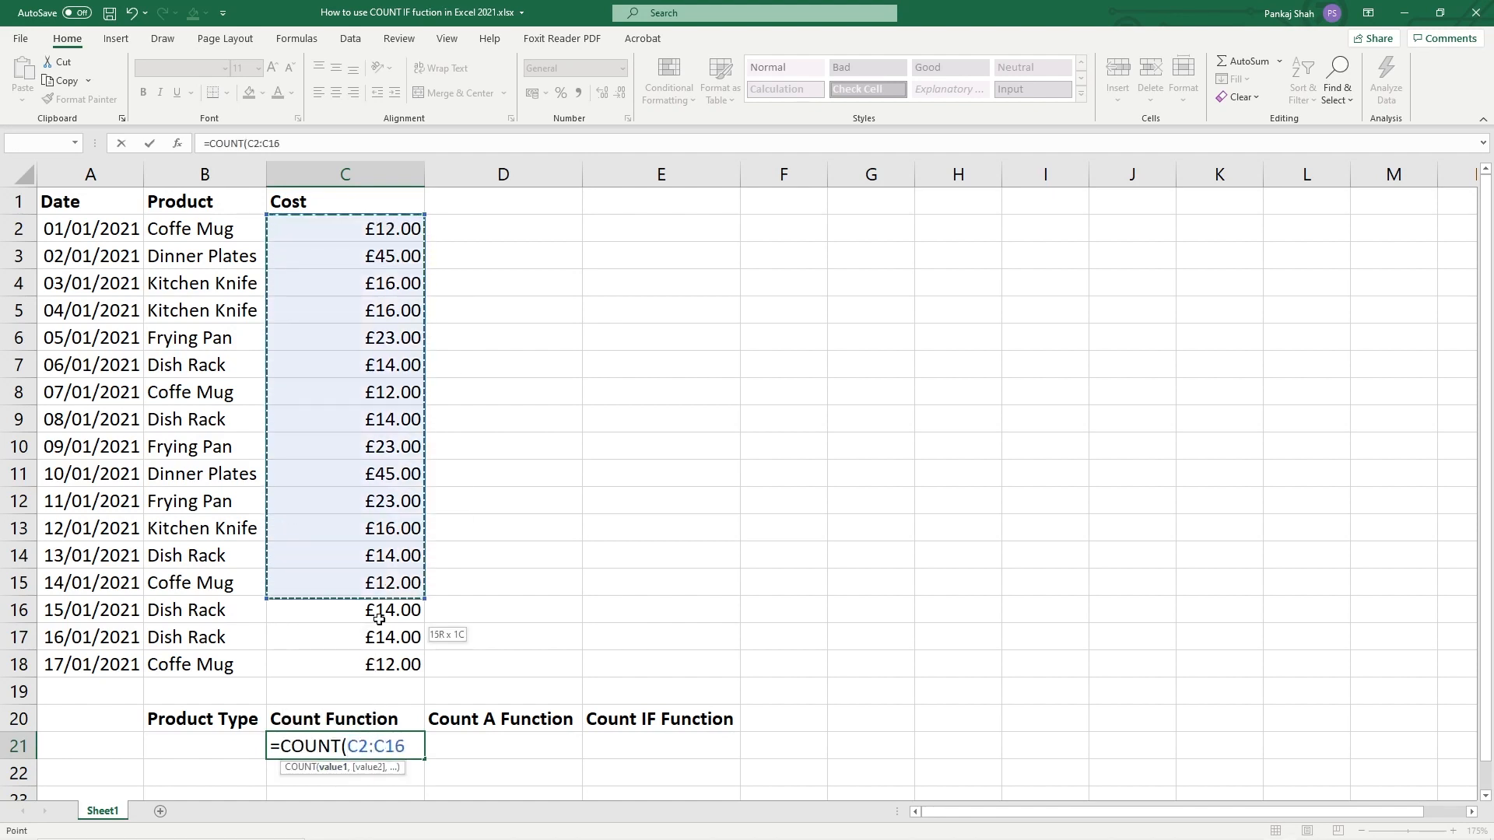
pyautogui.moveTo(381, 610); pyautogui.dragTo(388, 665)
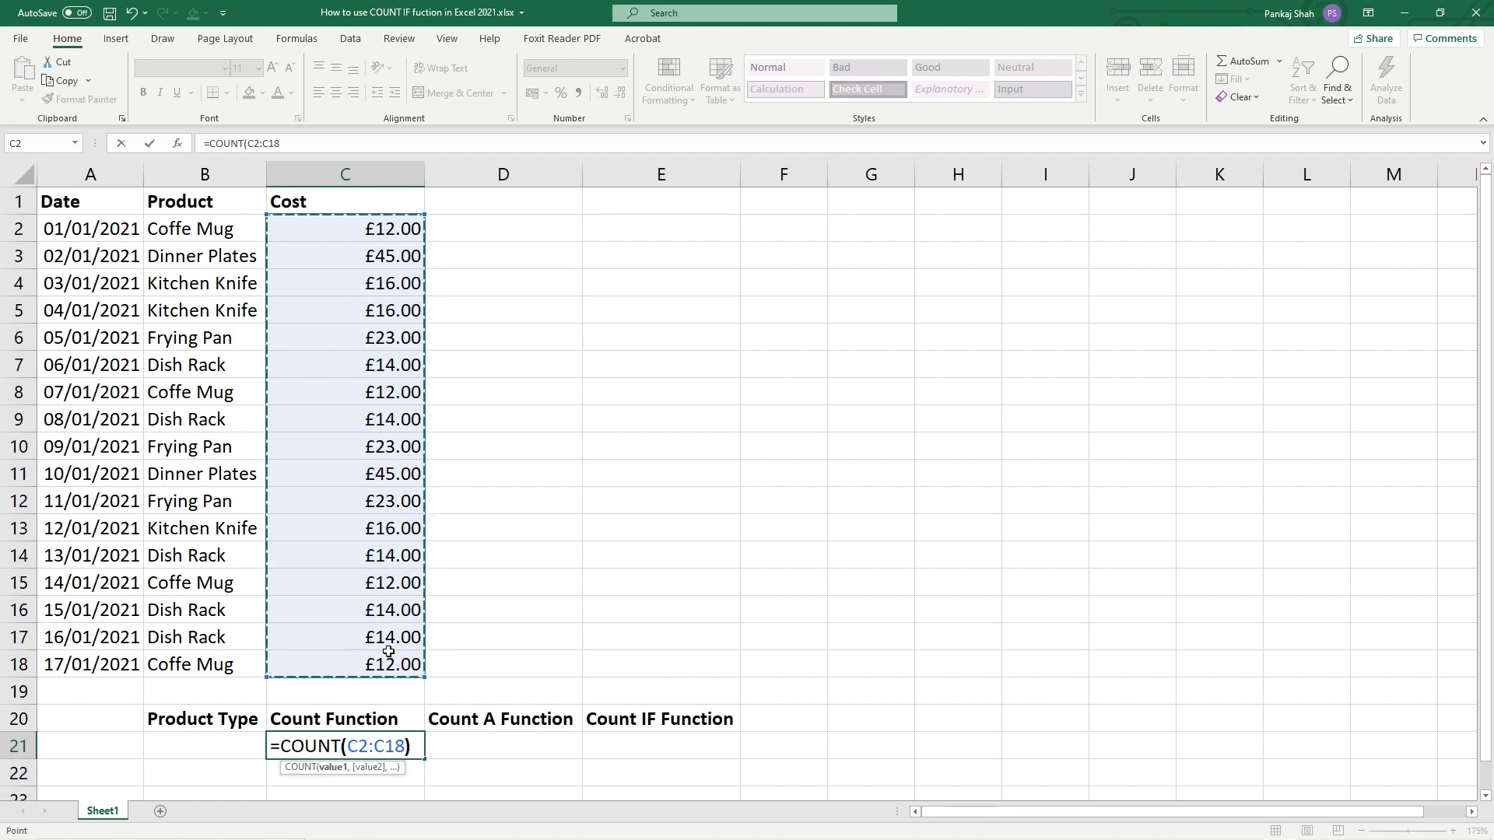
pyautogui.press('Enter')
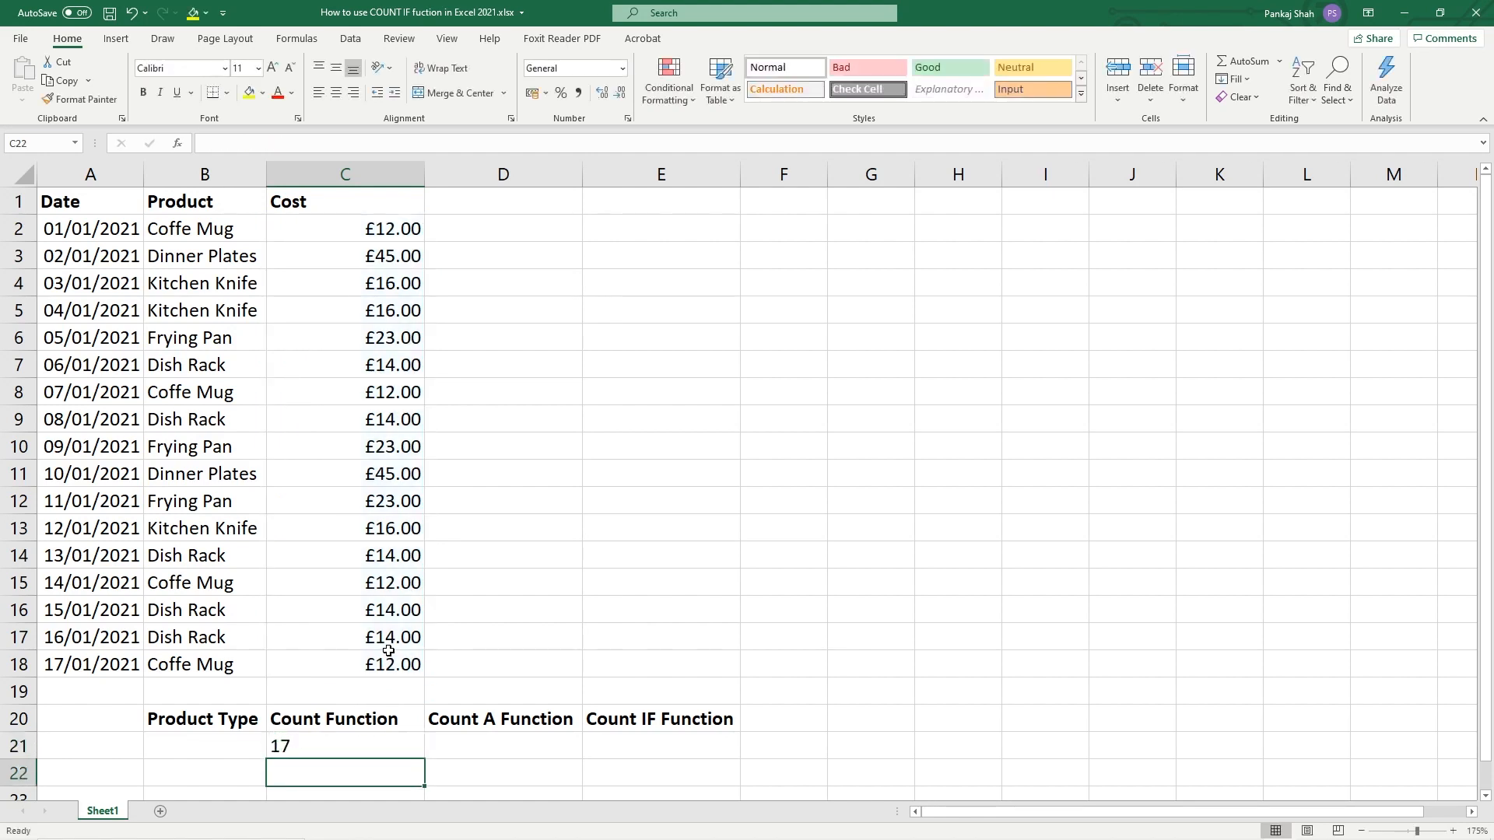
pyautogui.click(346, 746)
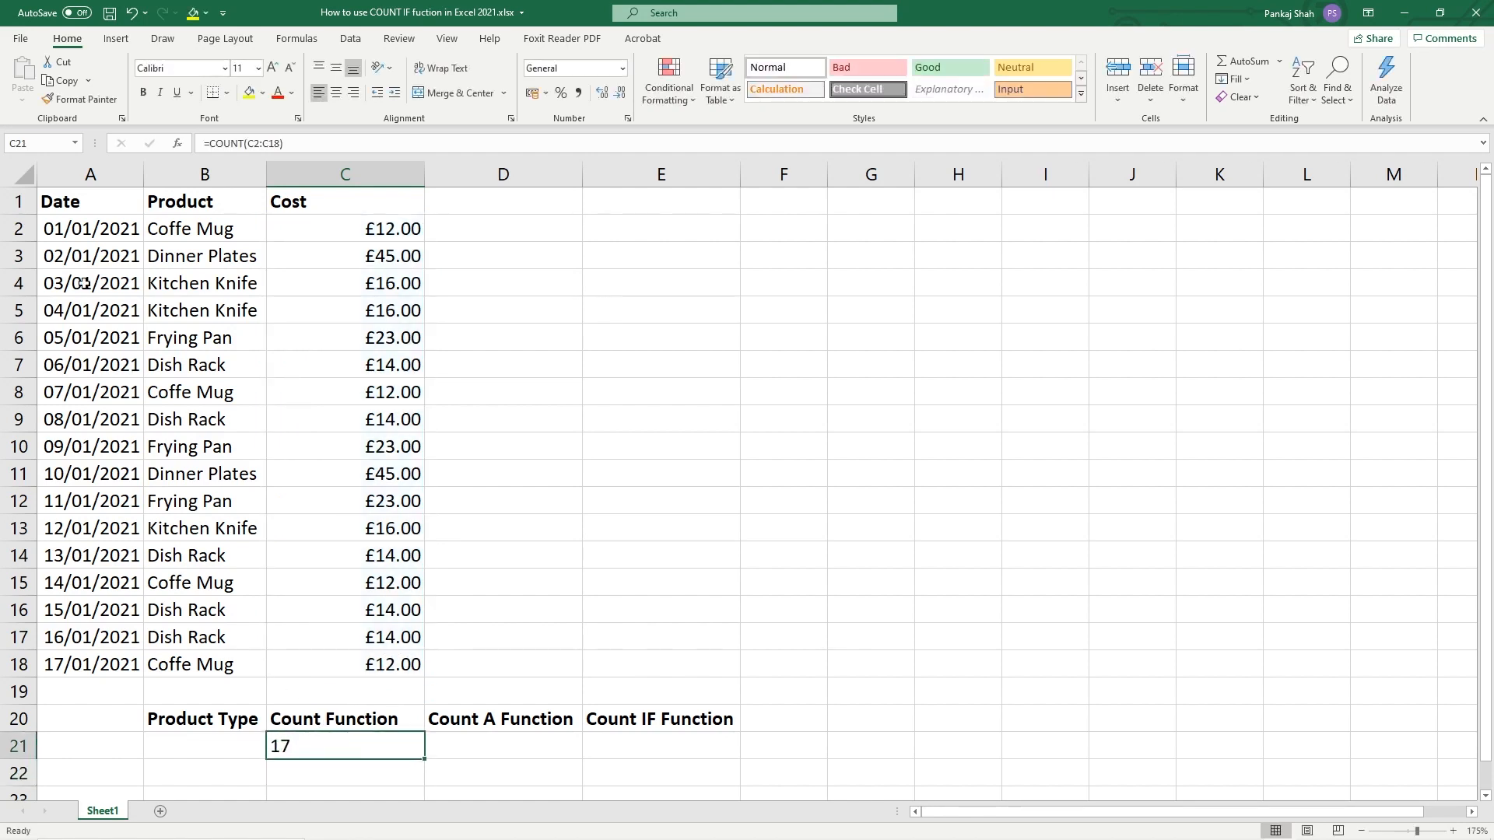
pyautogui.moveTo(346, 229); pyautogui.dragTo(345, 665)
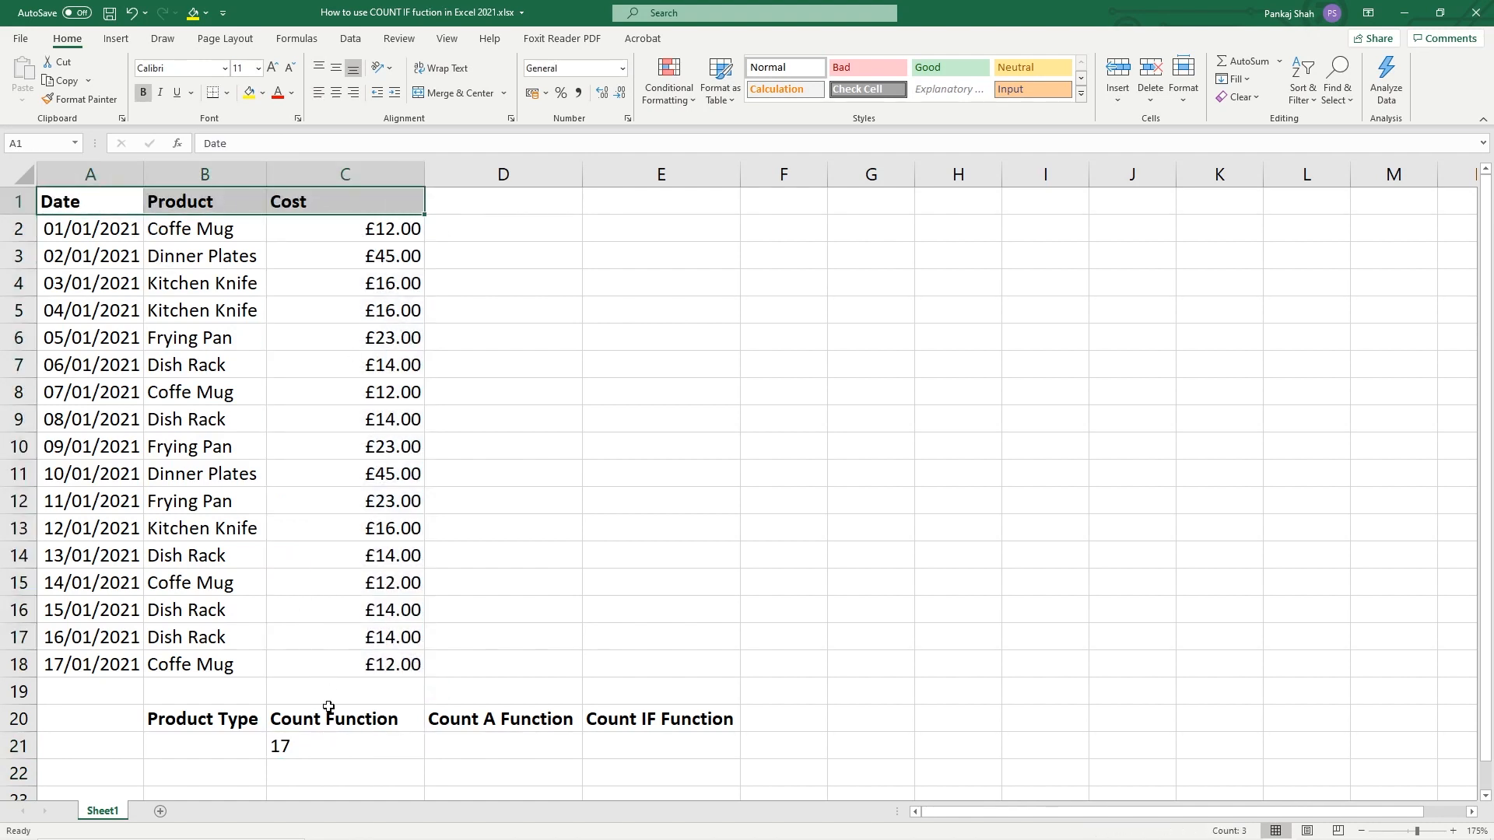
# After trying B2:B18 (result 0), point COUNT back at C2:C18 so it returns 17.
pyautogui.click(345, 746)
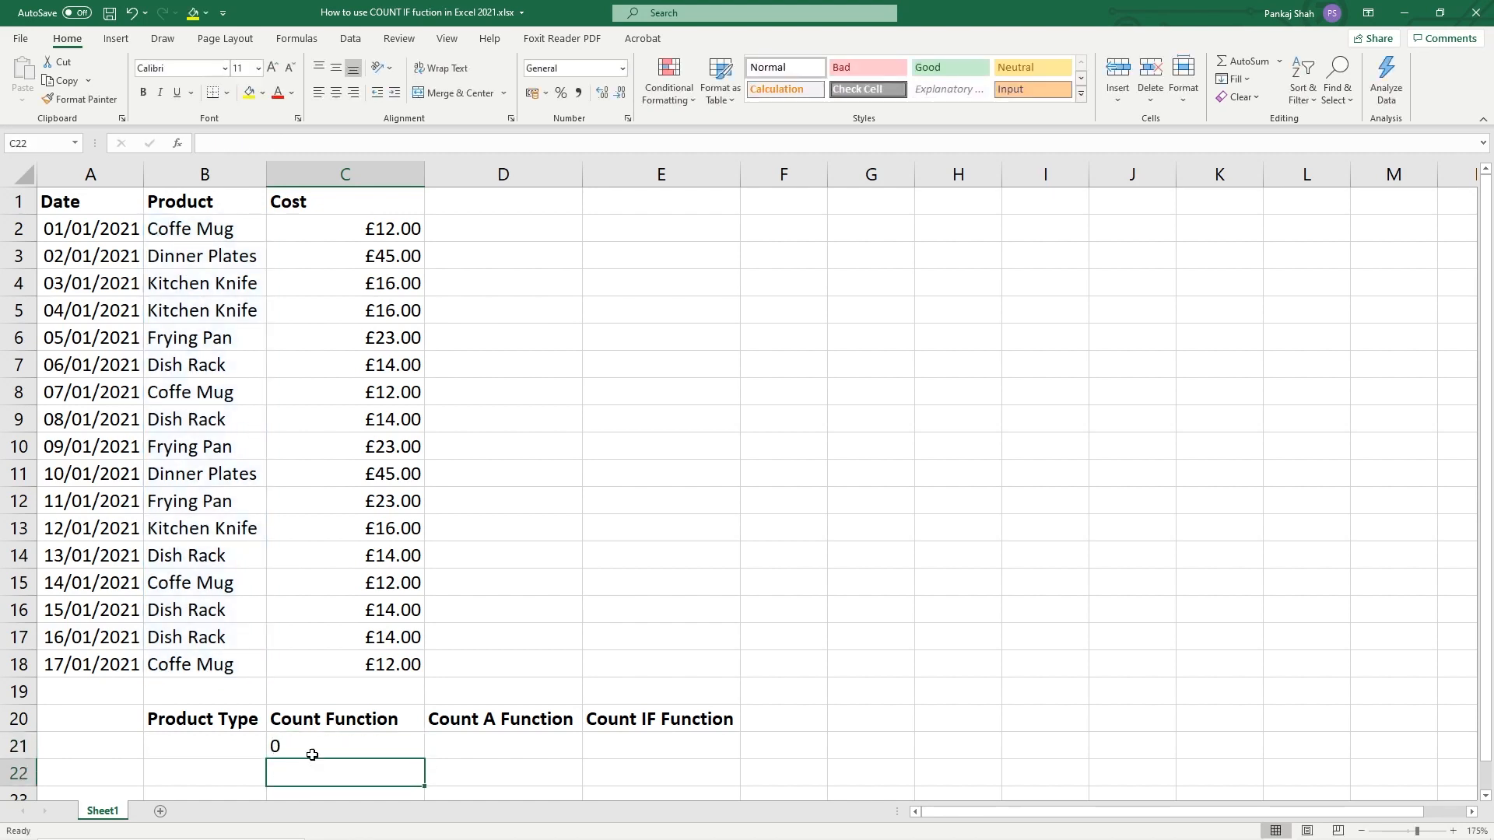
pyautogui.click(345, 746)
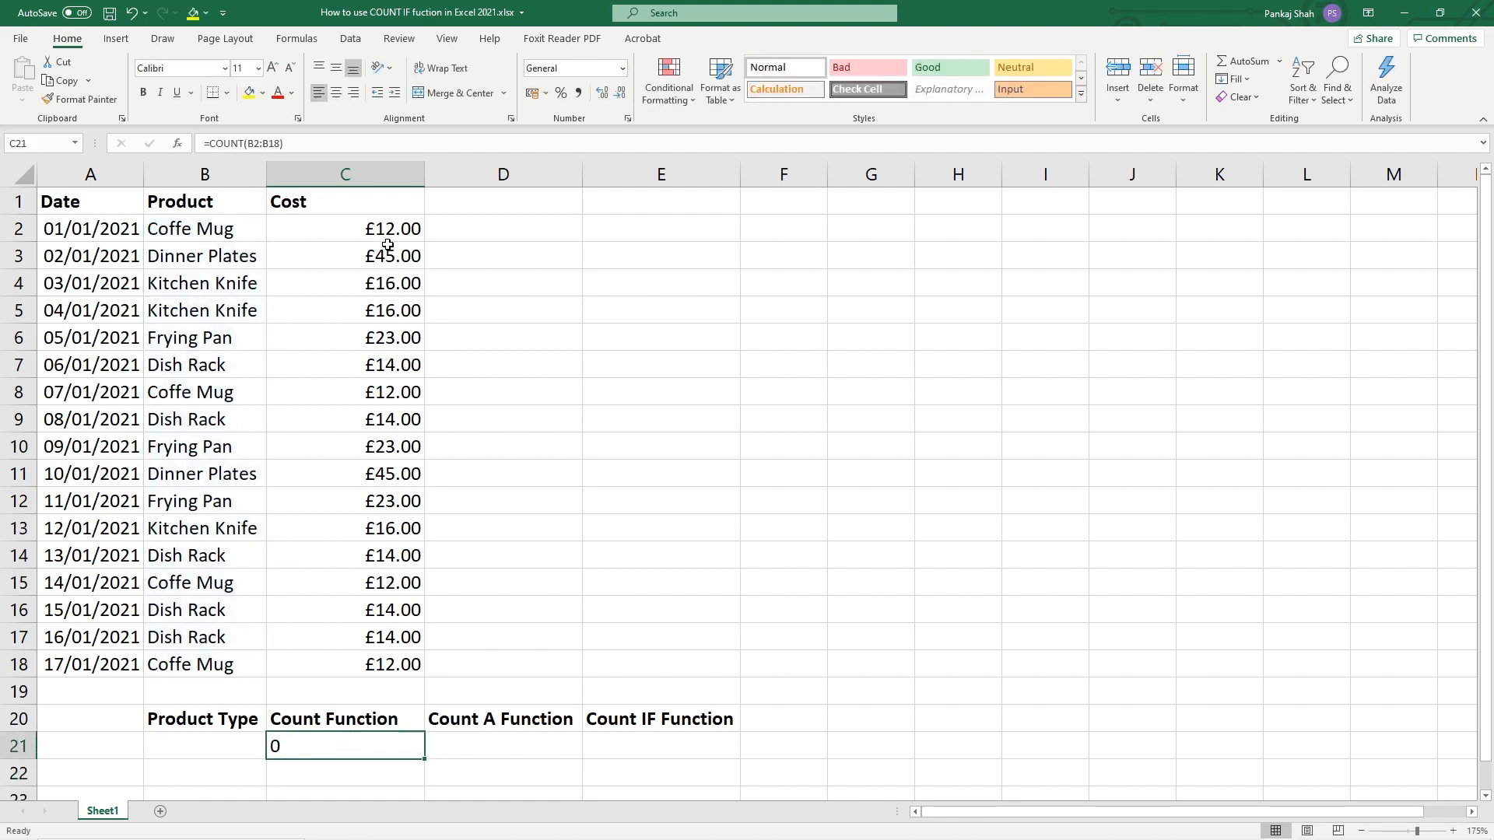
pyautogui.moveTo(204, 229); pyautogui.dragTo(204, 665)
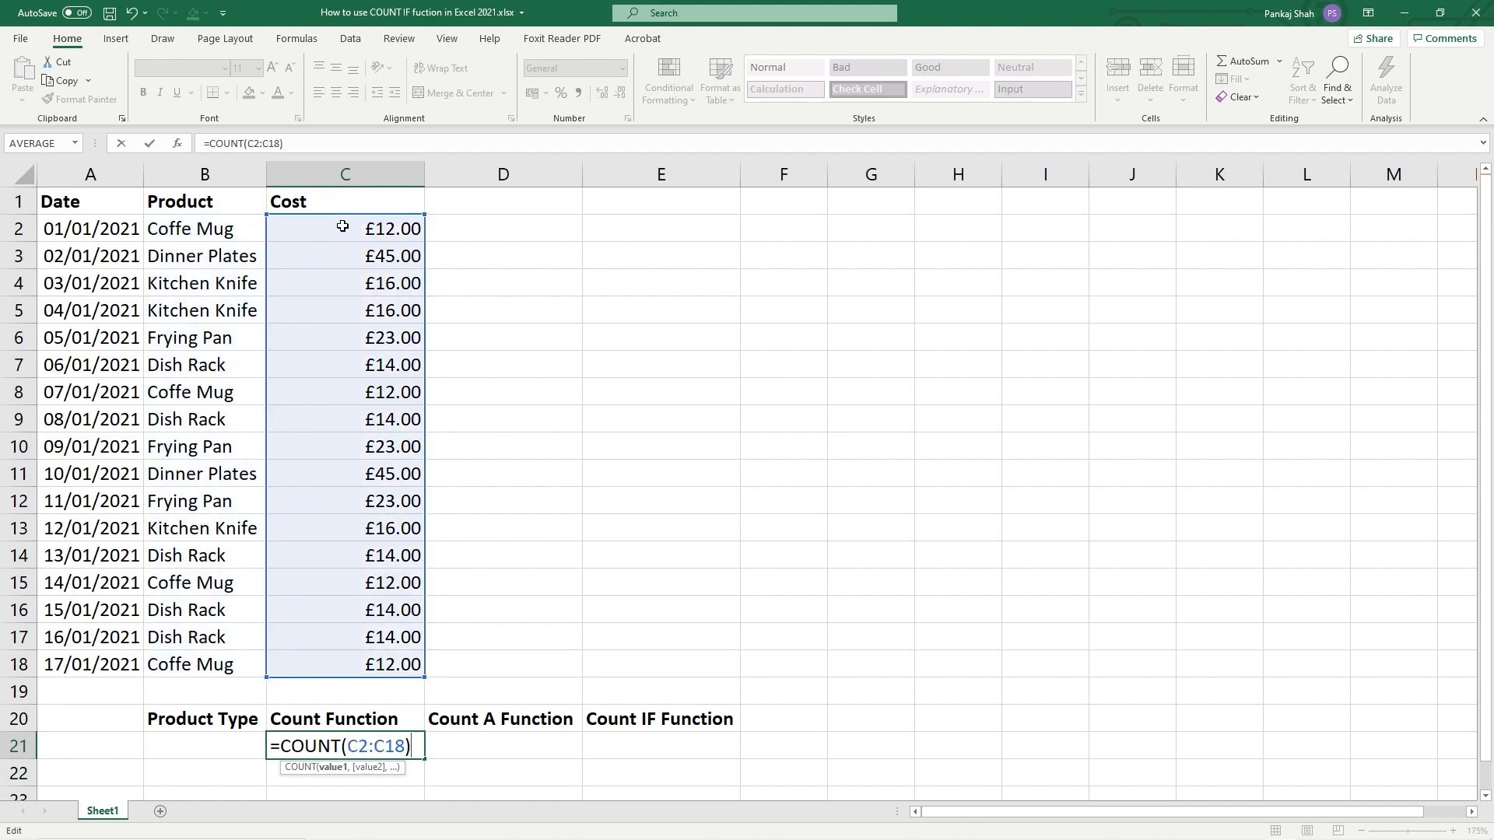
pyautogui.press('Enter')
pyautogui.write('=')
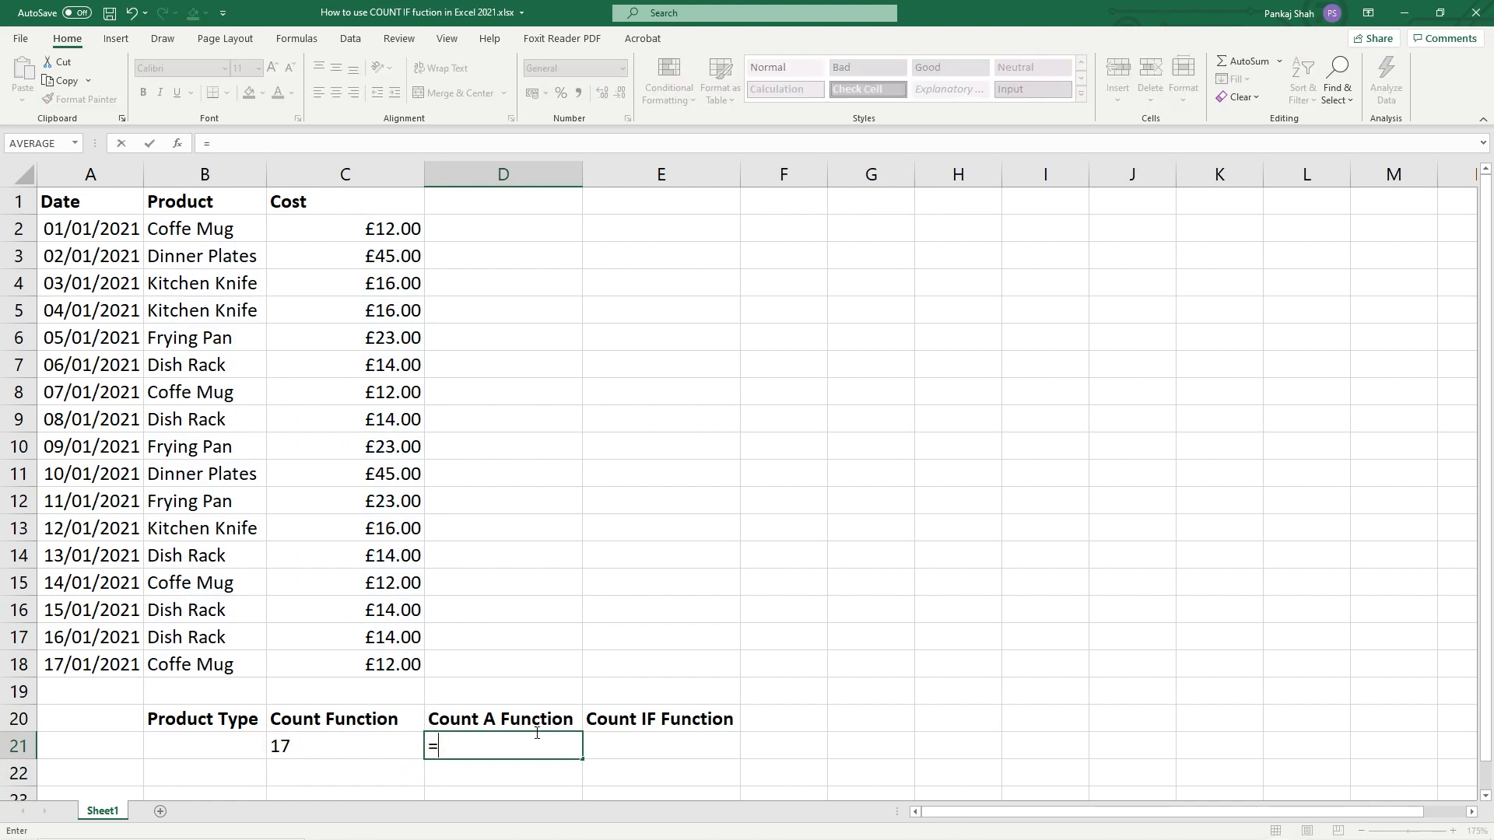
# Enter =COUNTA(B2:B18) in D21 to count the non-empty Product entries, giving 17.
pyautogui.write('counta')
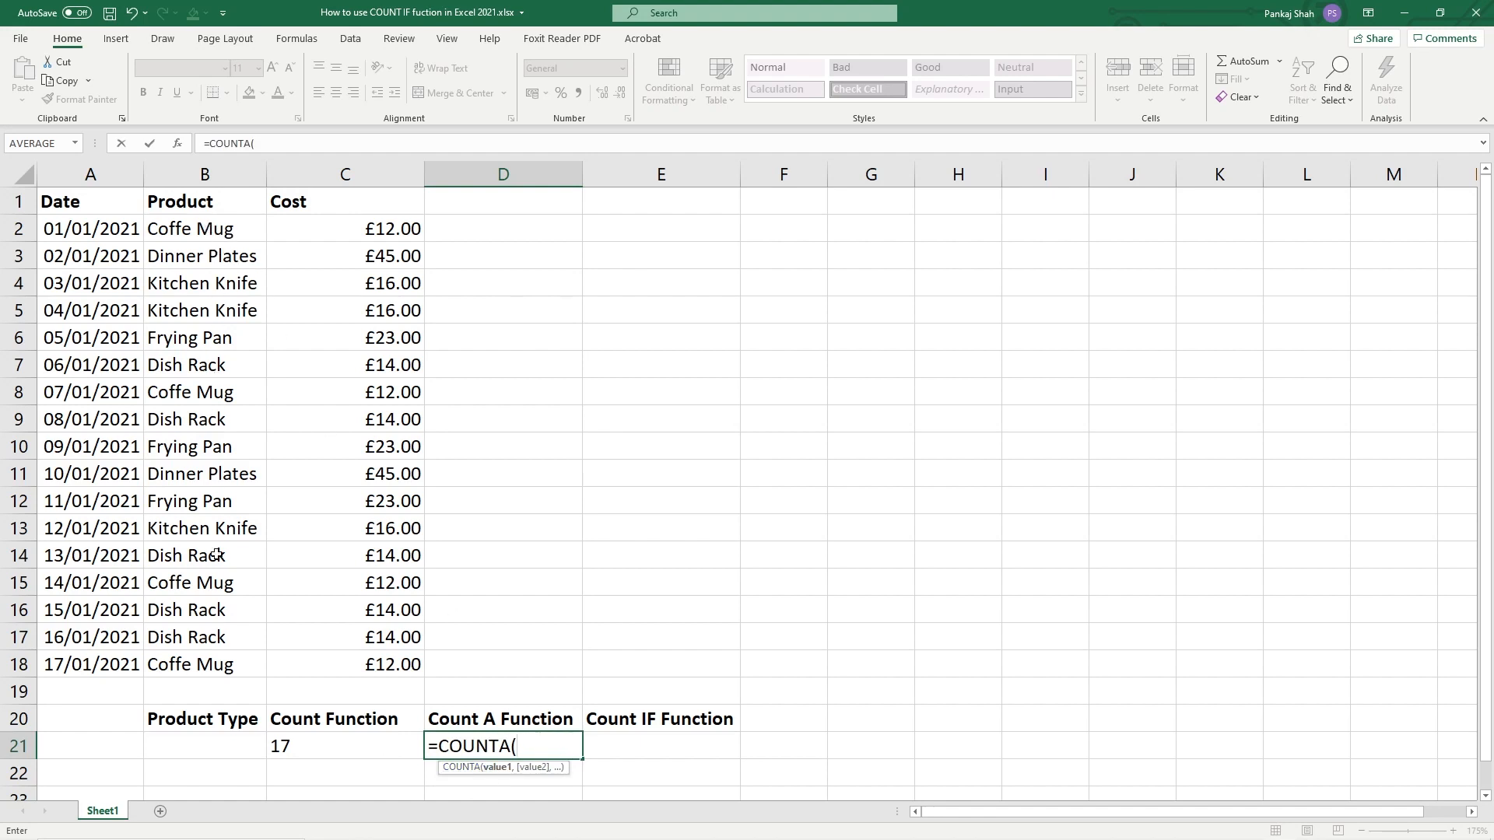
pyautogui.moveTo(363, 637)
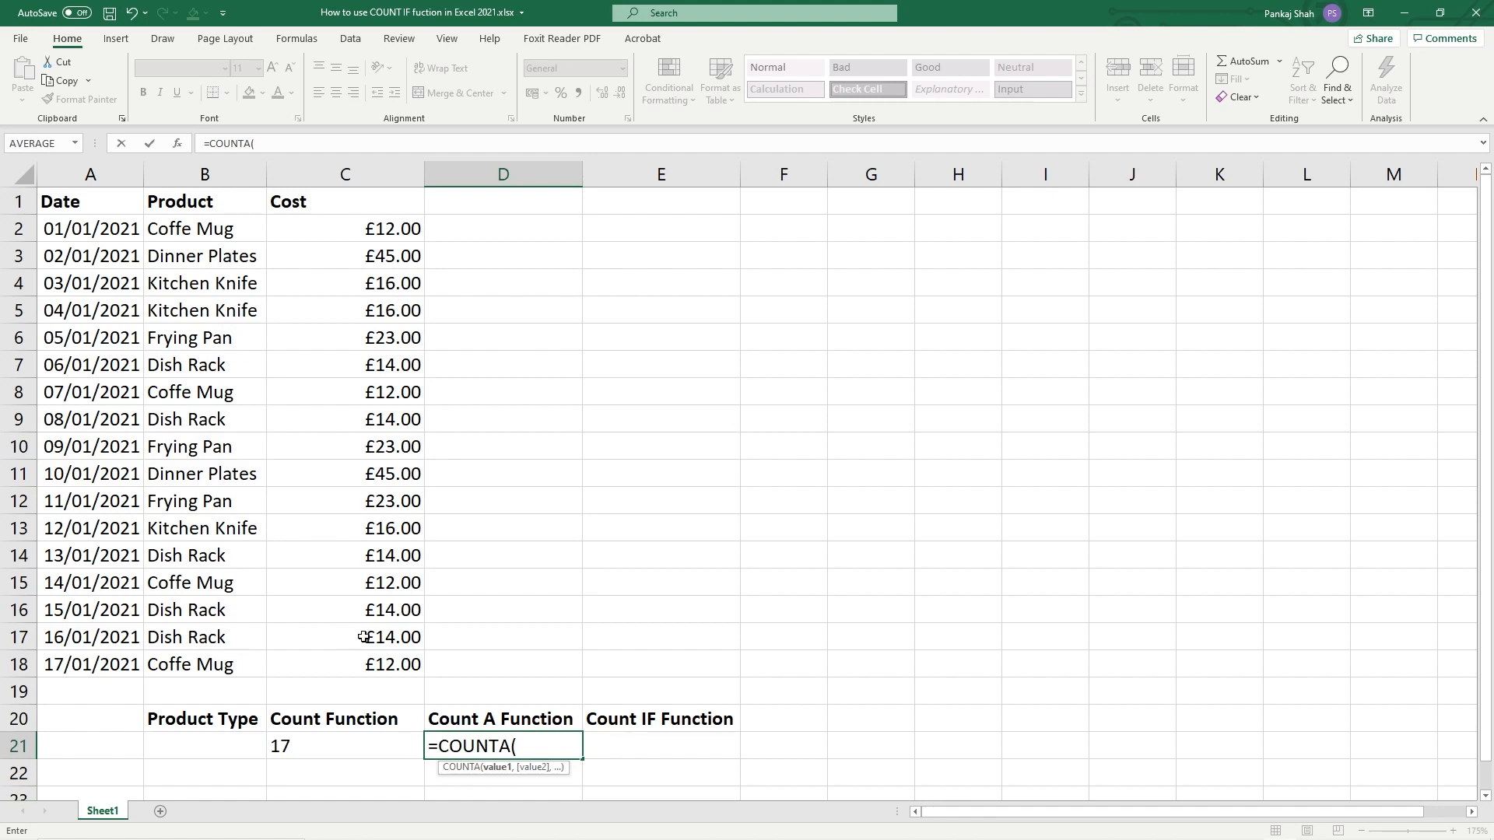
pyautogui.moveTo(204, 229); pyautogui.dragTo(204, 527)
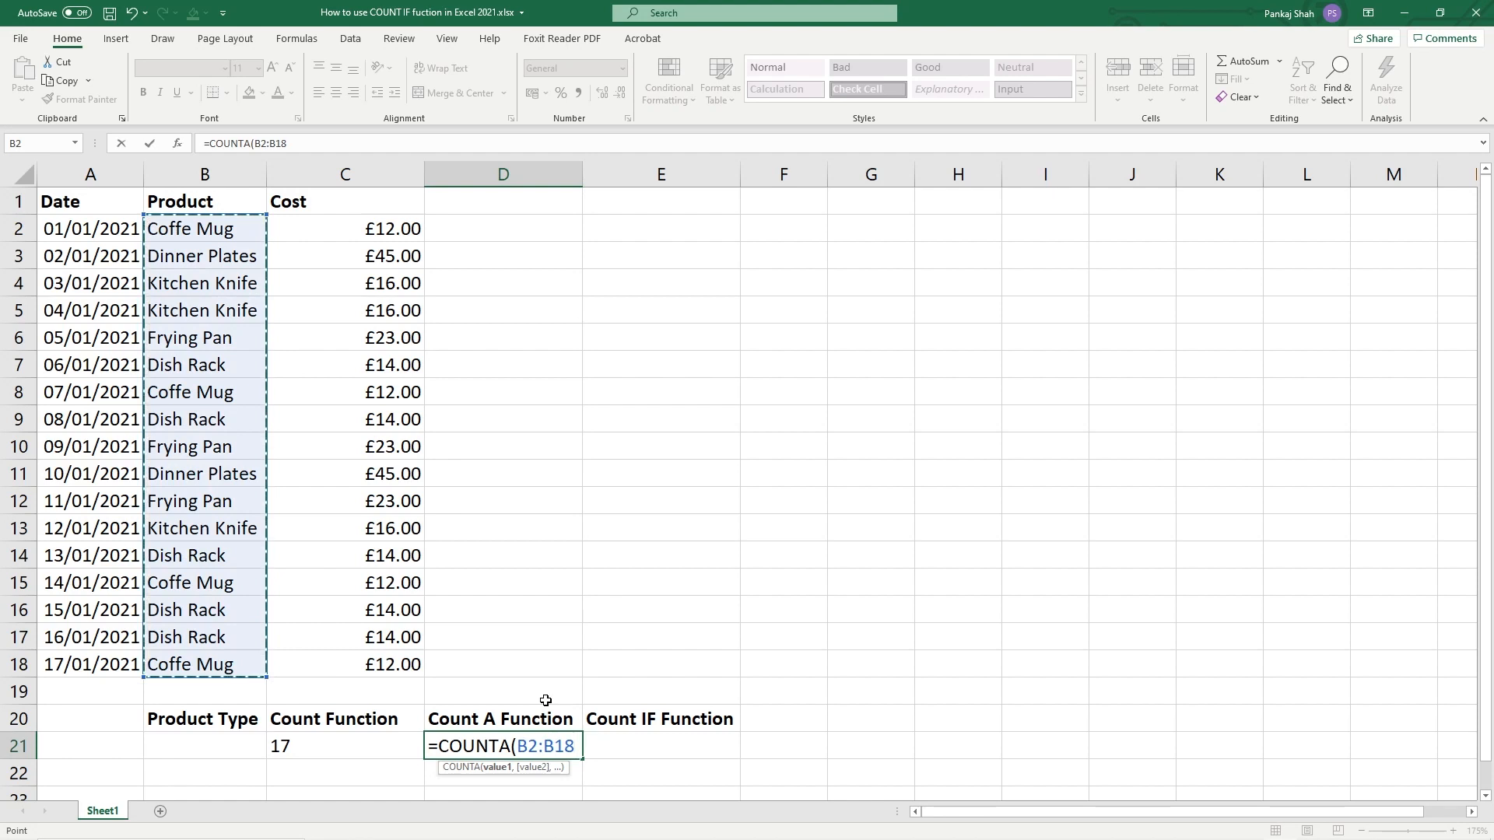
pyautogui.write(')')
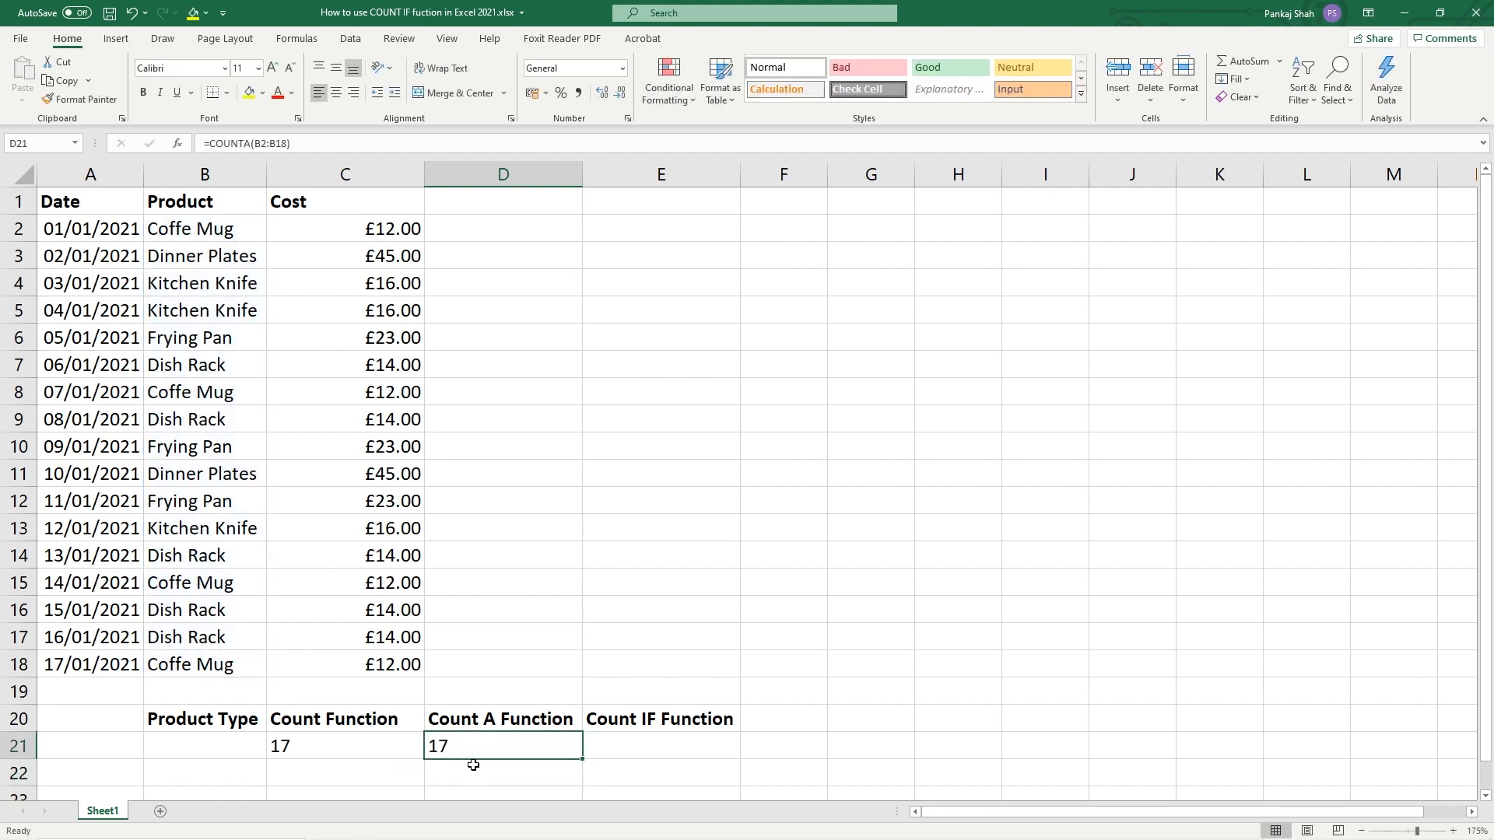
pyautogui.moveTo(537, 735)
pyautogui.write('123')
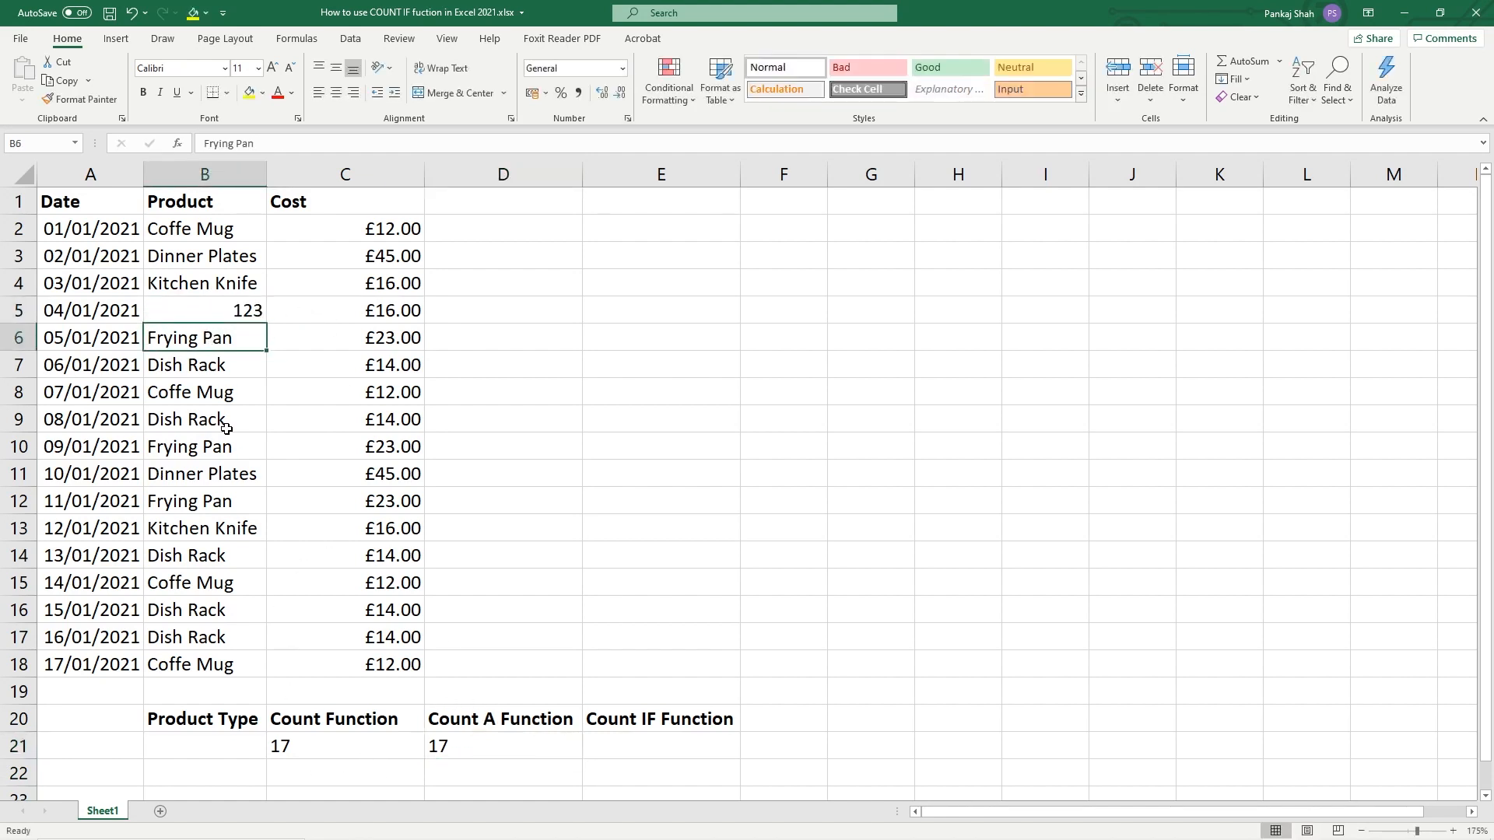
# Test with 123 in B5 and 'test' in C5, then restore both original values.
pyautogui.click(203, 310)
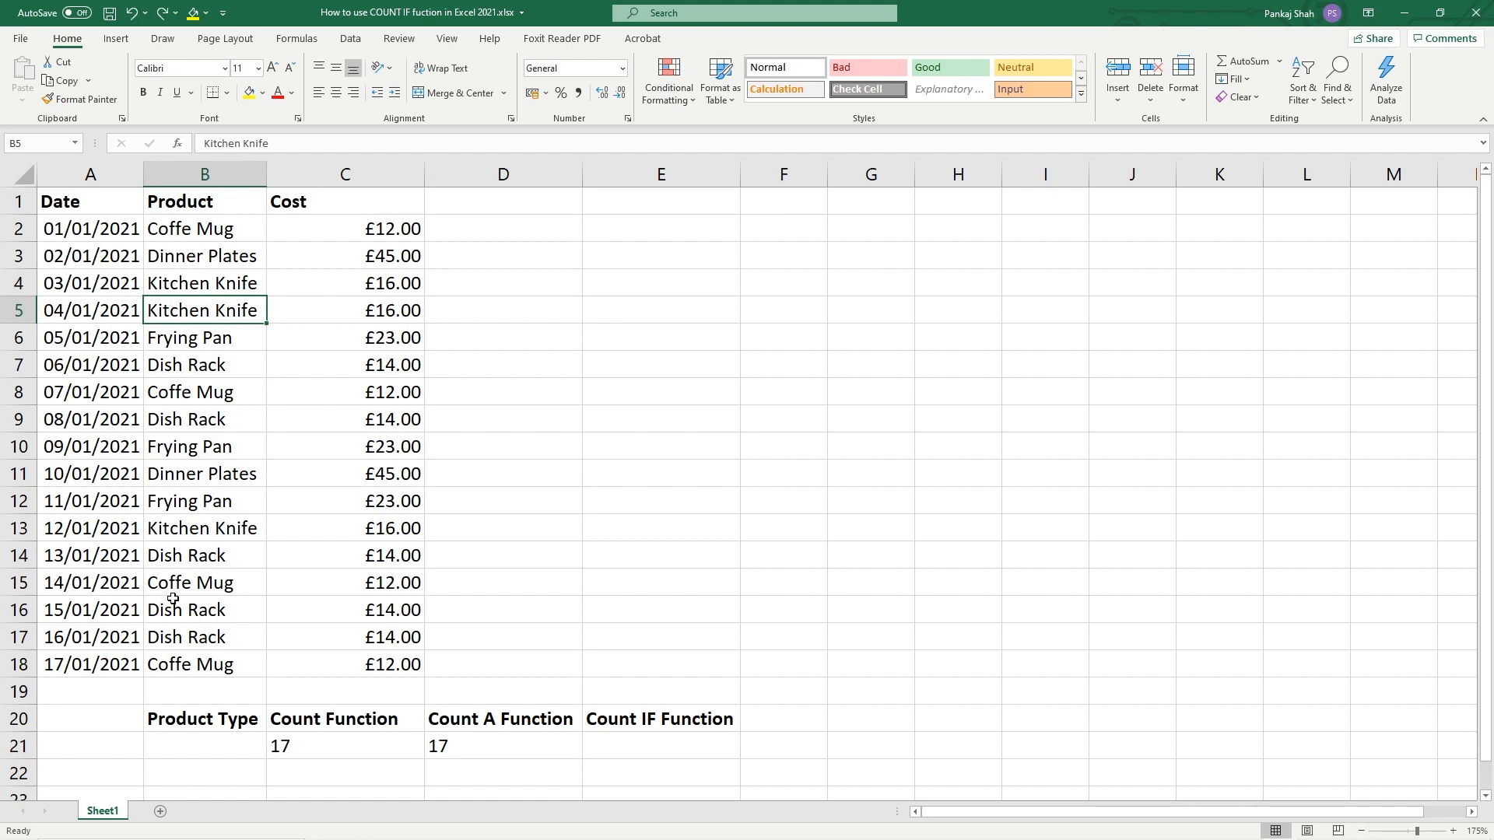
pyautogui.click(345, 310)
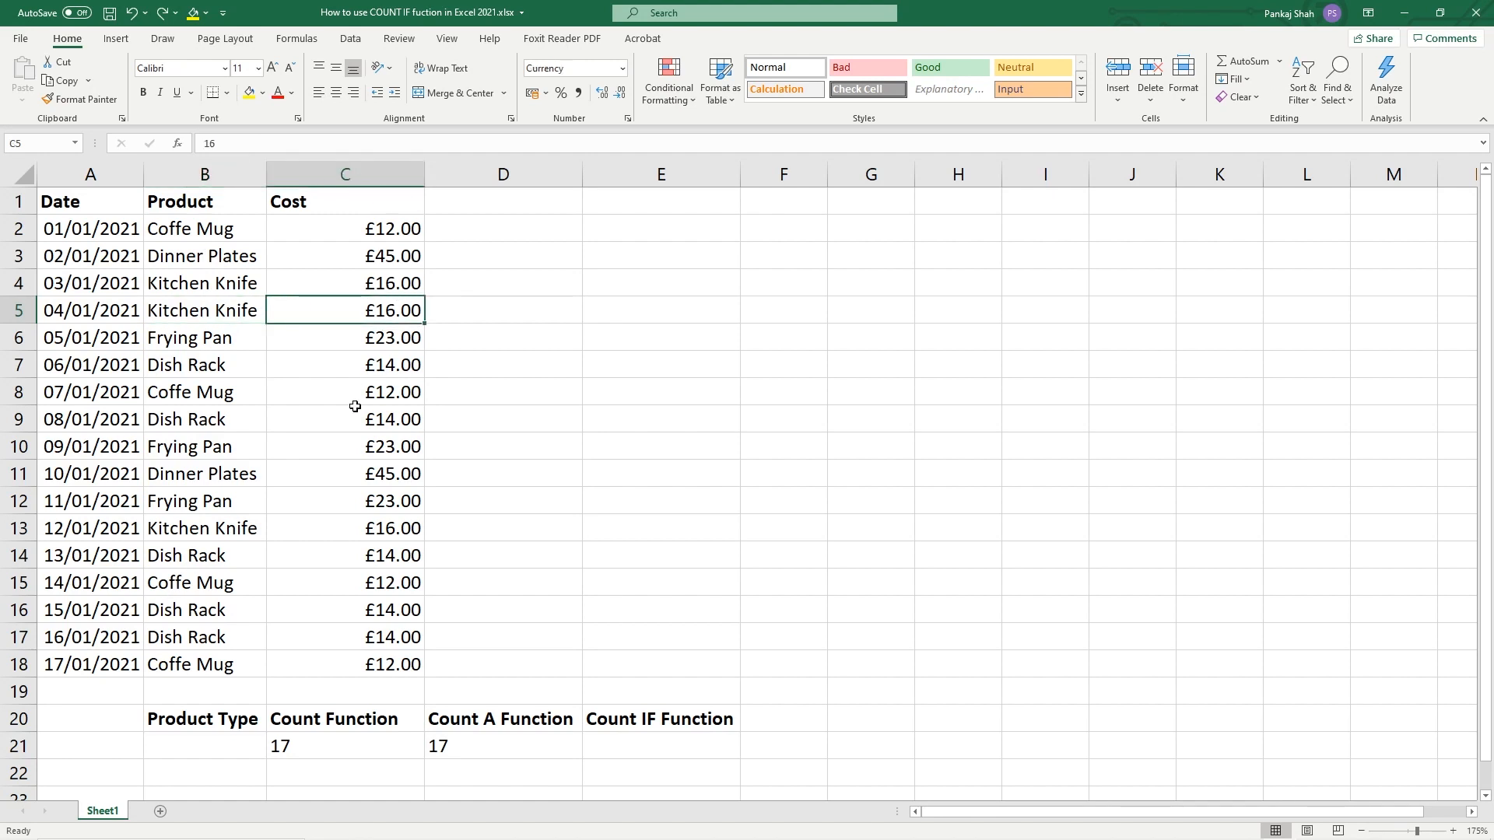
pyautogui.moveTo(365, 371)
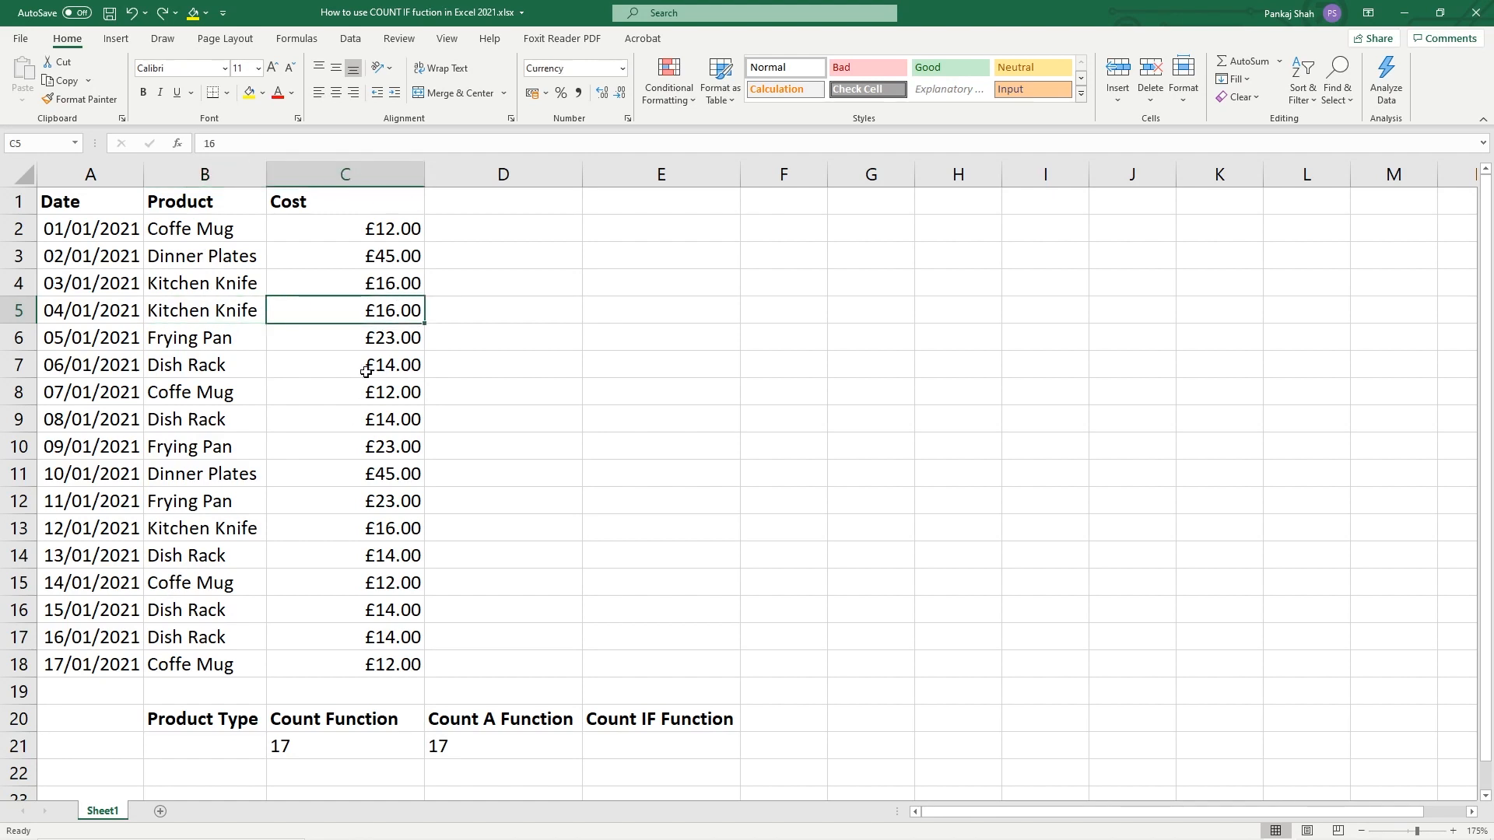
pyautogui.write('test')
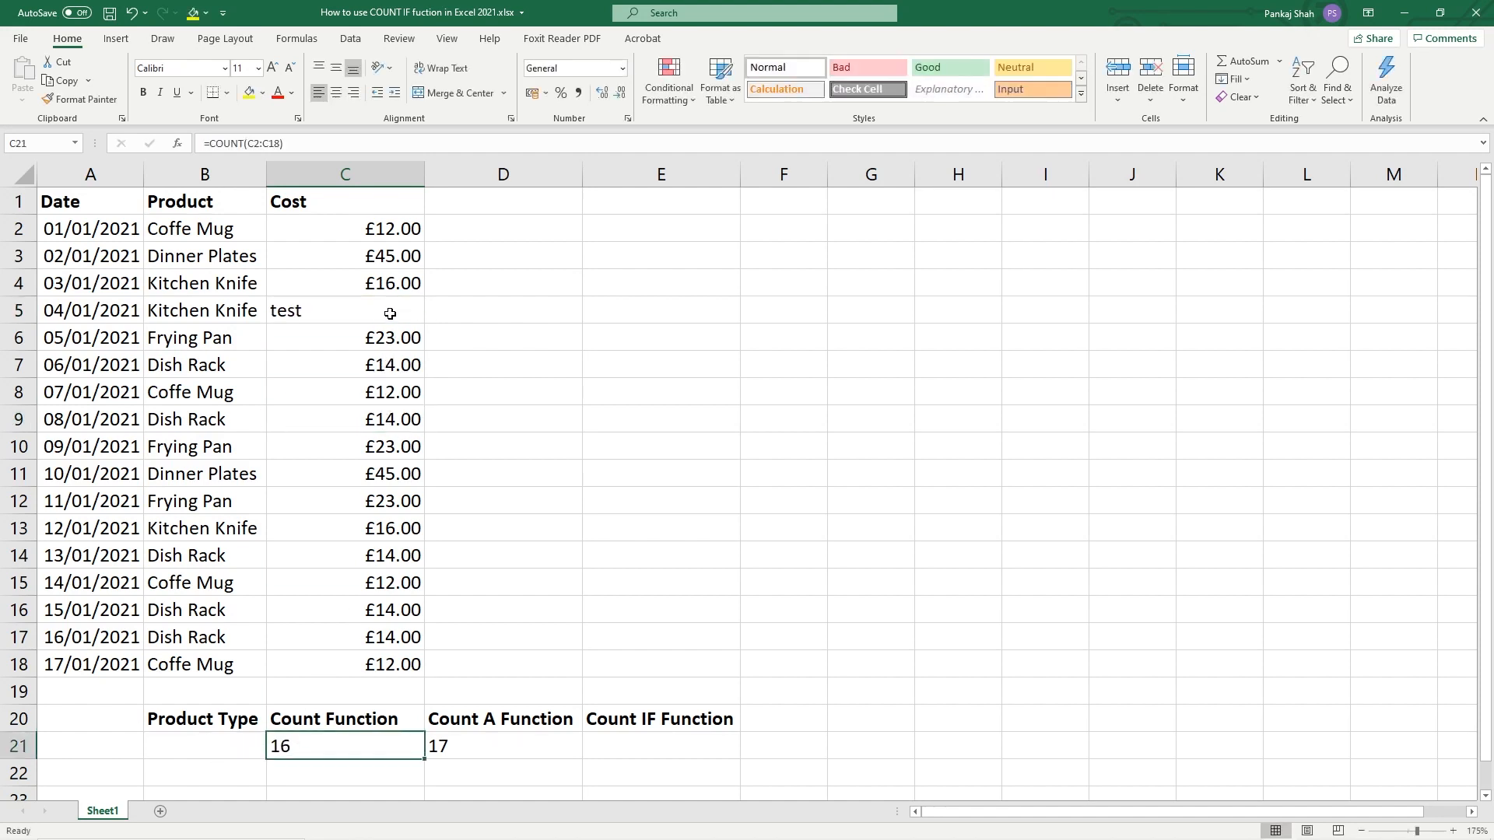
pyautogui.click(345, 309)
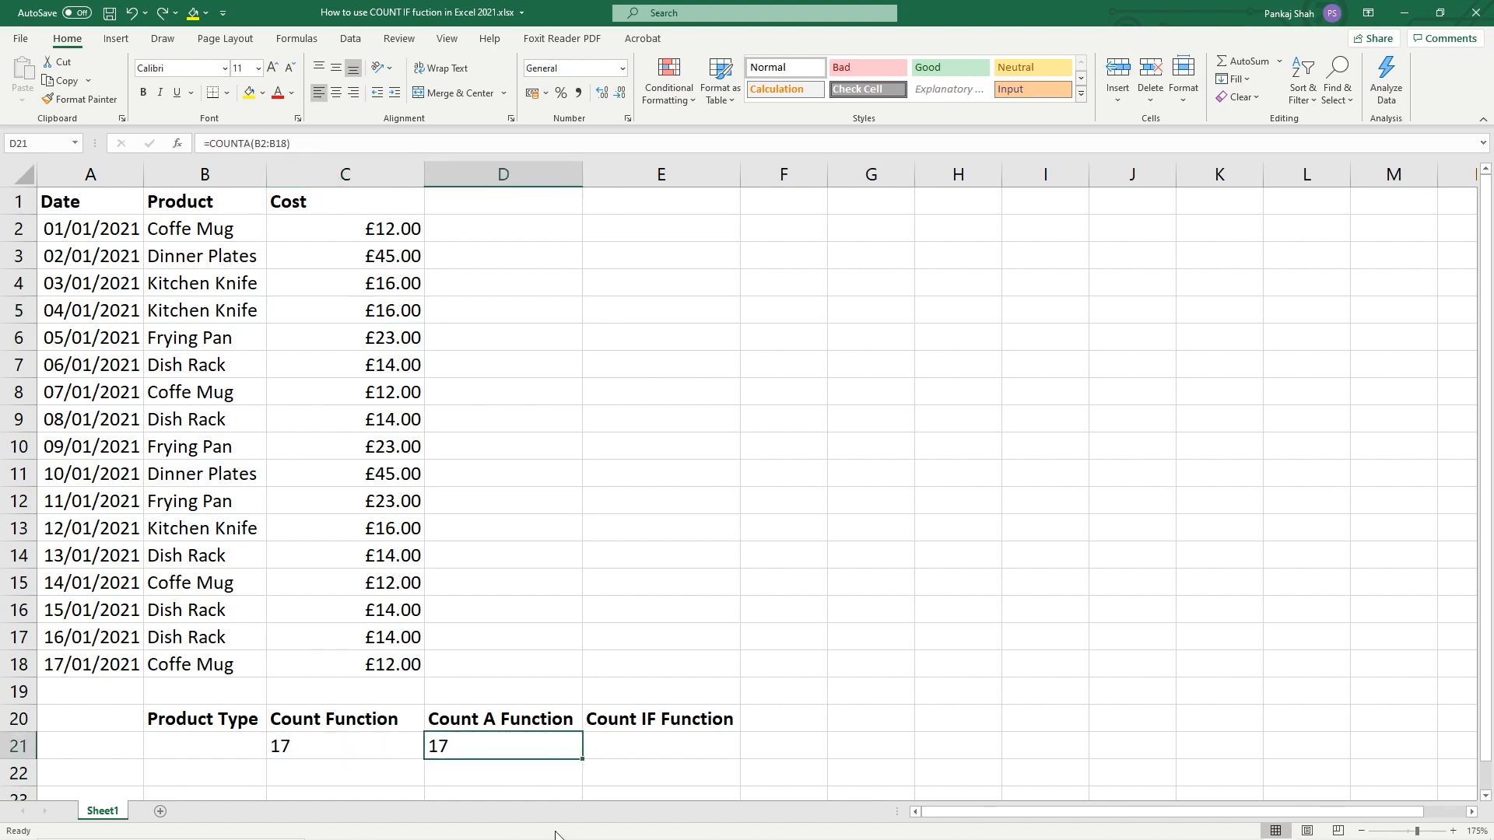
# Start =COUNTIF in E21 against B21 and dismiss the too-few-arguments warning.
pyautogui.click(662, 745)
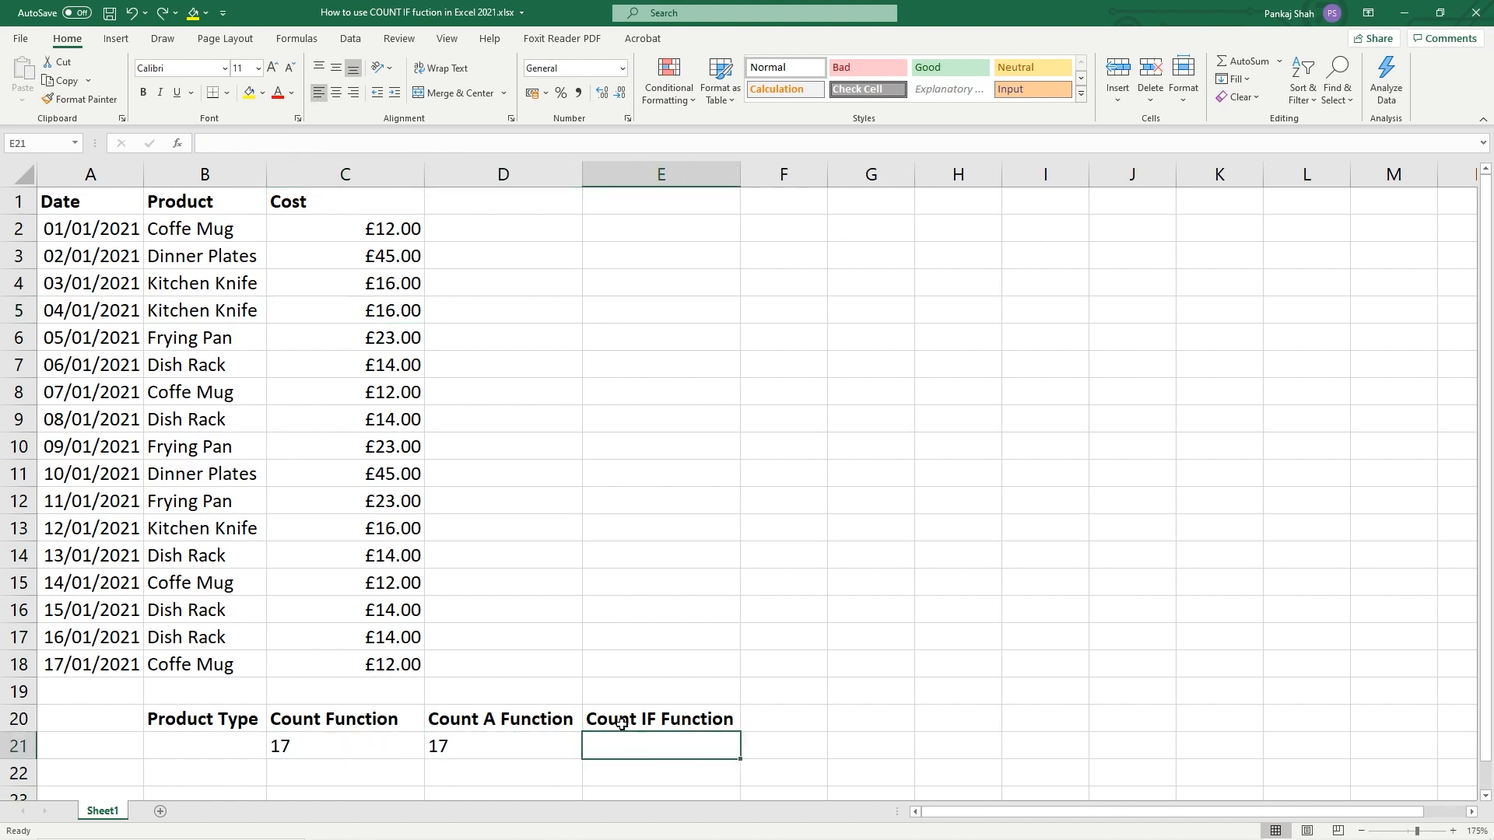
pyautogui.moveTo(680, 738)
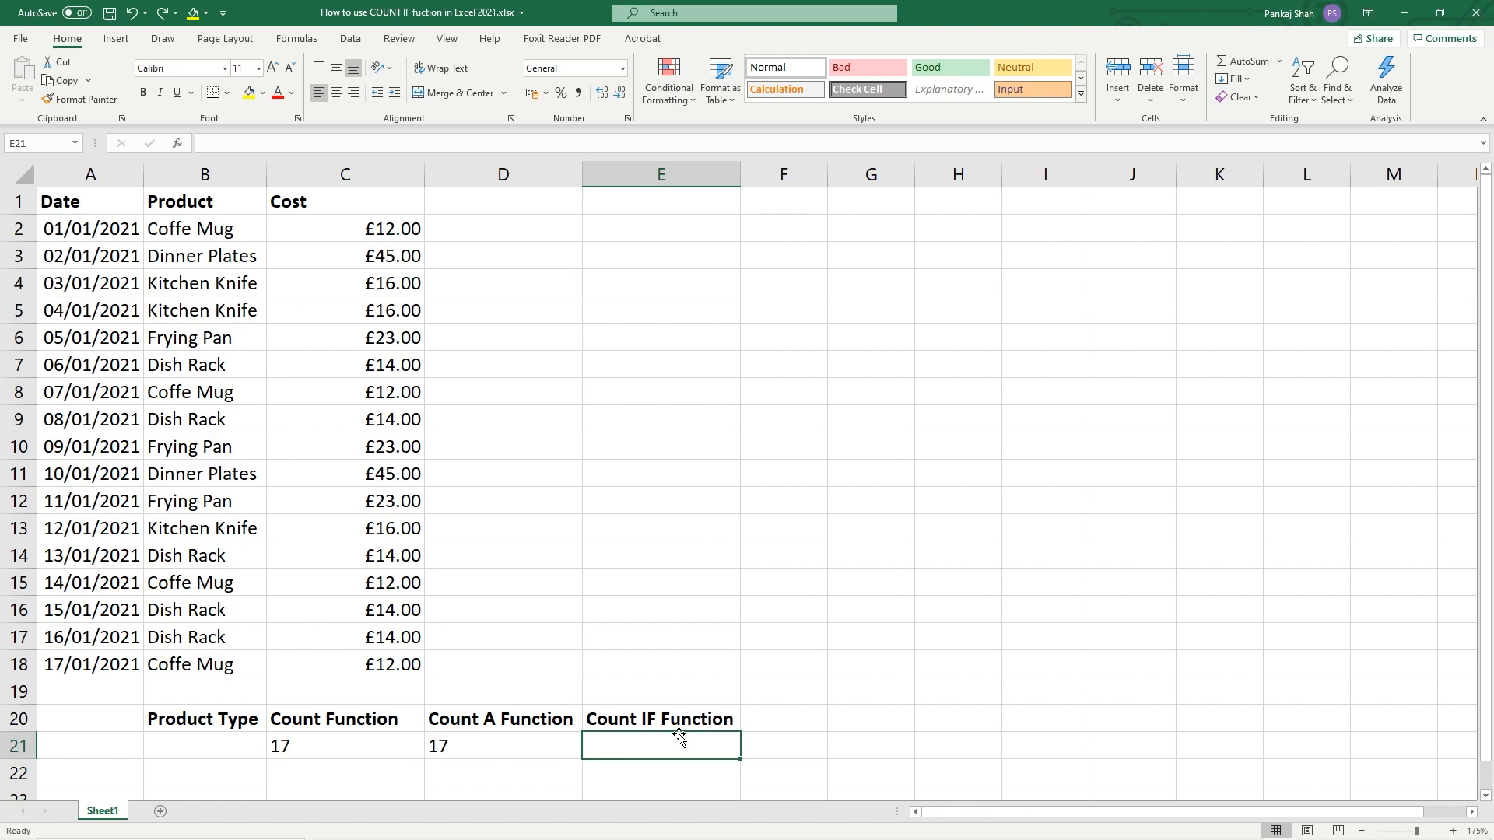
pyautogui.write('=count')
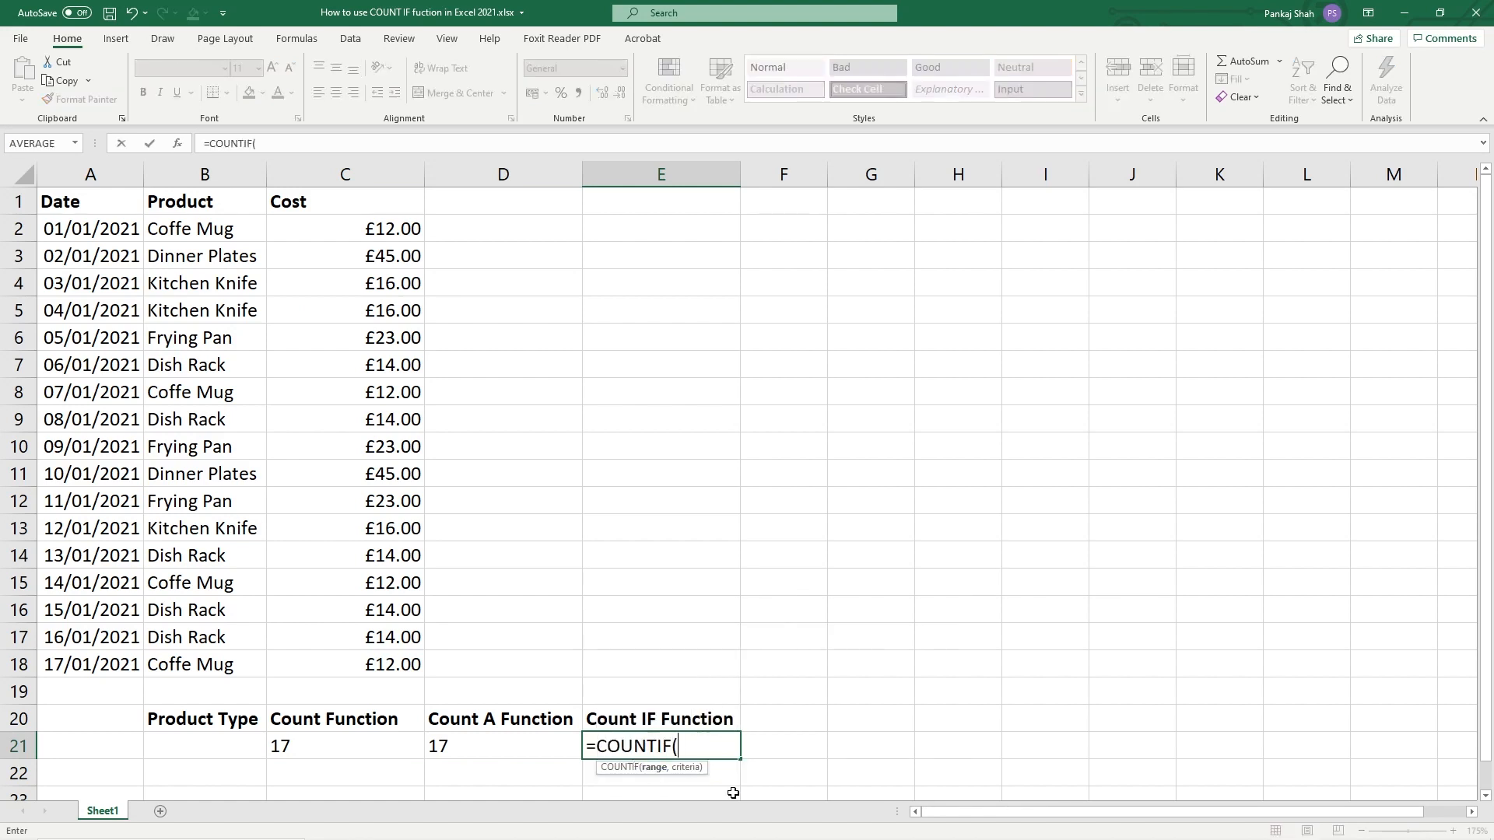
pyautogui.moveTo(185, 255)
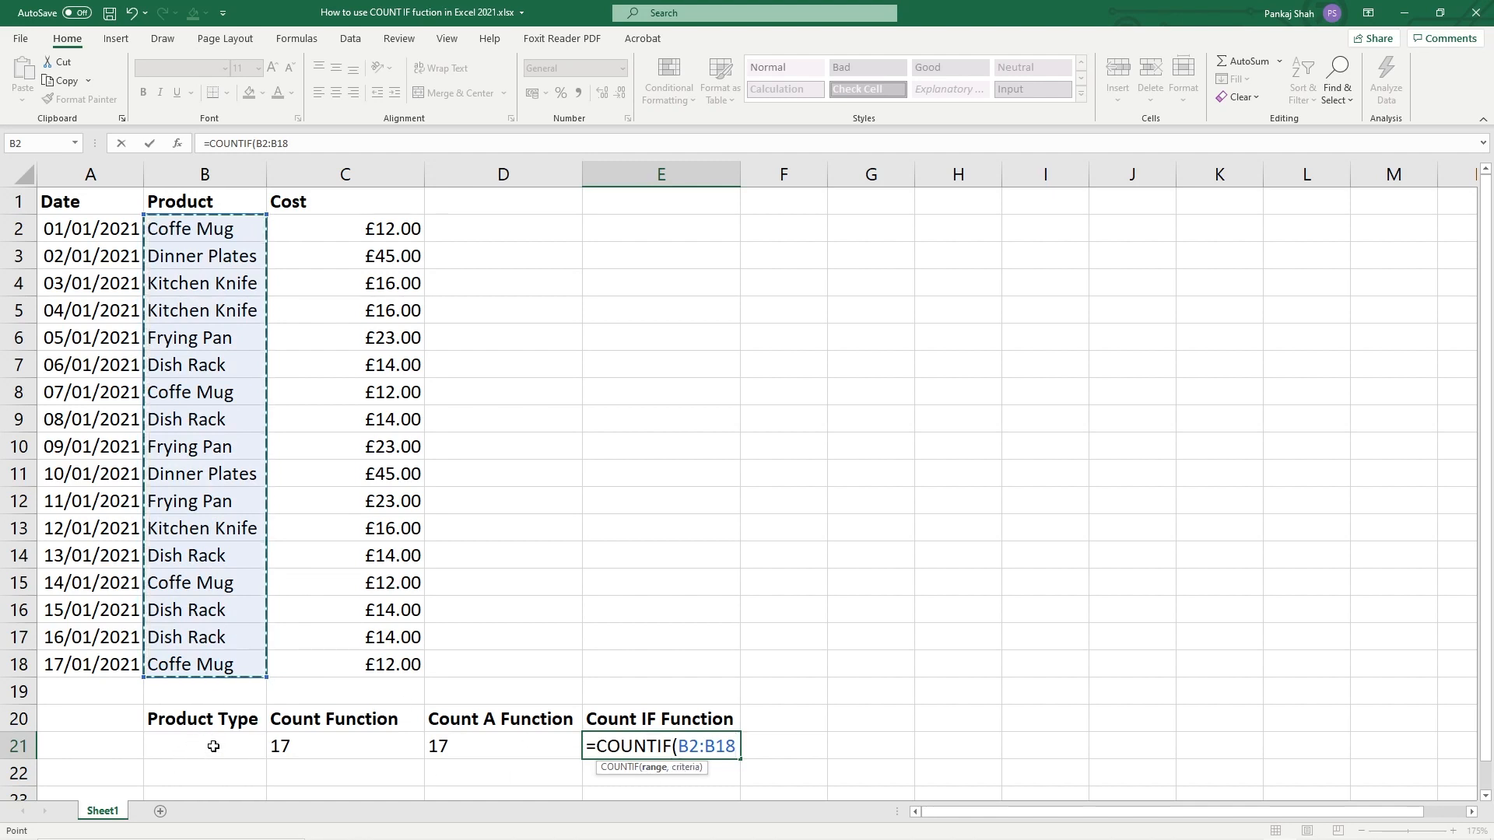
pyautogui.click(203, 745)
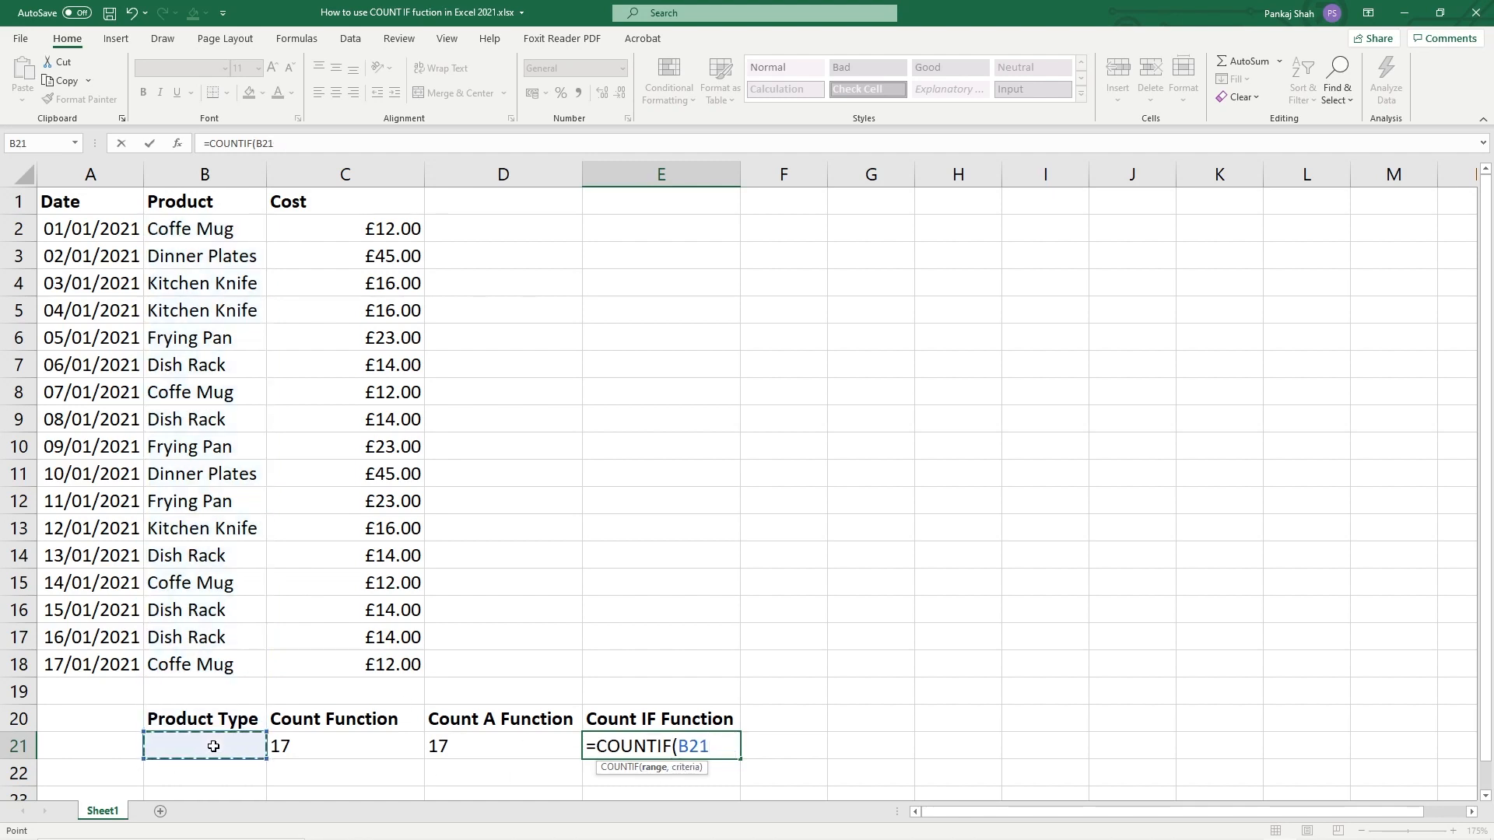
pyautogui.write(')')
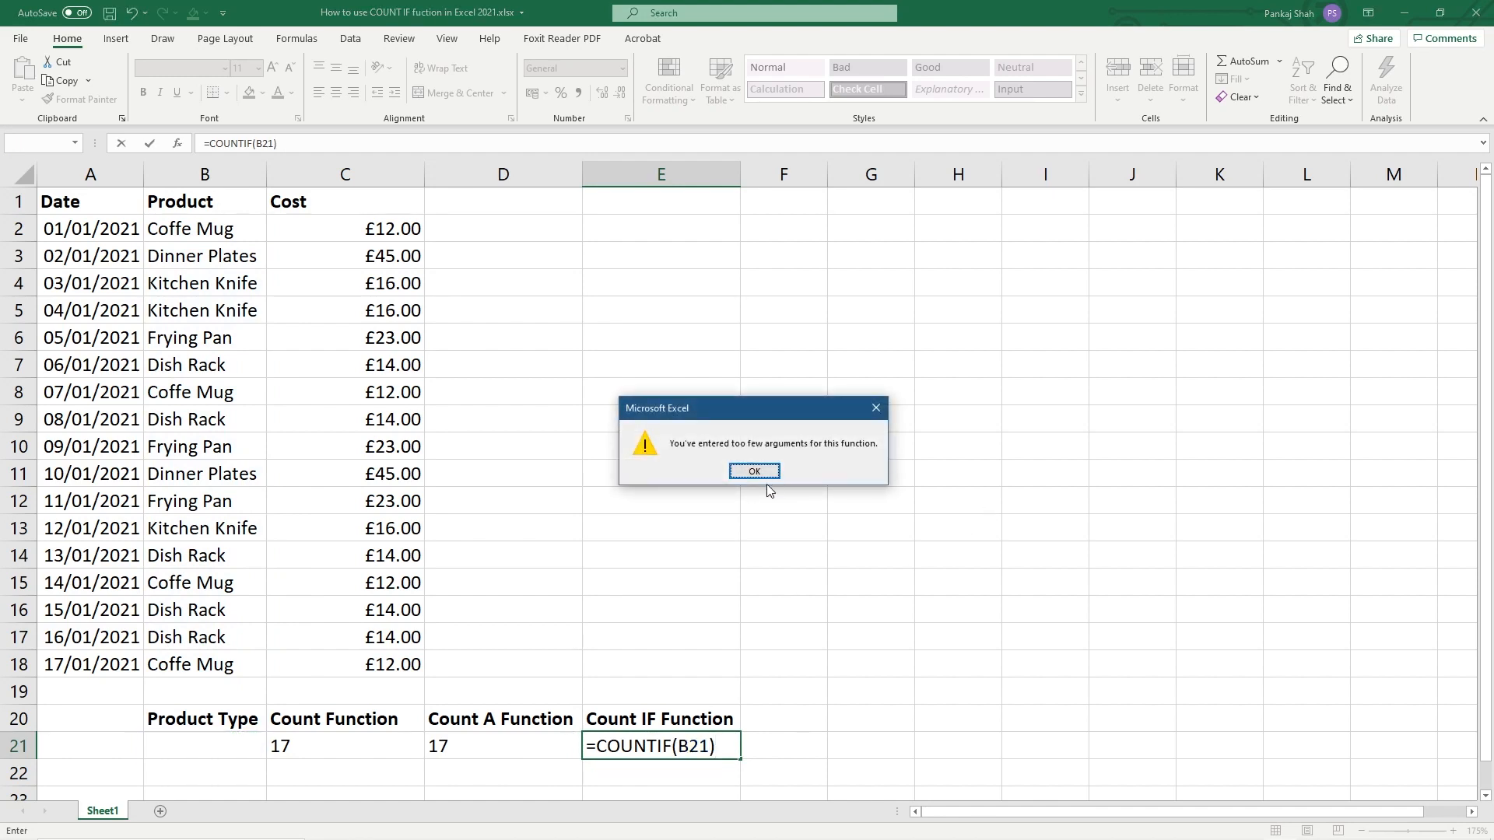
pyautogui.moveTo(839, 456)
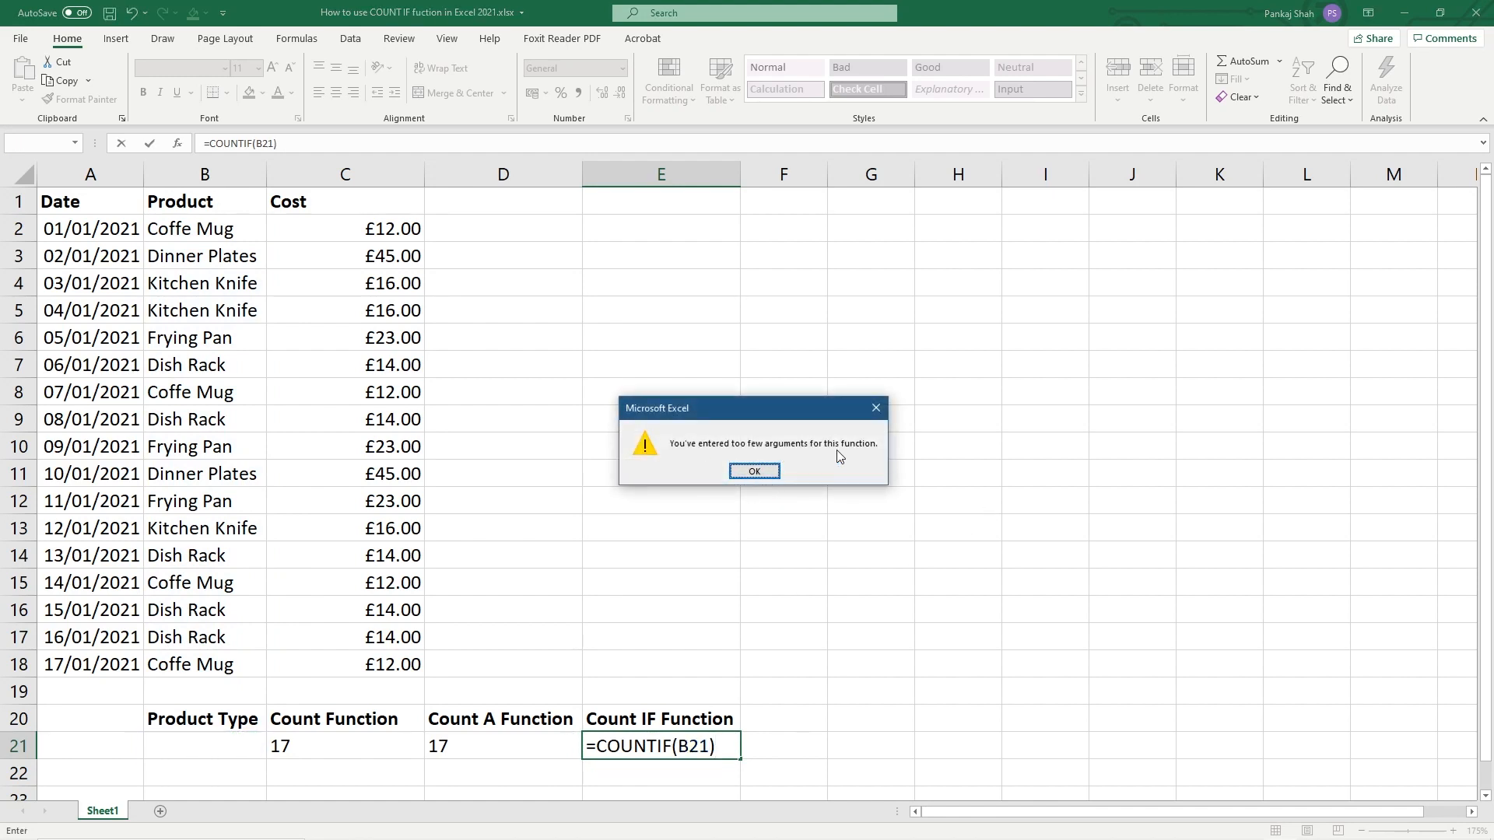
pyautogui.click(753, 470)
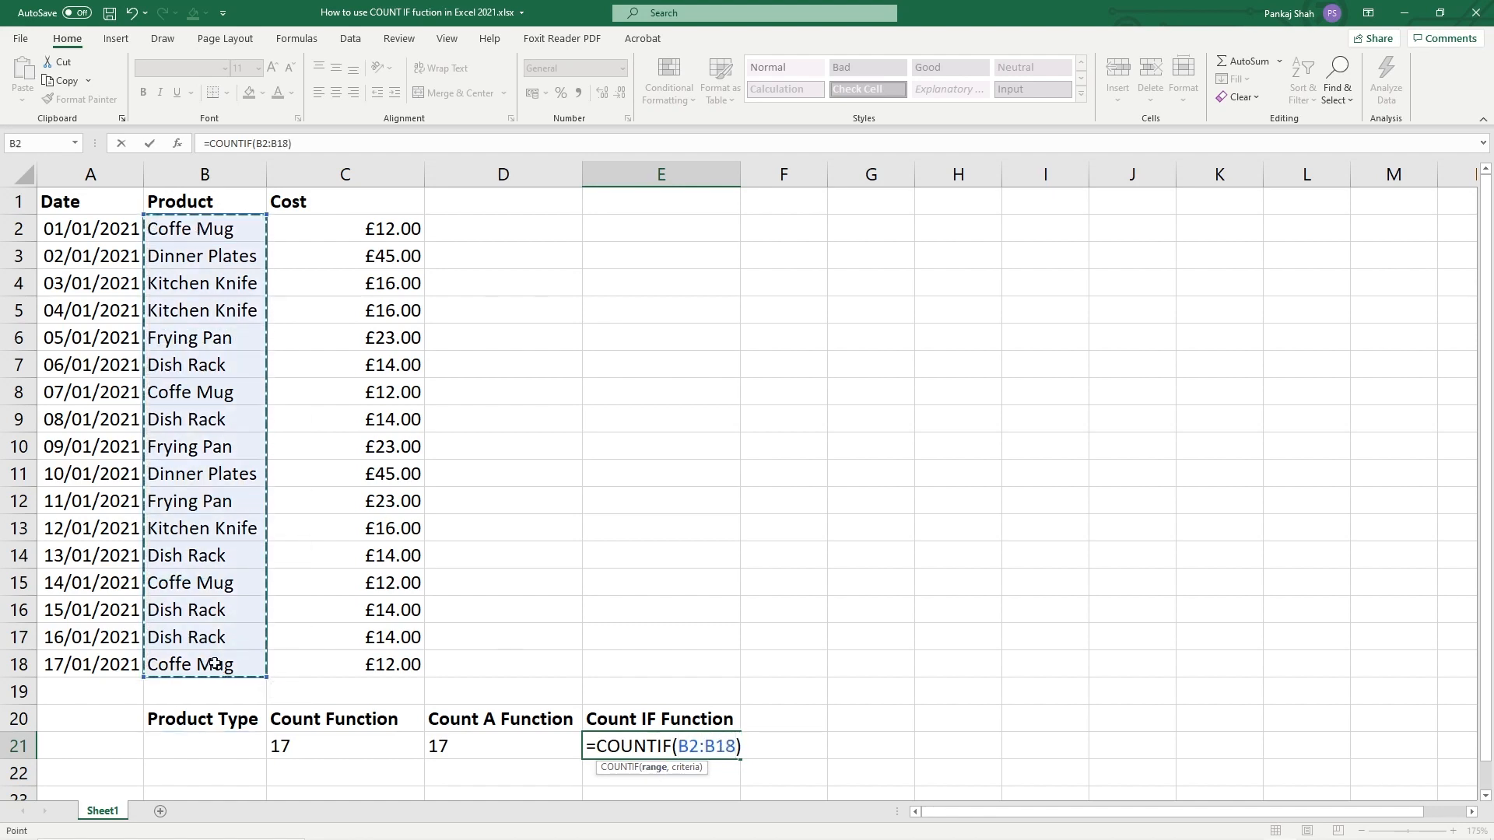
# Complete =COUNTIF(B2:B18,B21) in E21, returning 0 while B21 is empty.
pyautogui.write(',')
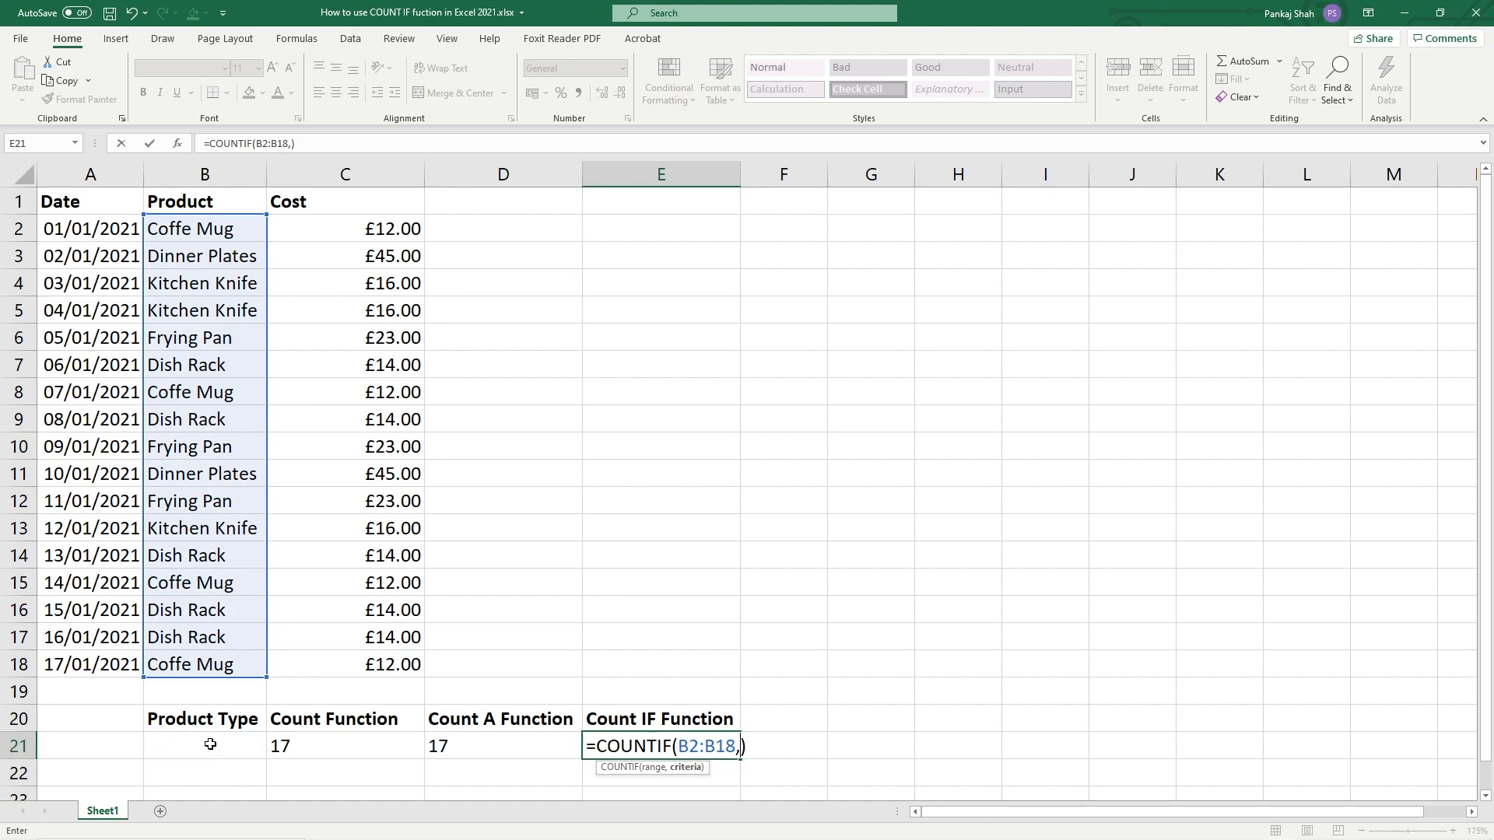
pyautogui.click(204, 745)
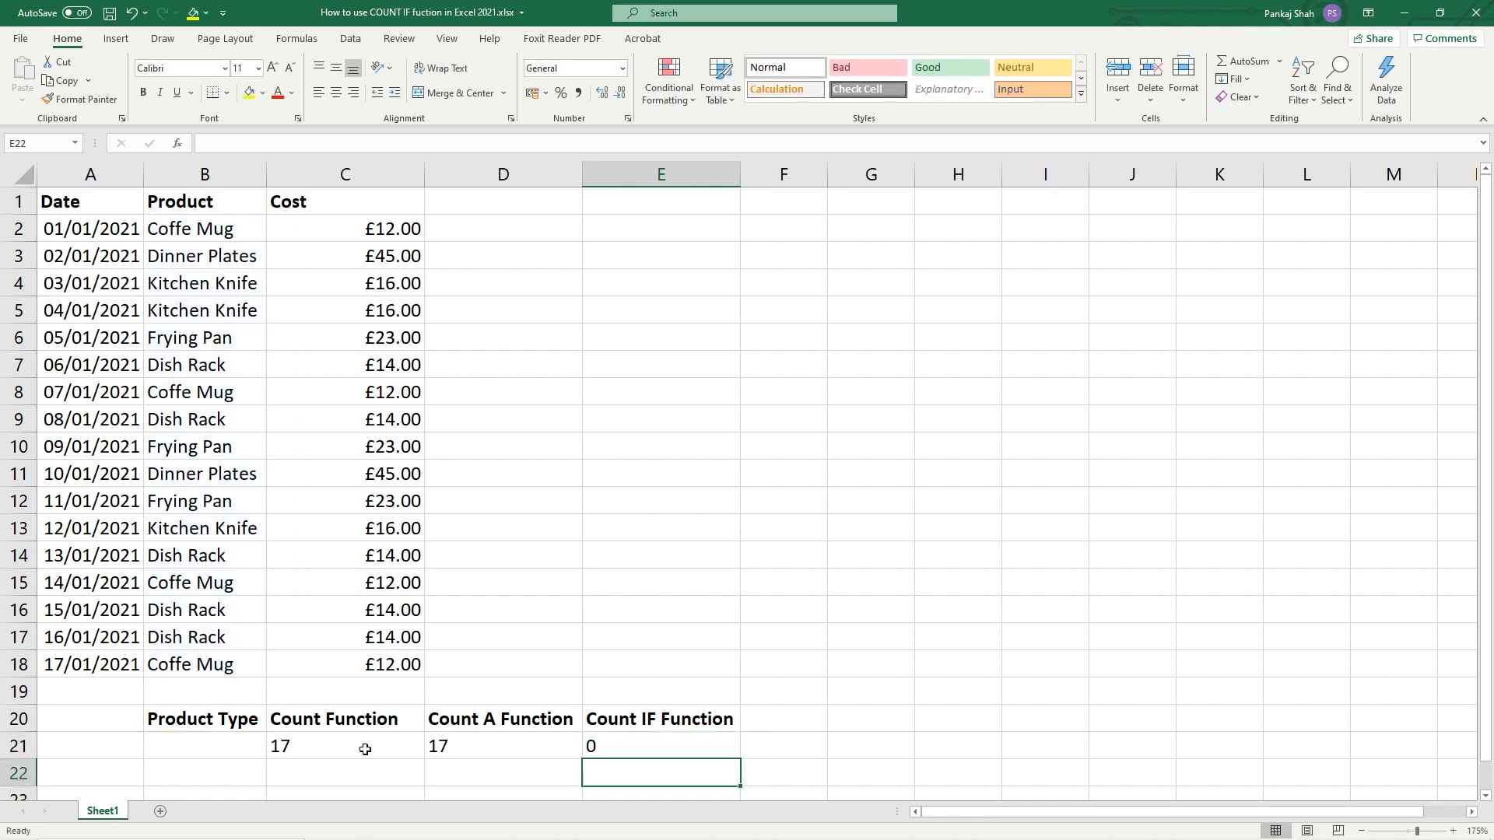
pyautogui.click(660, 746)
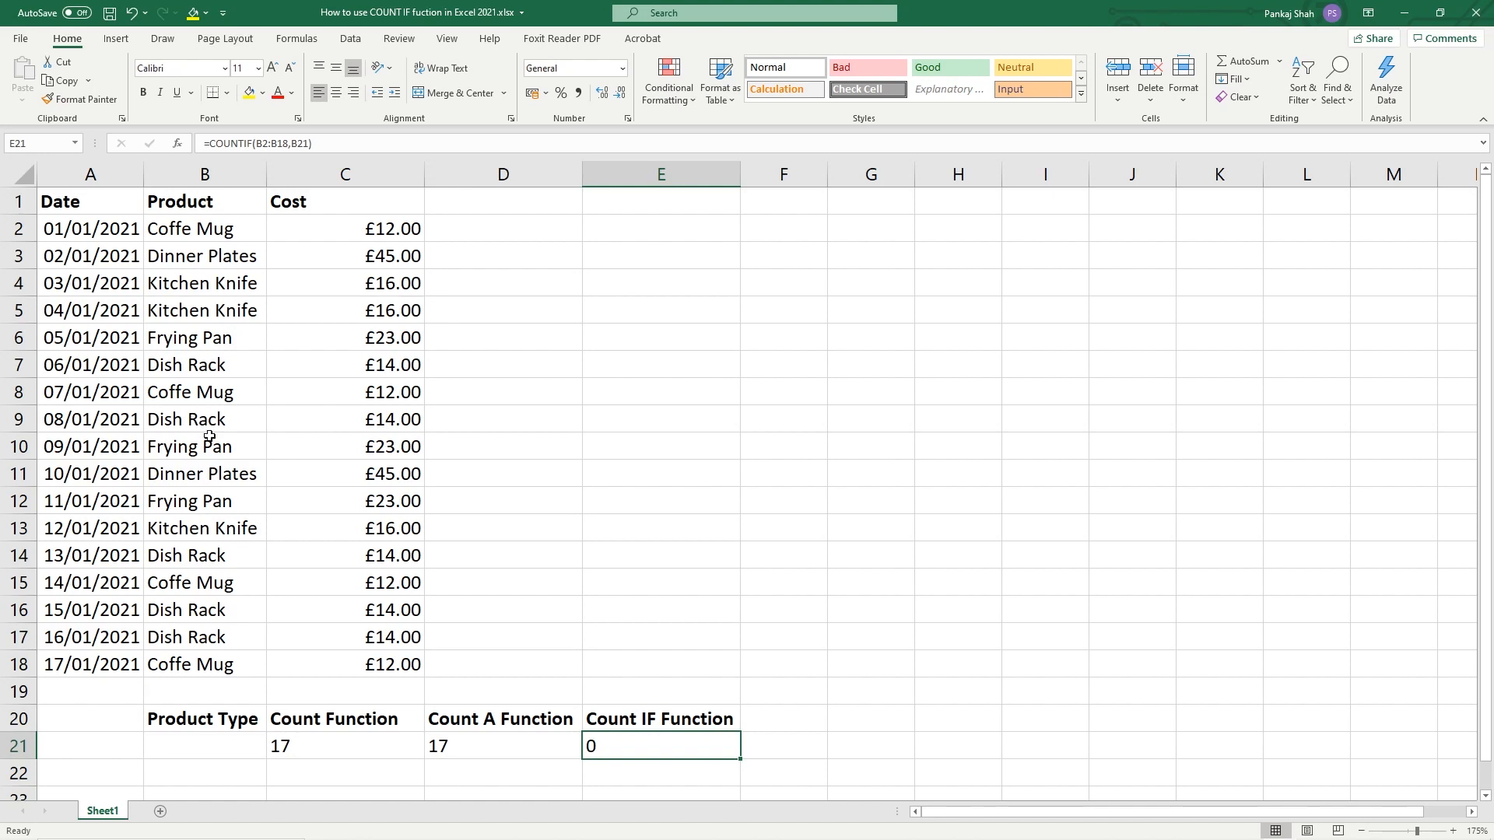
# Copy Kitchen Knife from B4 into B21 so the COUNTIF shows 3.
pyautogui.click(204, 227)
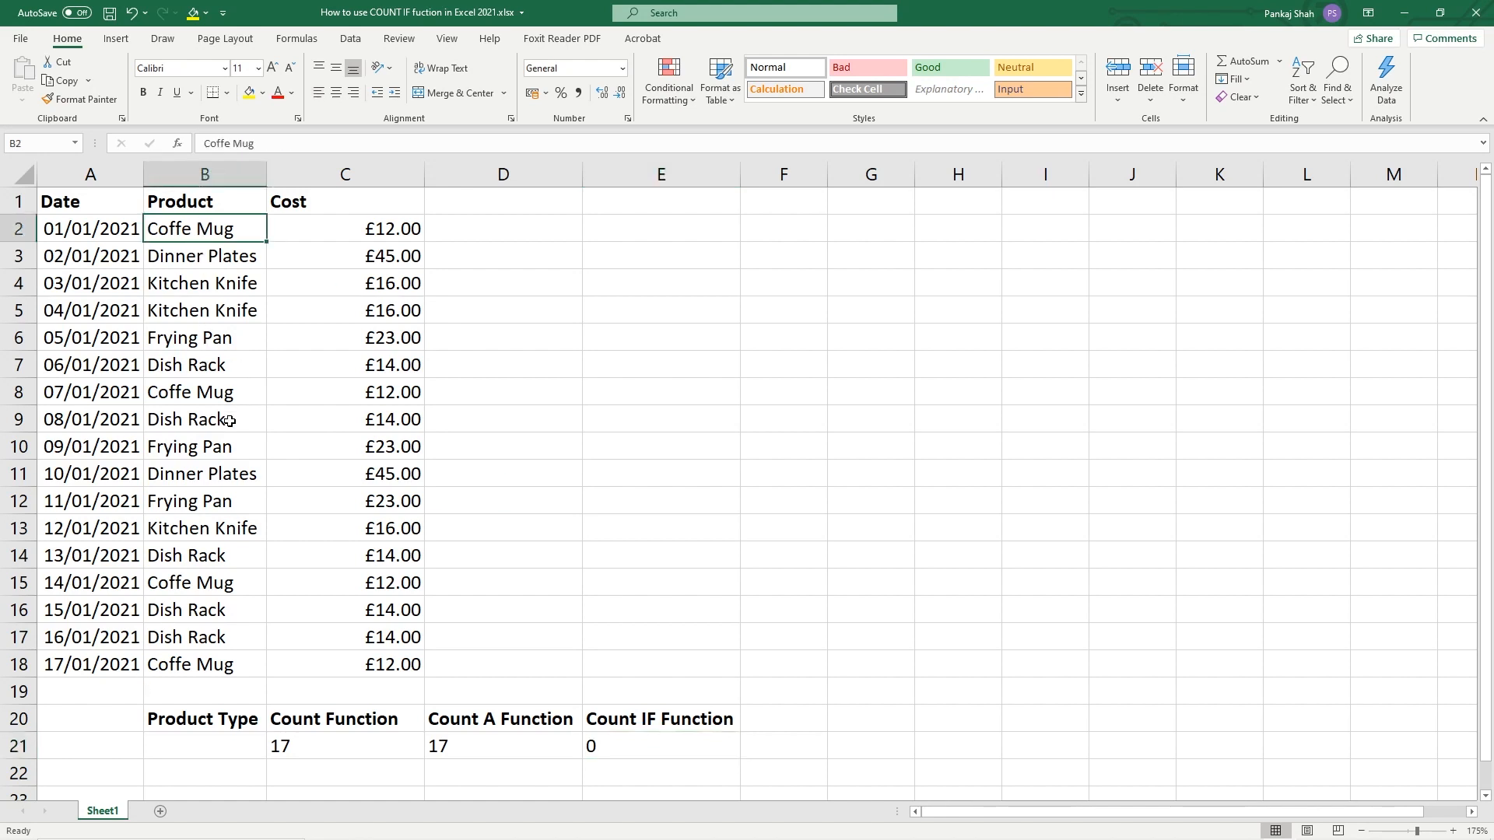
pyautogui.click(204, 284)
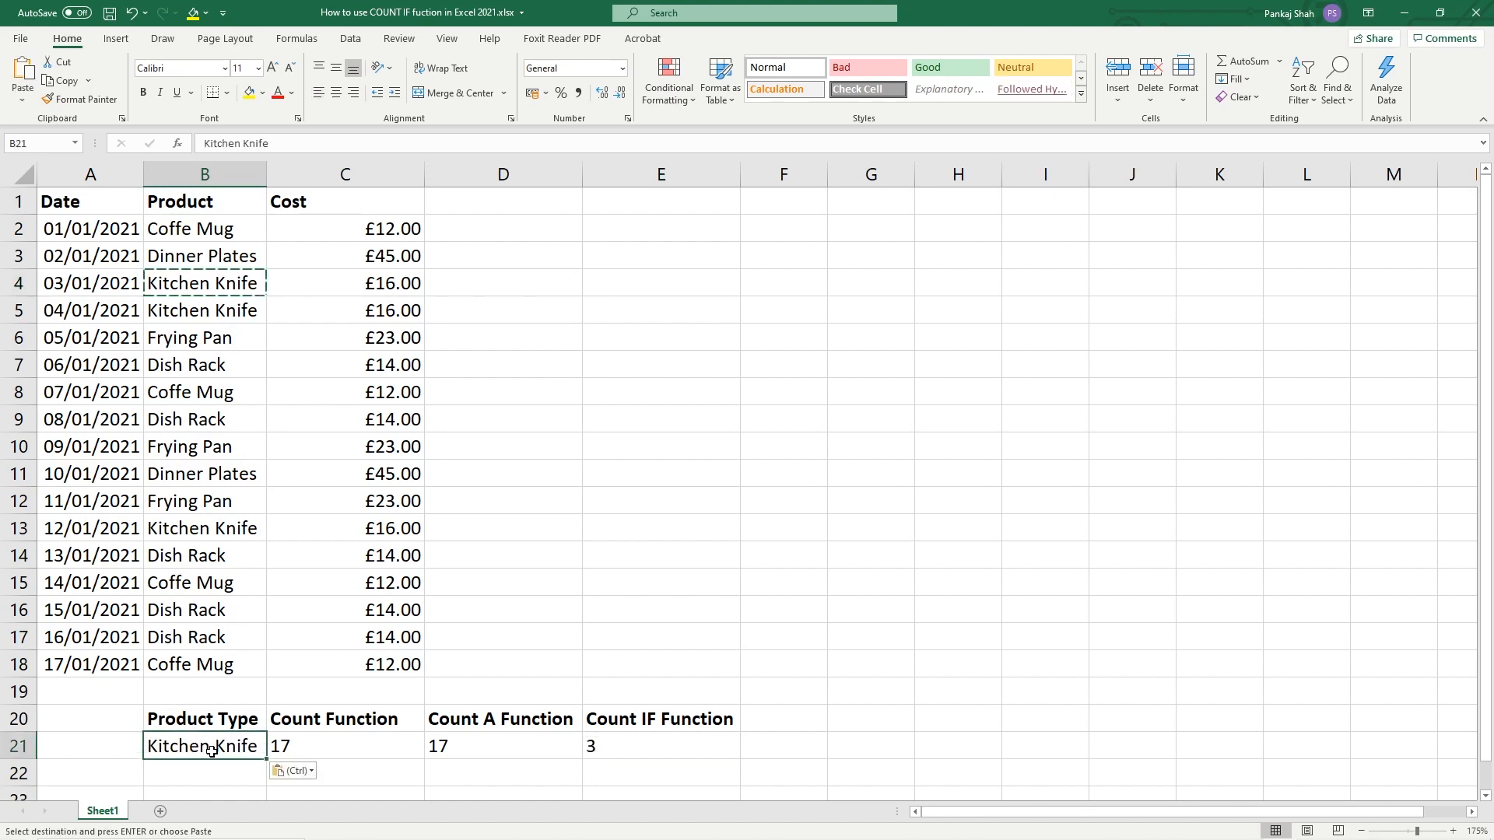
pyautogui.click(660, 746)
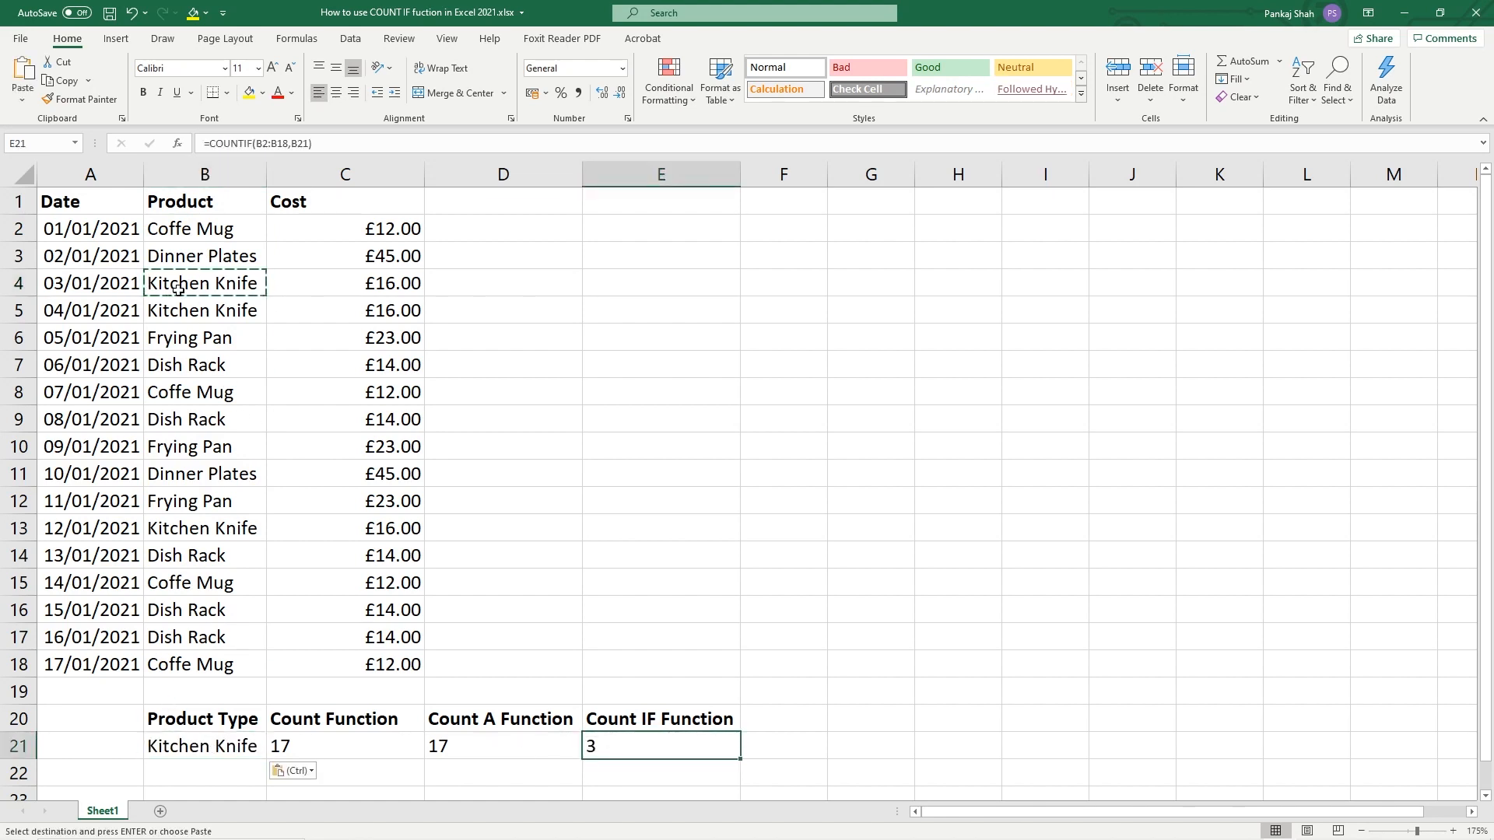
# Fill the three Kitchen Knife cells B4, B5 and B13 yellow.
pyautogui.click(204, 310)
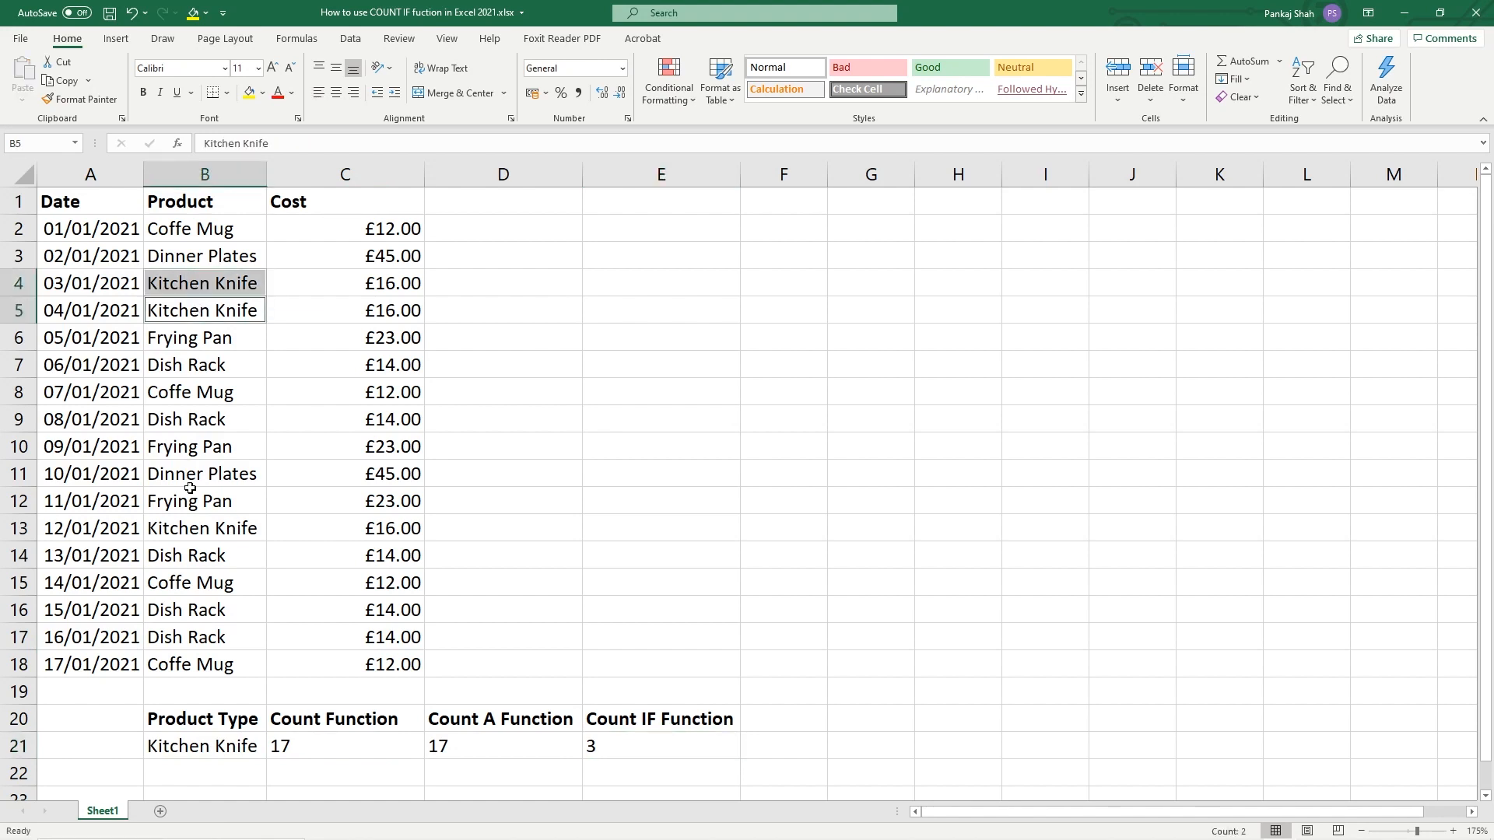
pyautogui.click(202, 527)
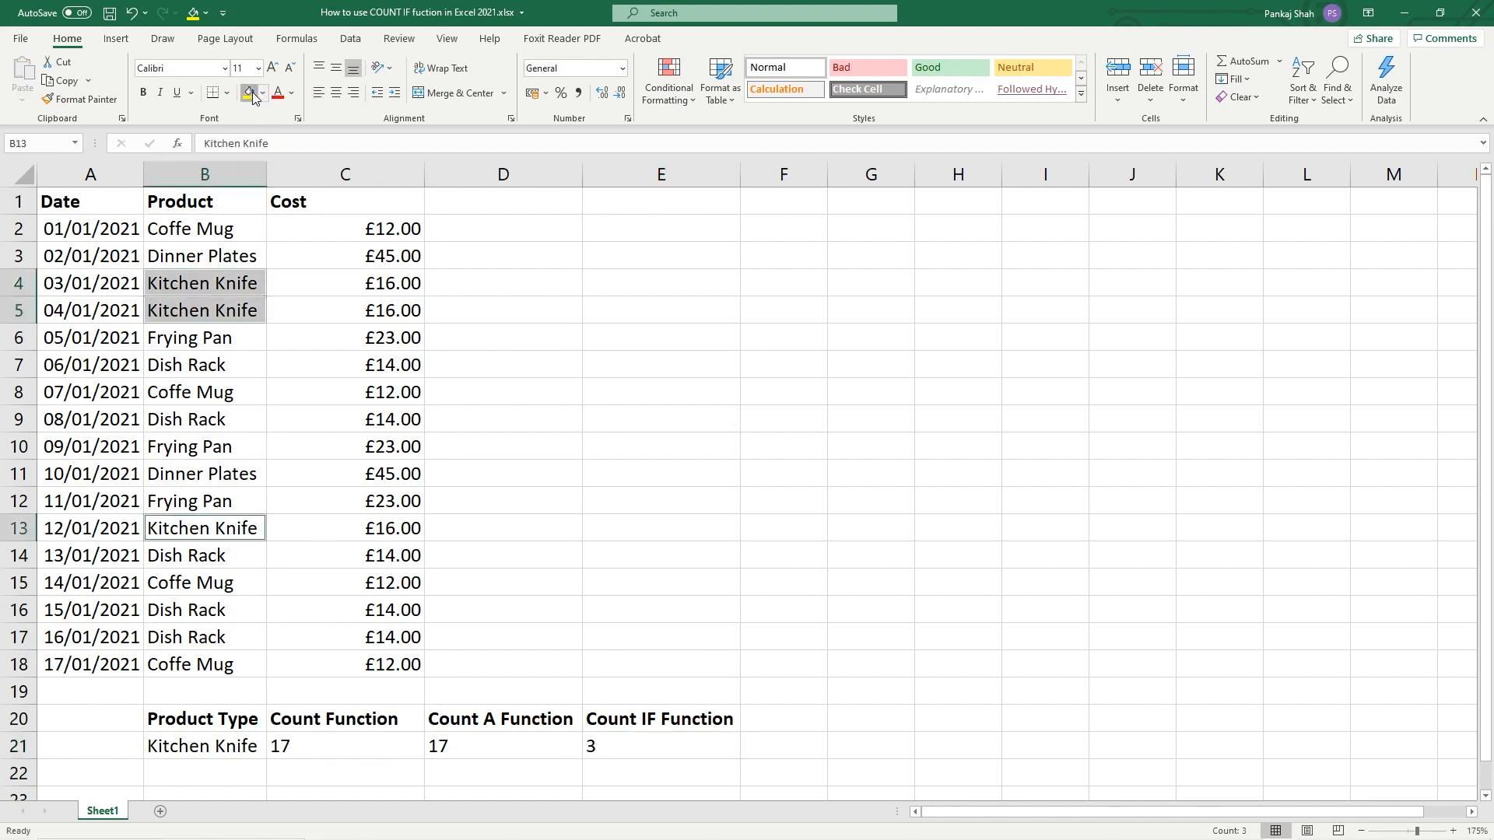
pyautogui.click(247, 91)
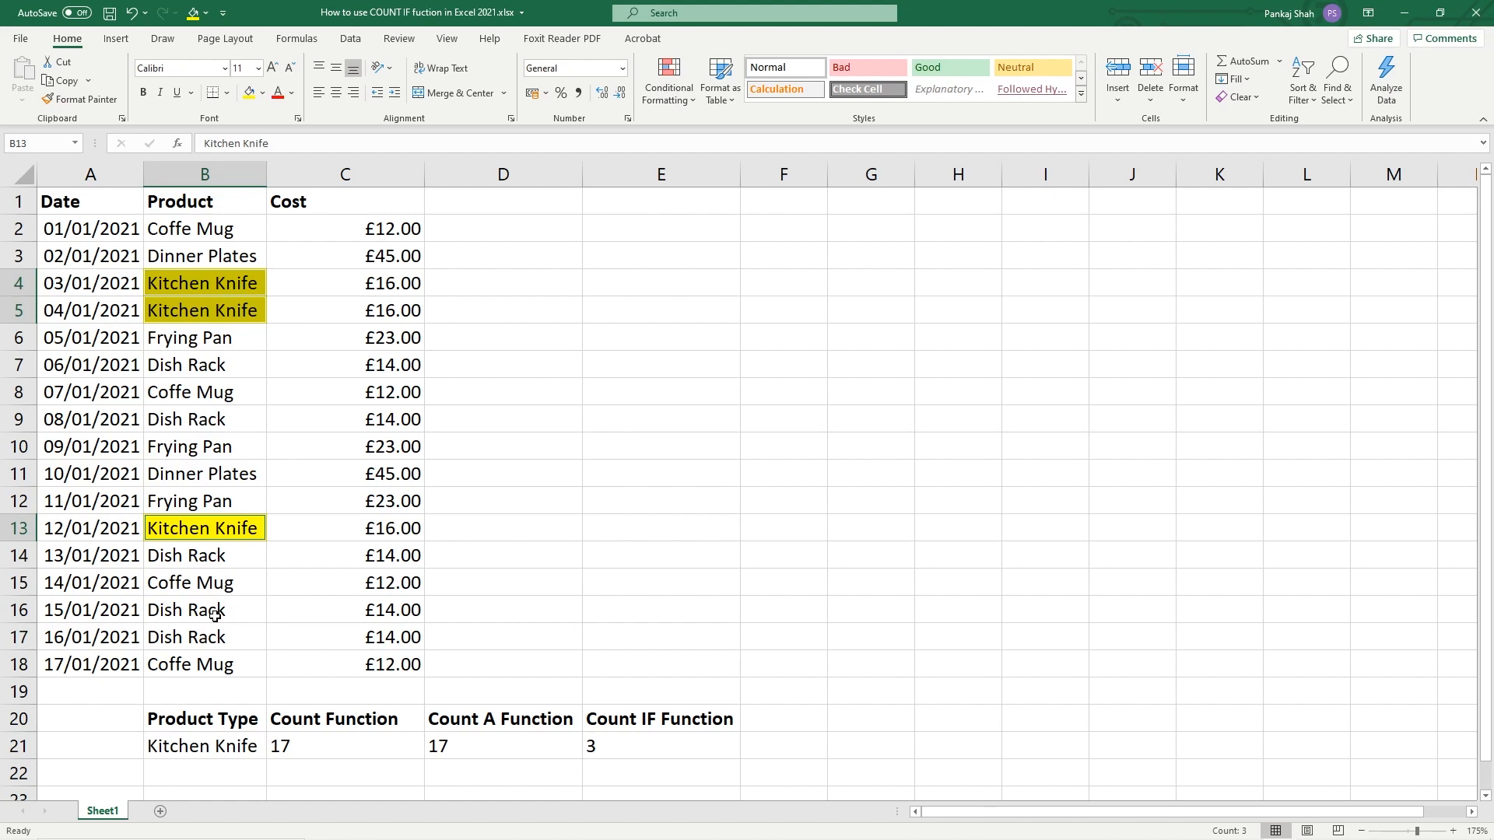
pyautogui.moveTo(212, 610)
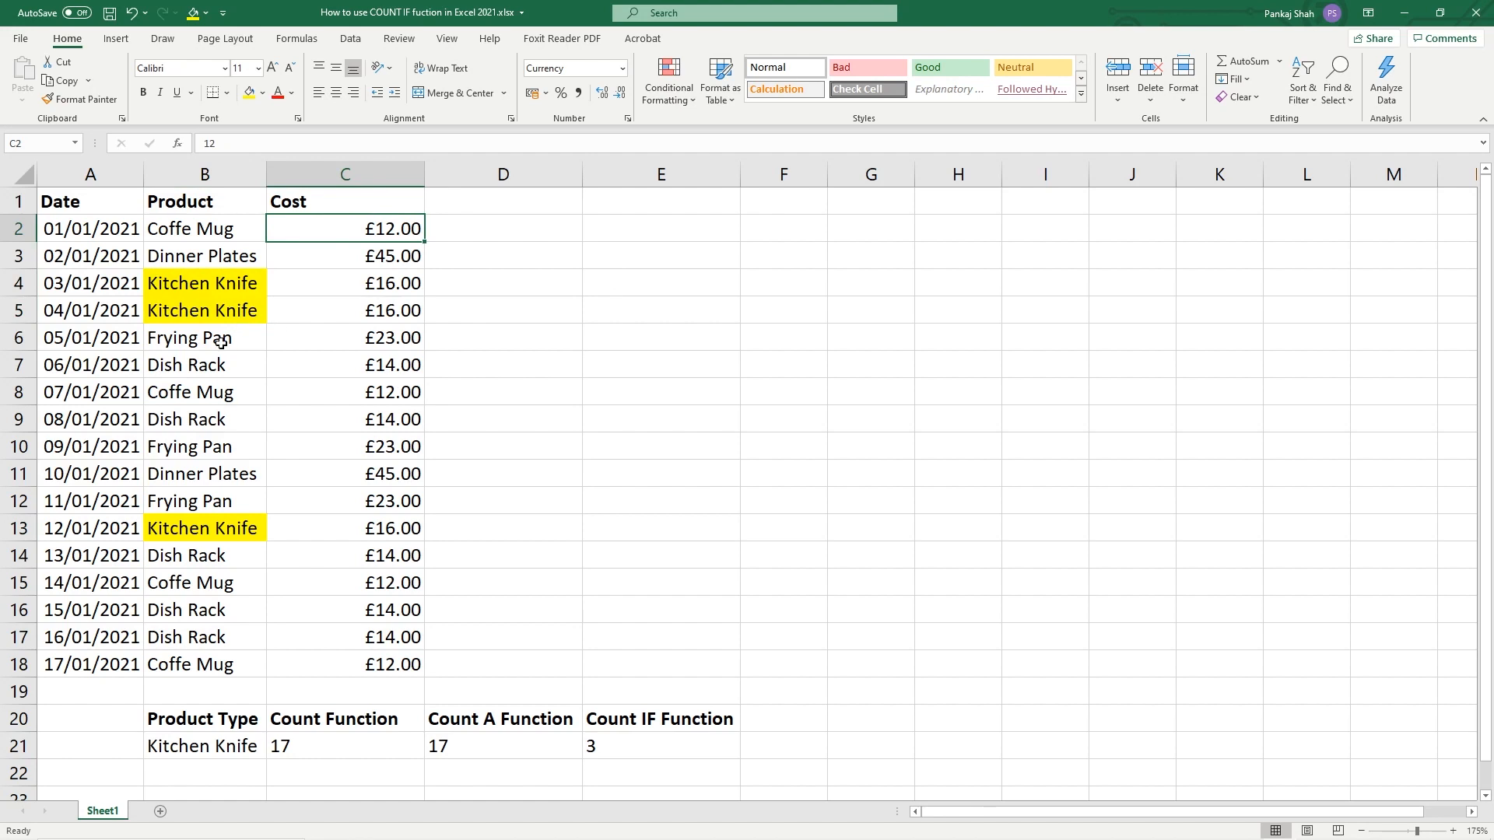
# Copy Frying Pan into B21 (count 3) and fill B6, B10, B12 blue.
pyautogui.click(203, 745)
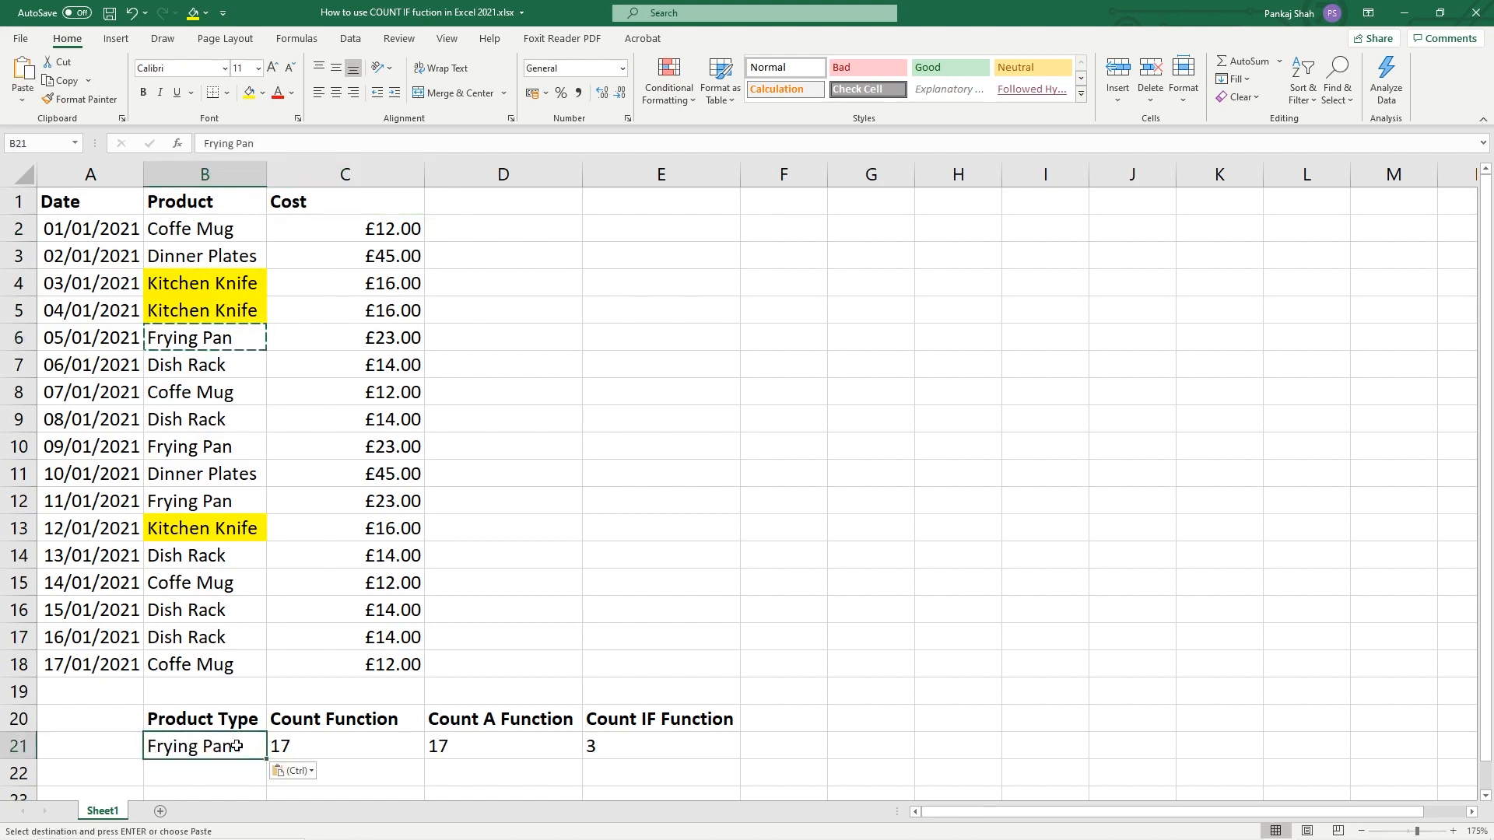
pyautogui.click(660, 746)
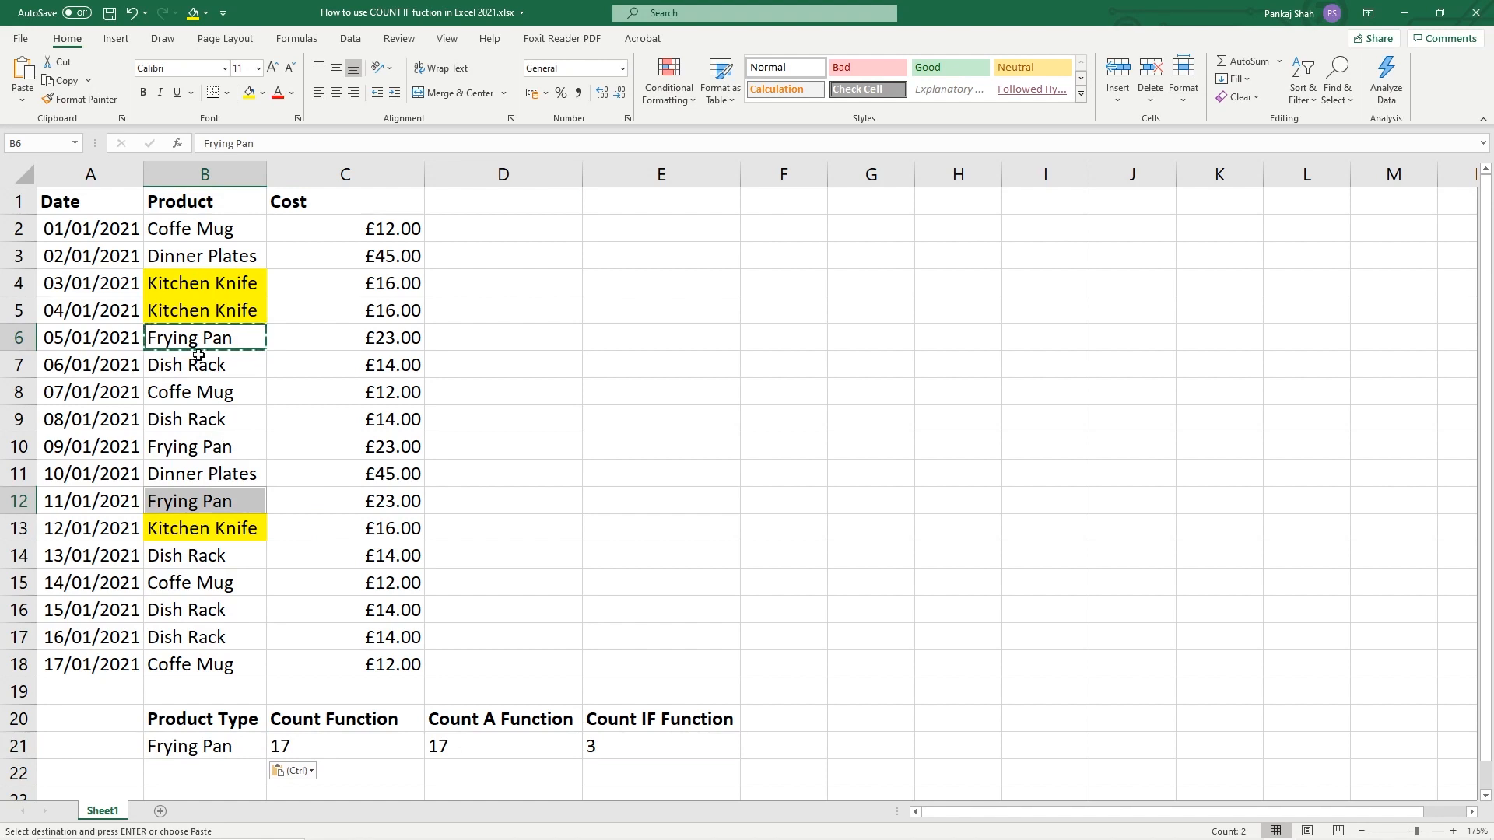
pyautogui.click(203, 446)
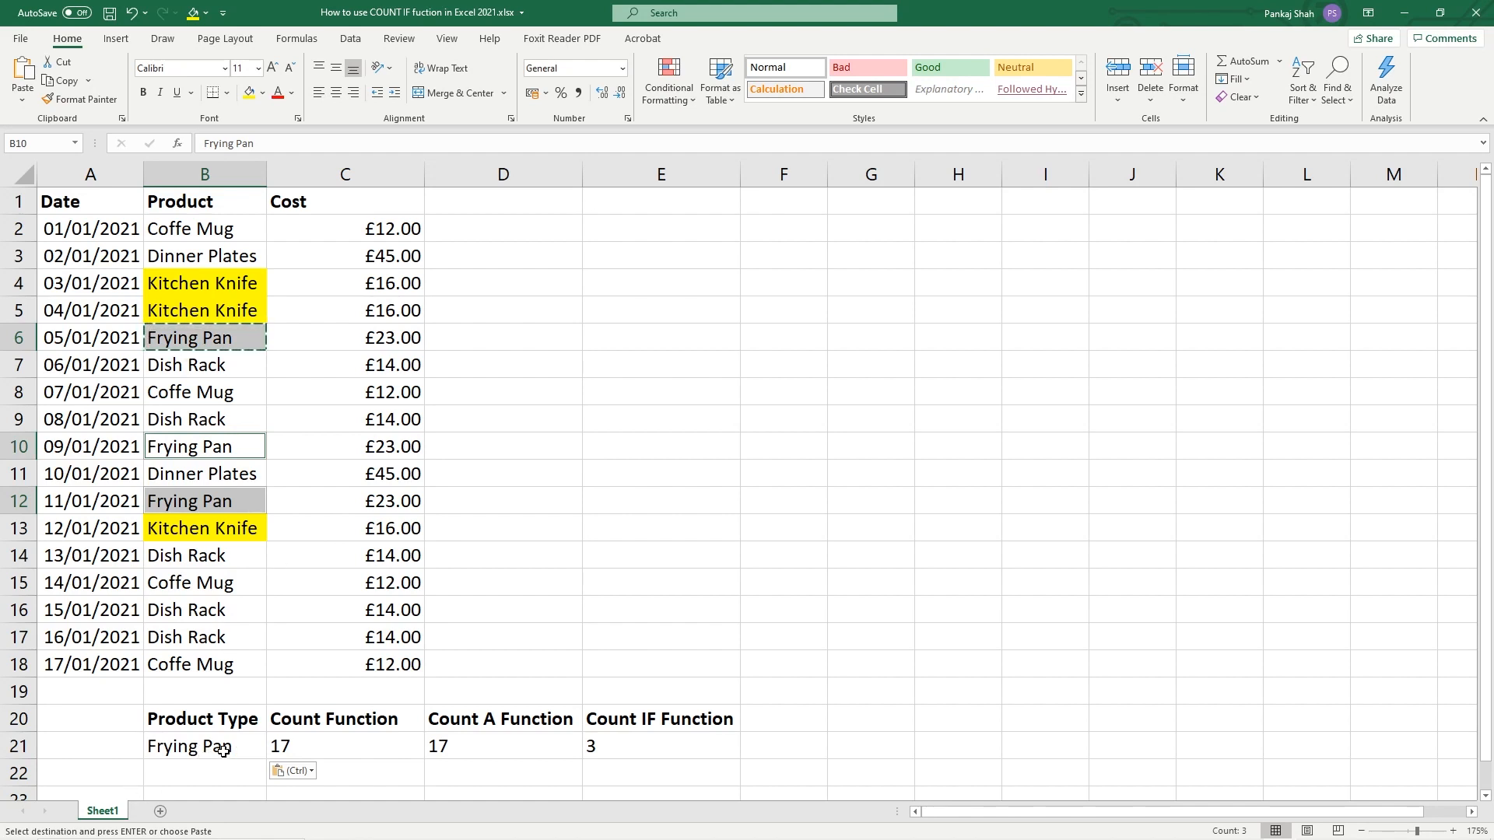
pyautogui.click(265, 91)
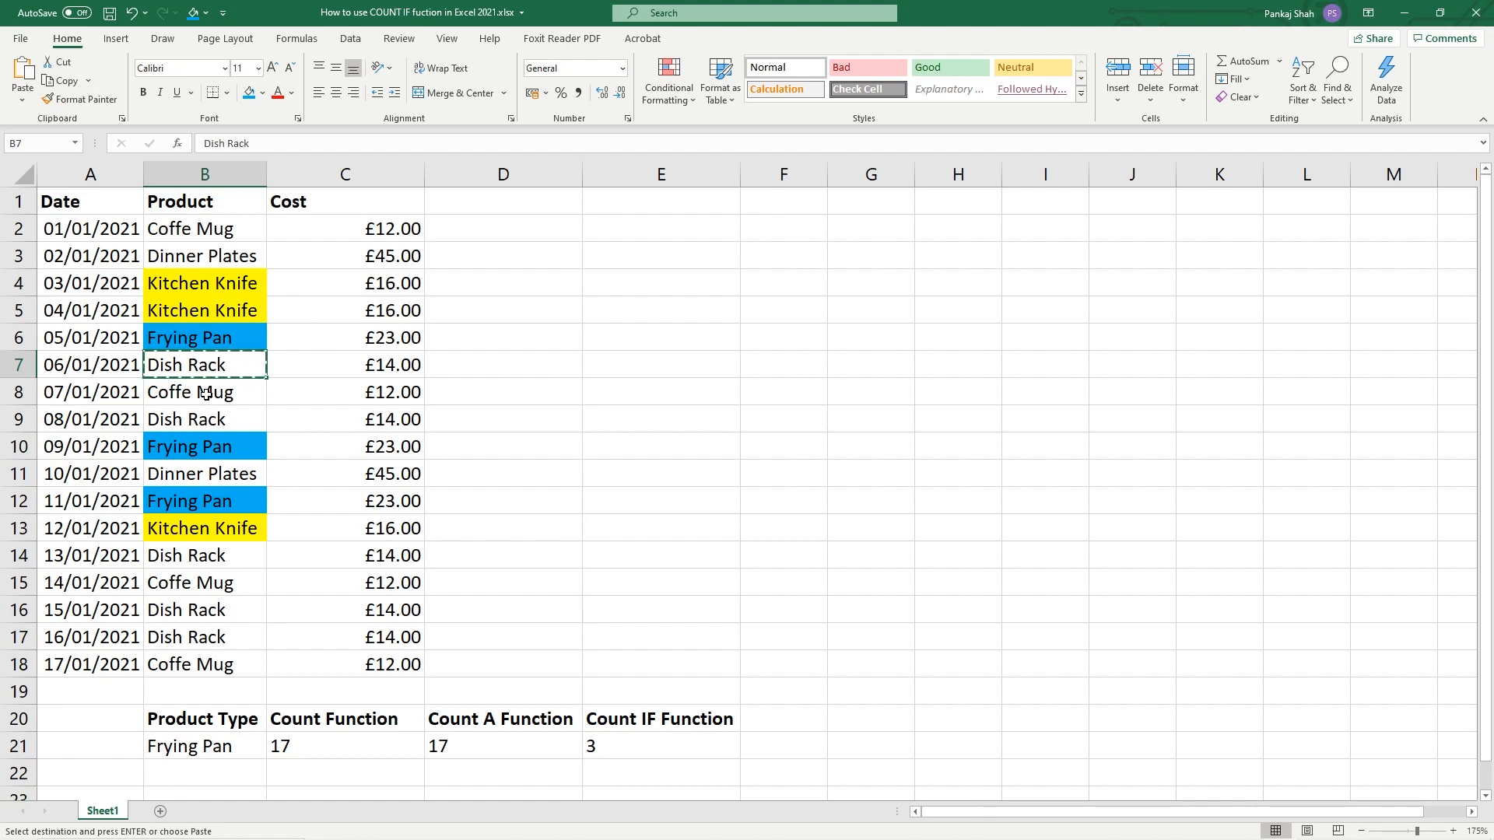
pyautogui.moveTo(247, 630)
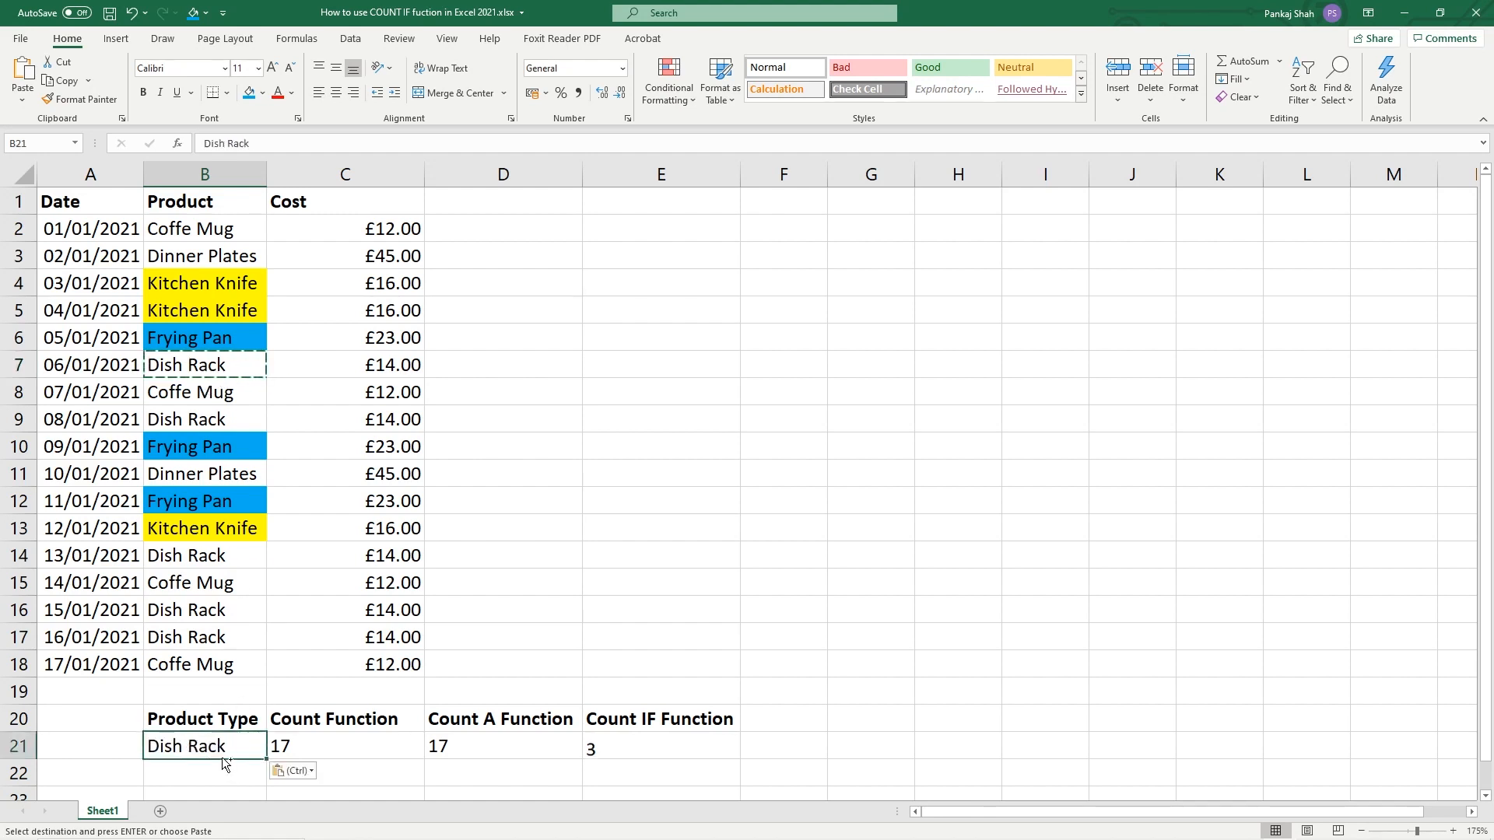
# Fill Dish Rack green, Coffe Mug orange and Dinner Plates red, leaving Dinner Plates in B21 with count 2.
pyautogui.click(660, 746)
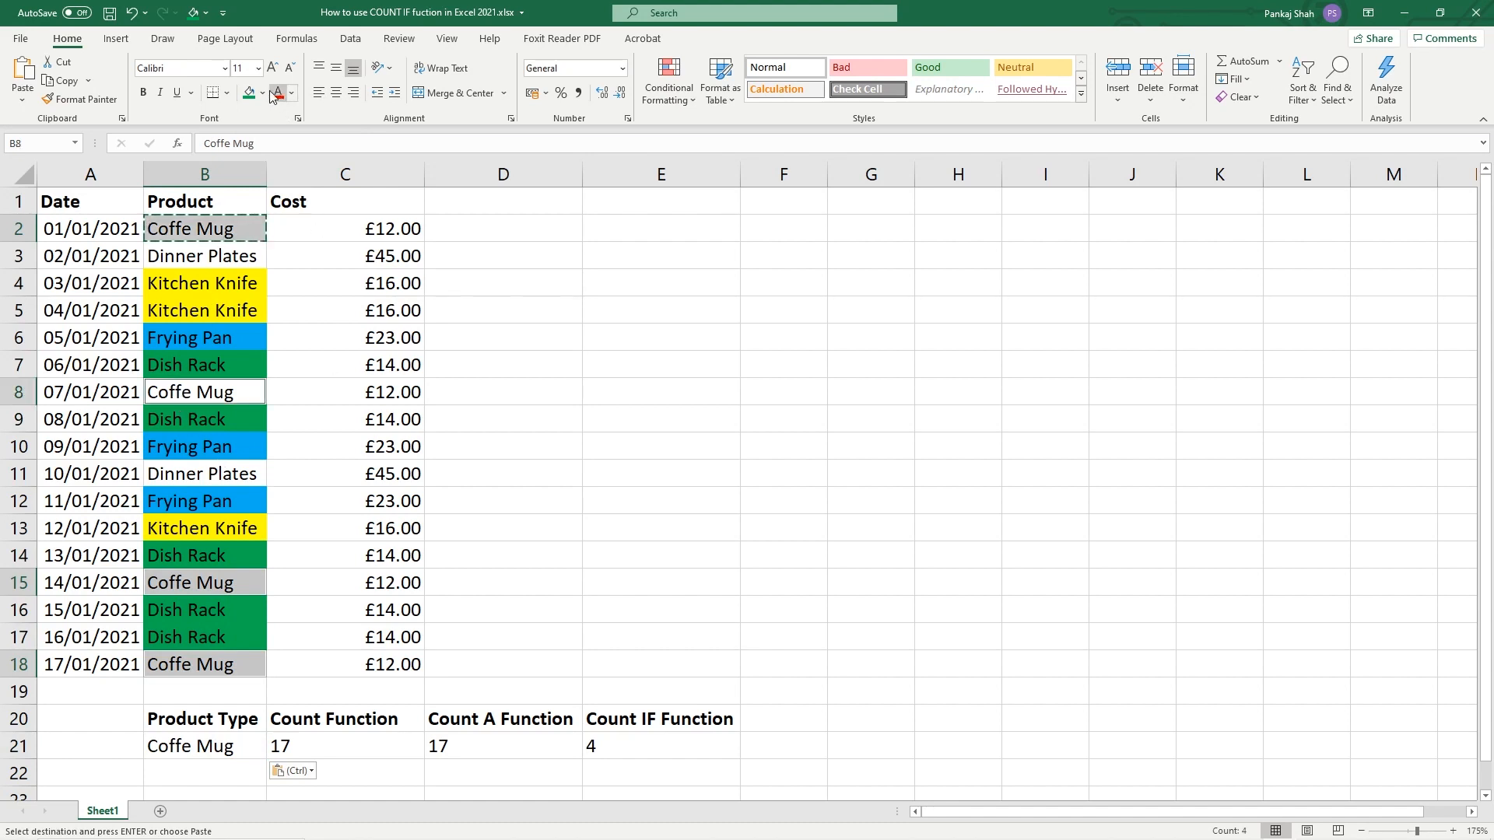
pyautogui.click(263, 92)
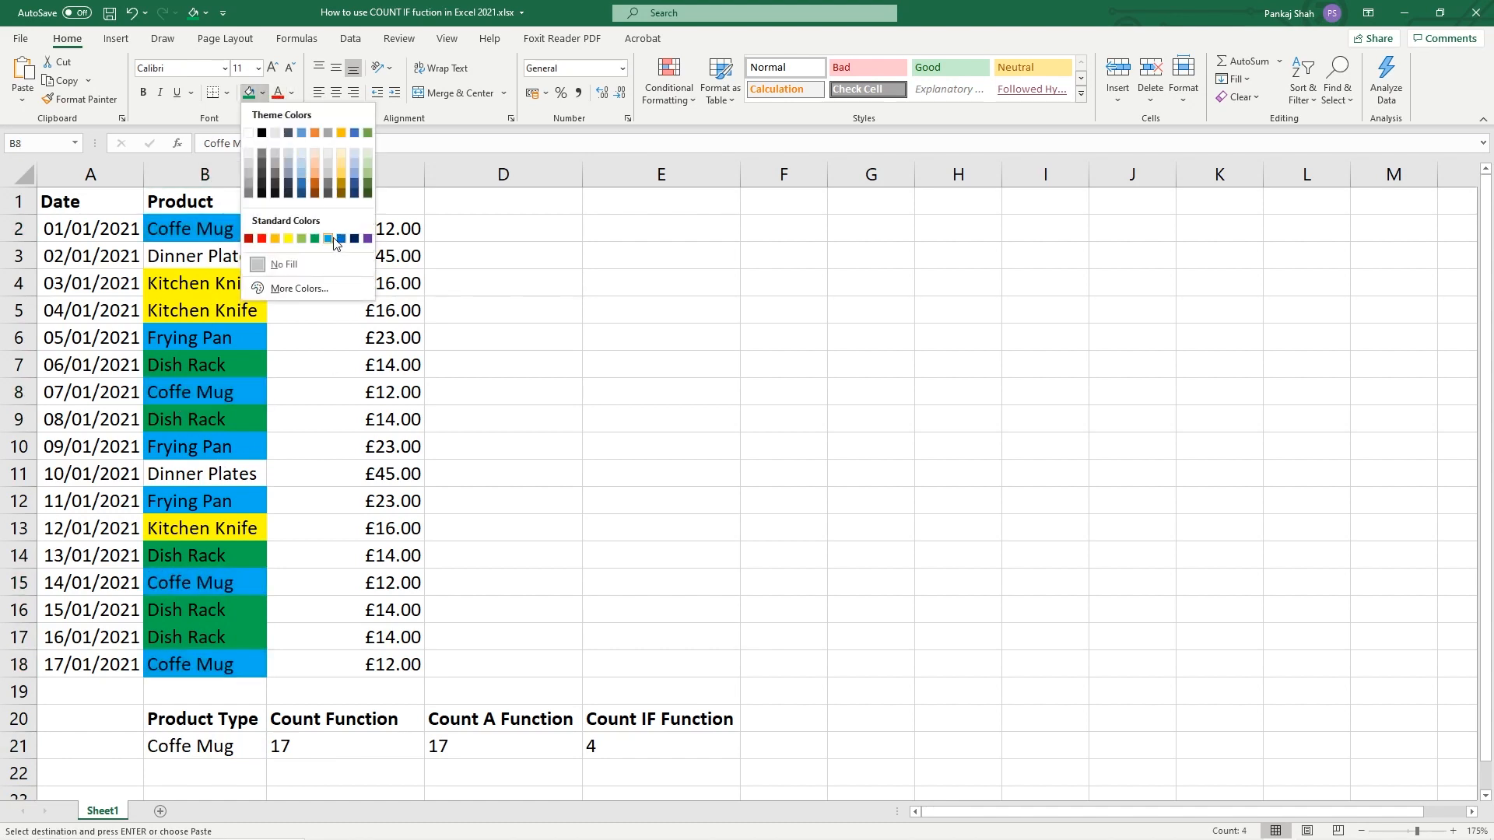
pyautogui.click(274, 238)
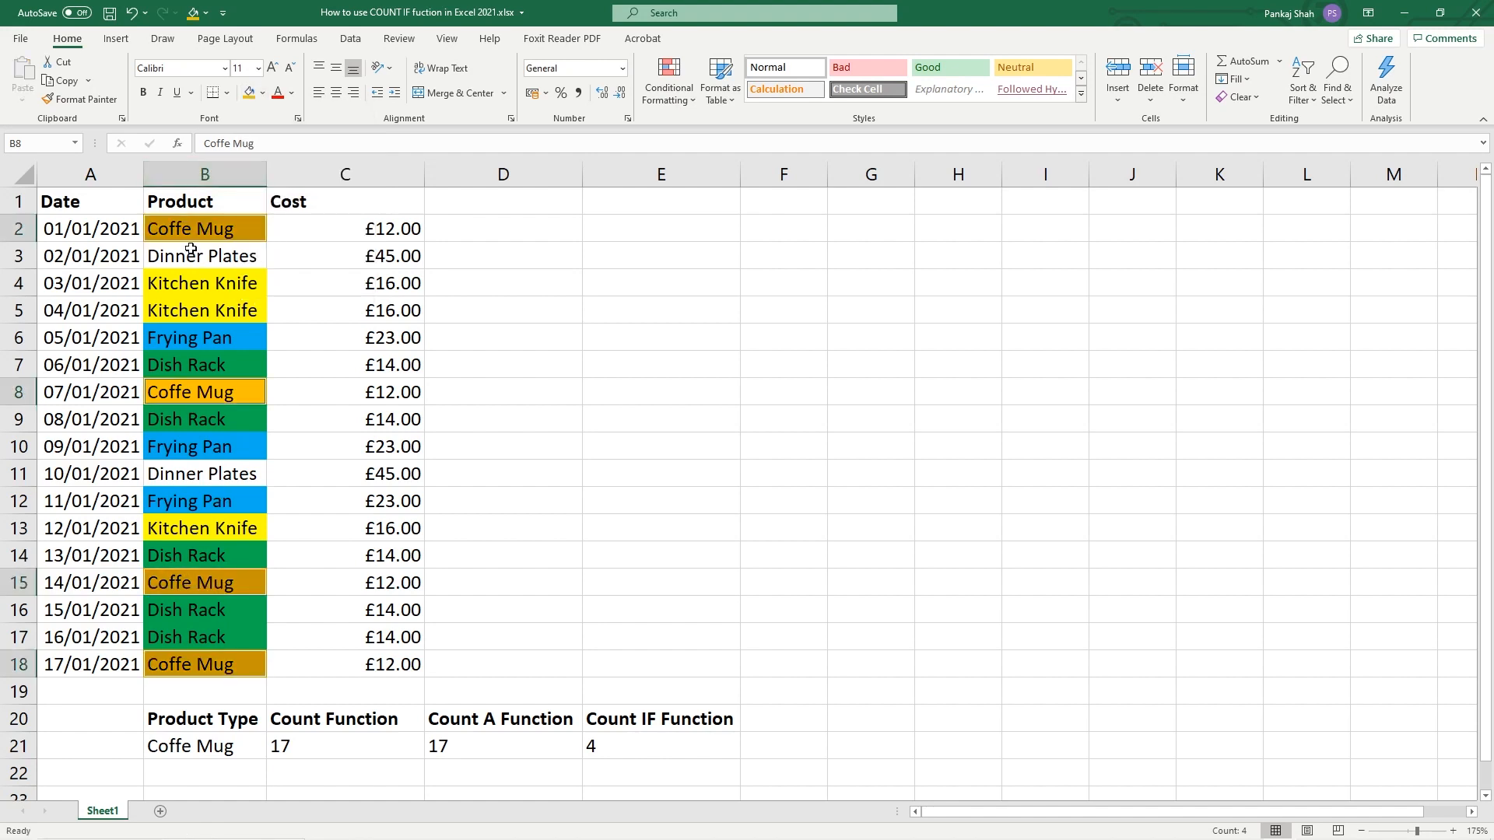
pyautogui.click(204, 746)
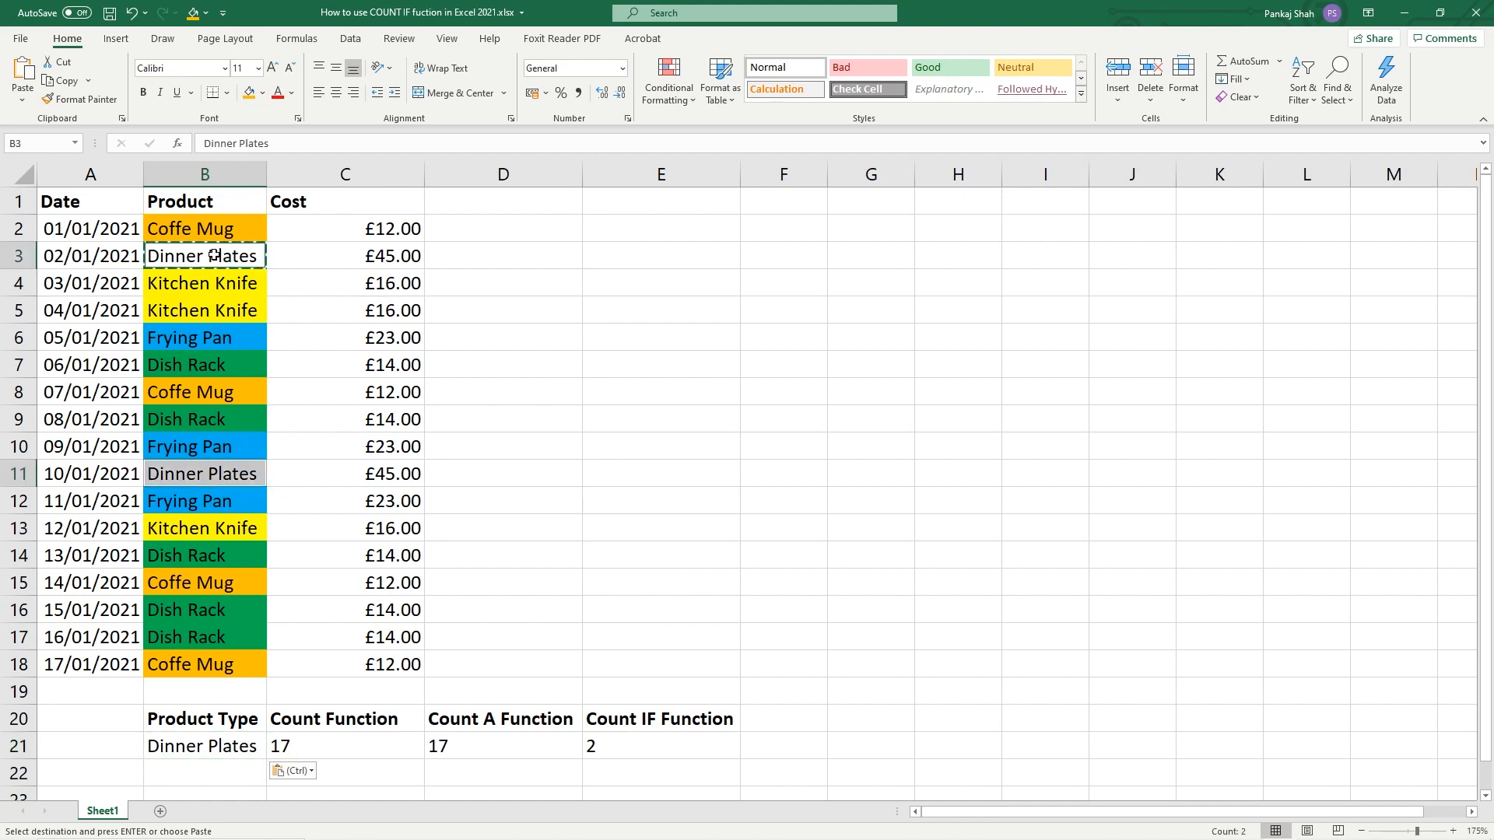
pyautogui.click(263, 92)
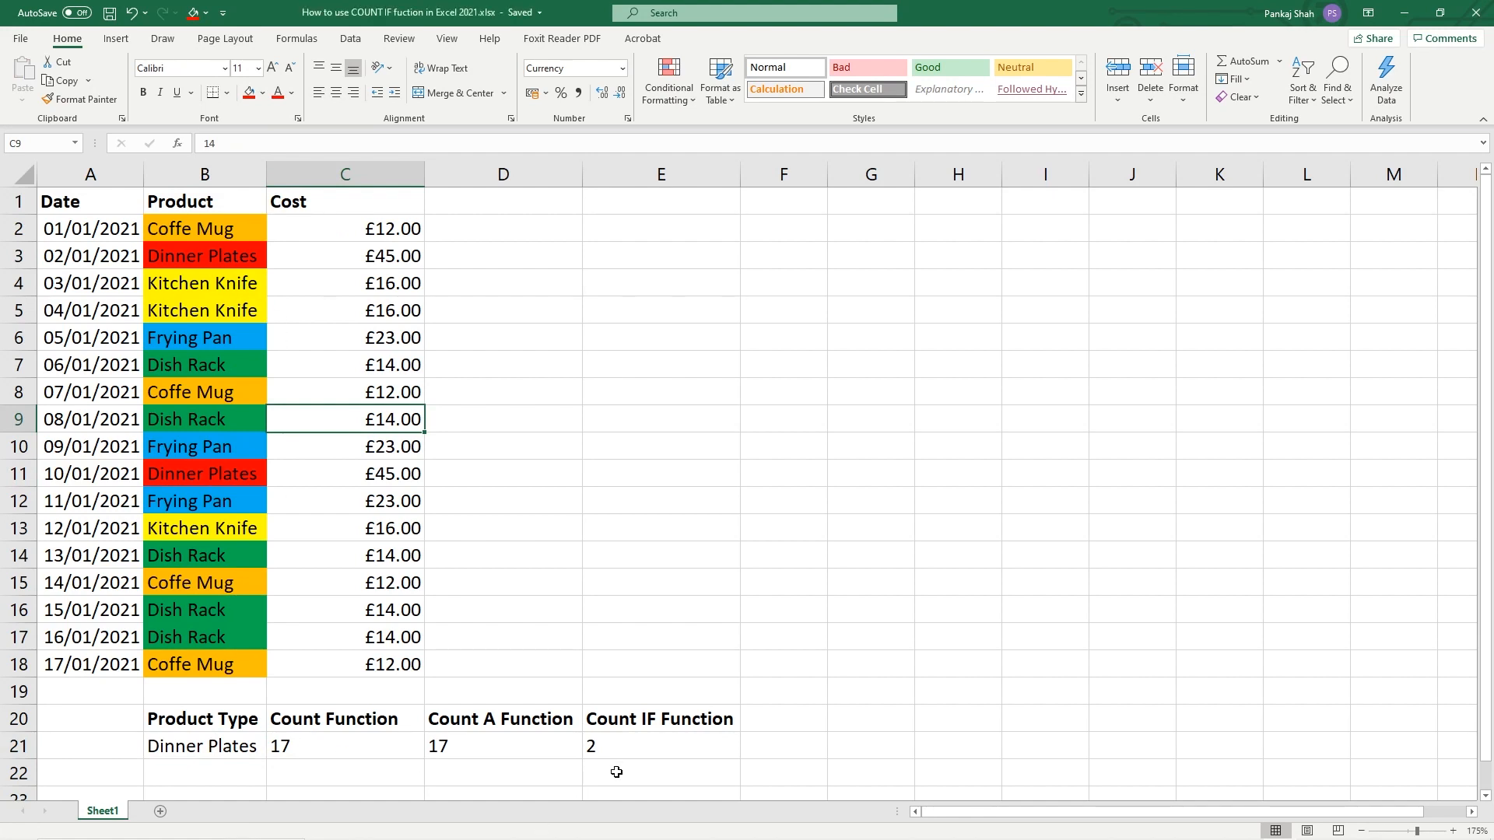
# Check the COUNTIF result in E21 with the colour-coded table unchanged.
pyautogui.click(660, 745)
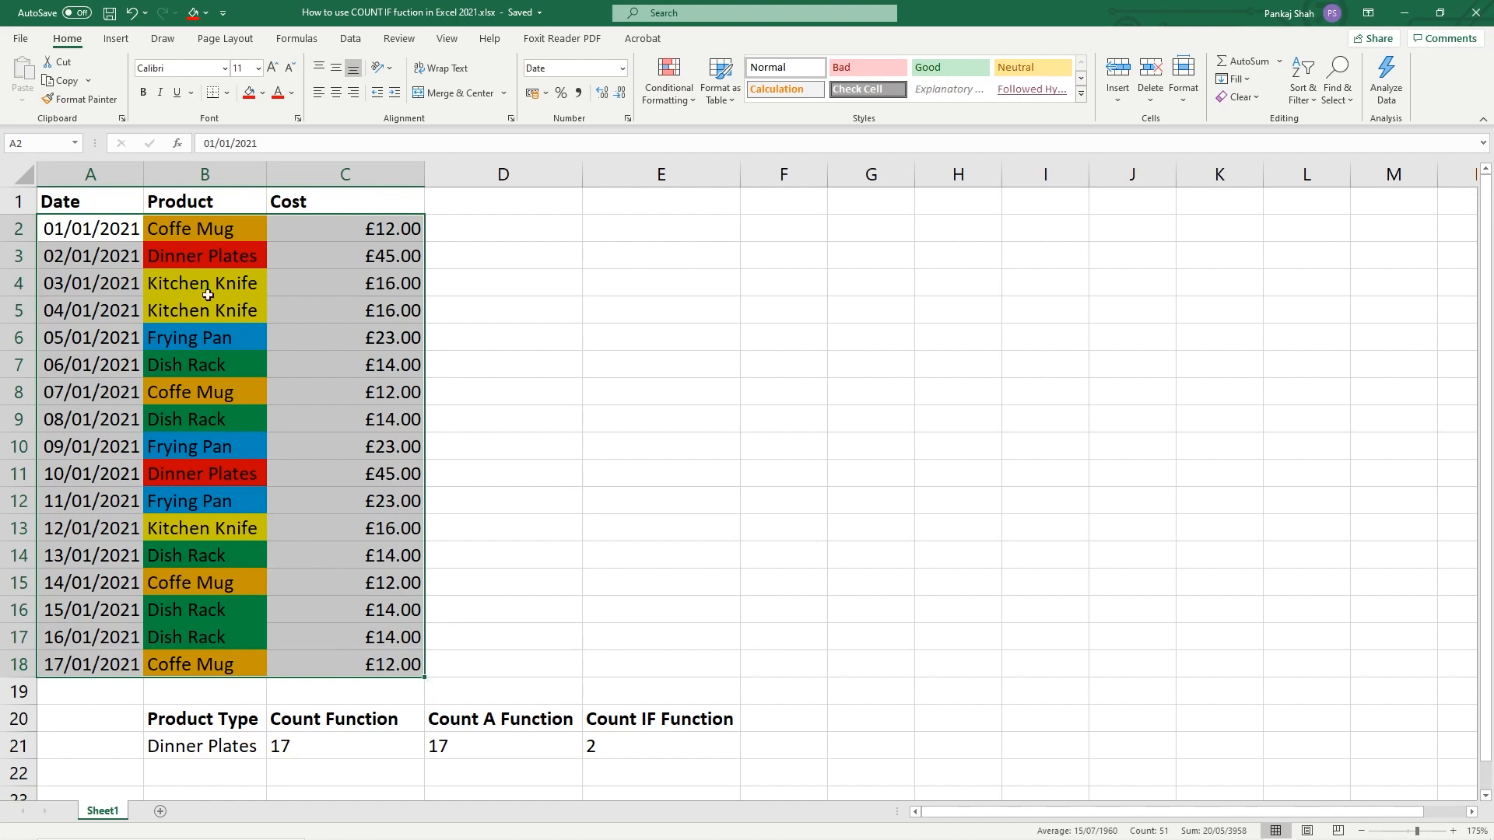
pyautogui.moveTo(143, 423)
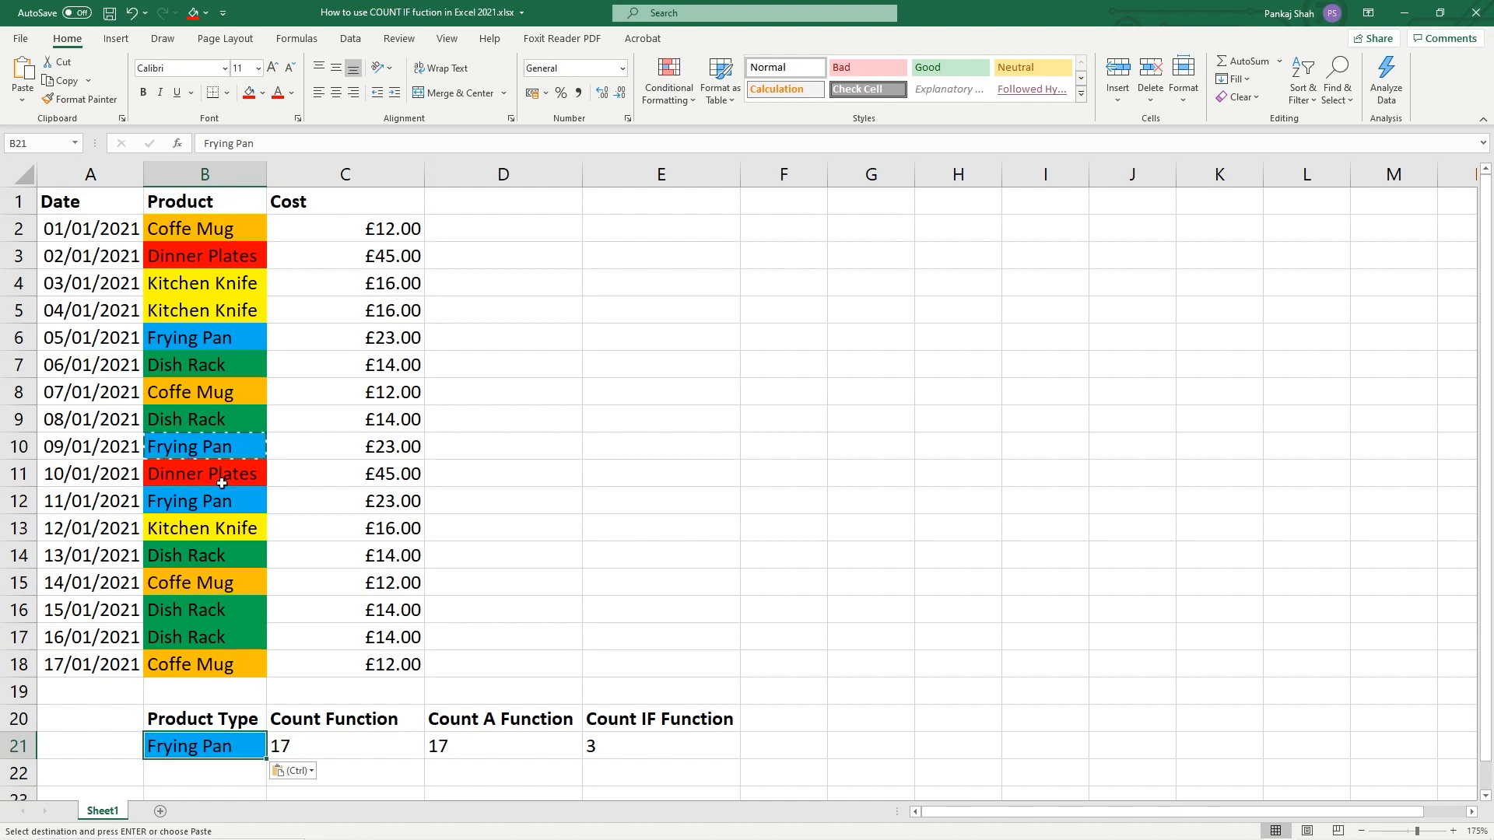
# Copy Dish Rack into B21 so COUNTIF reads 5, and save the workbook.
pyautogui.click(202, 527)
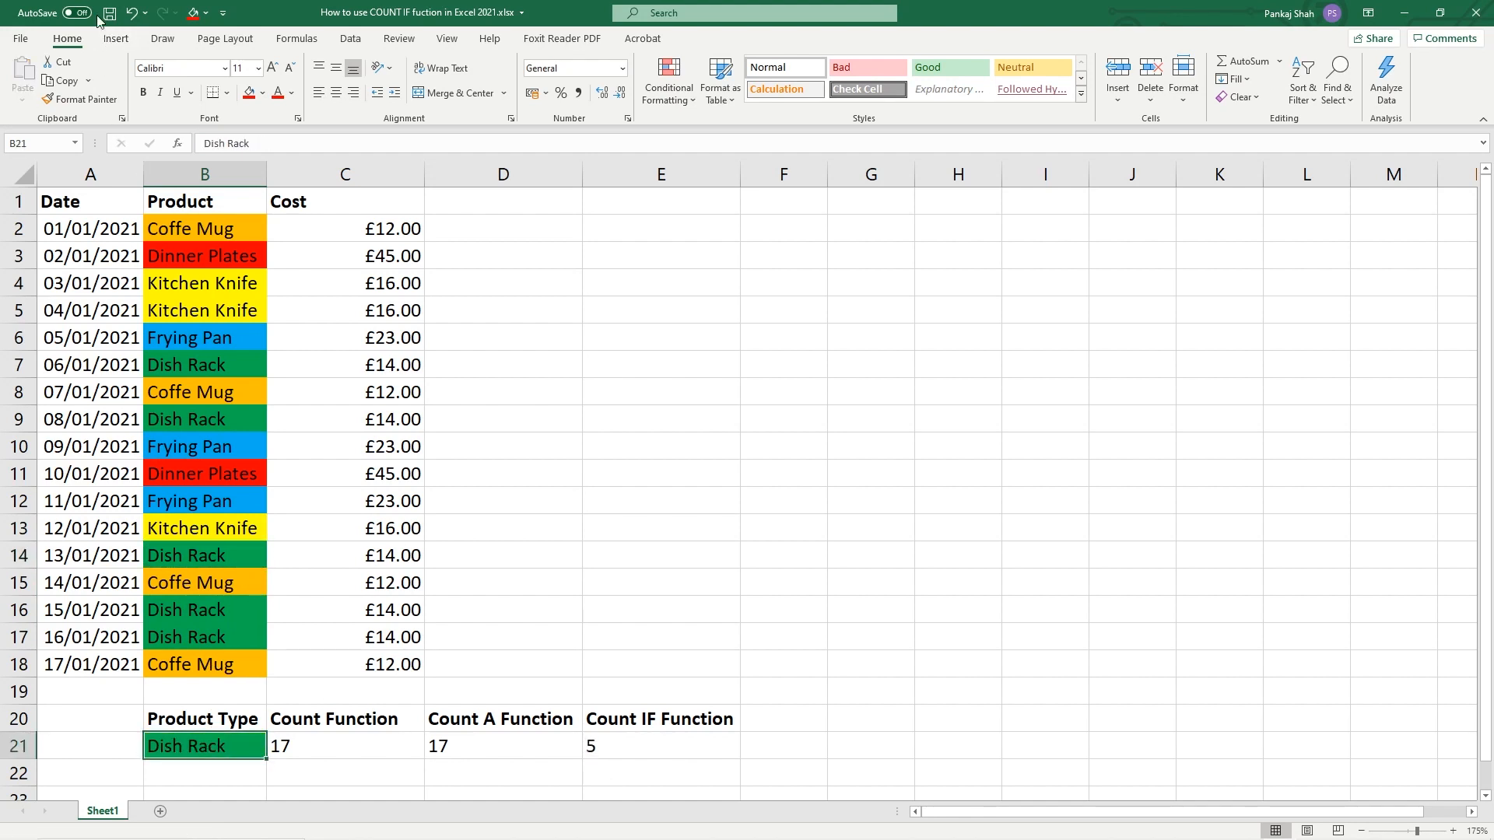
pyautogui.click(73, 12)
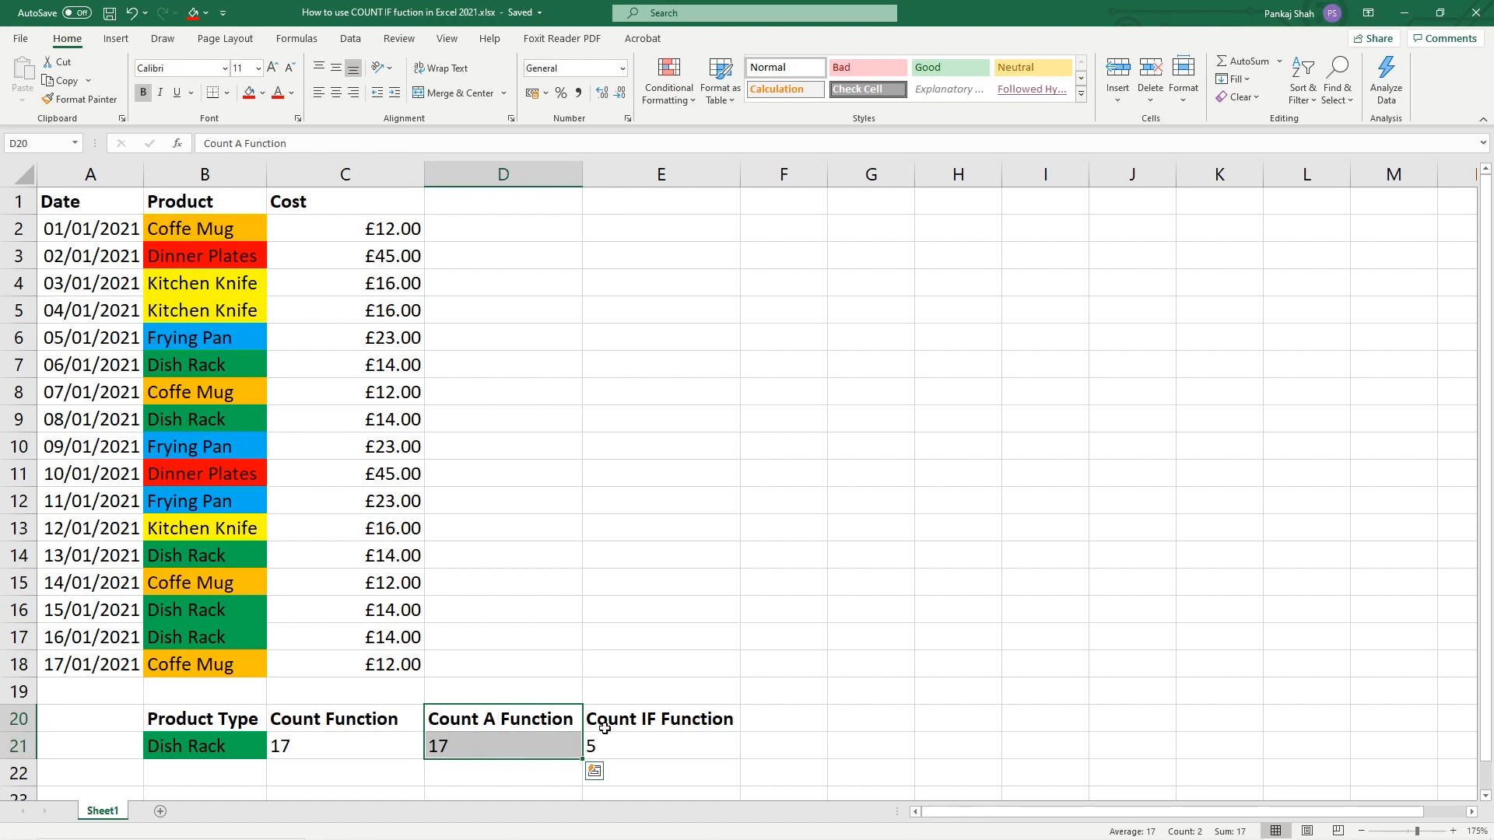
pyautogui.click(659, 745)
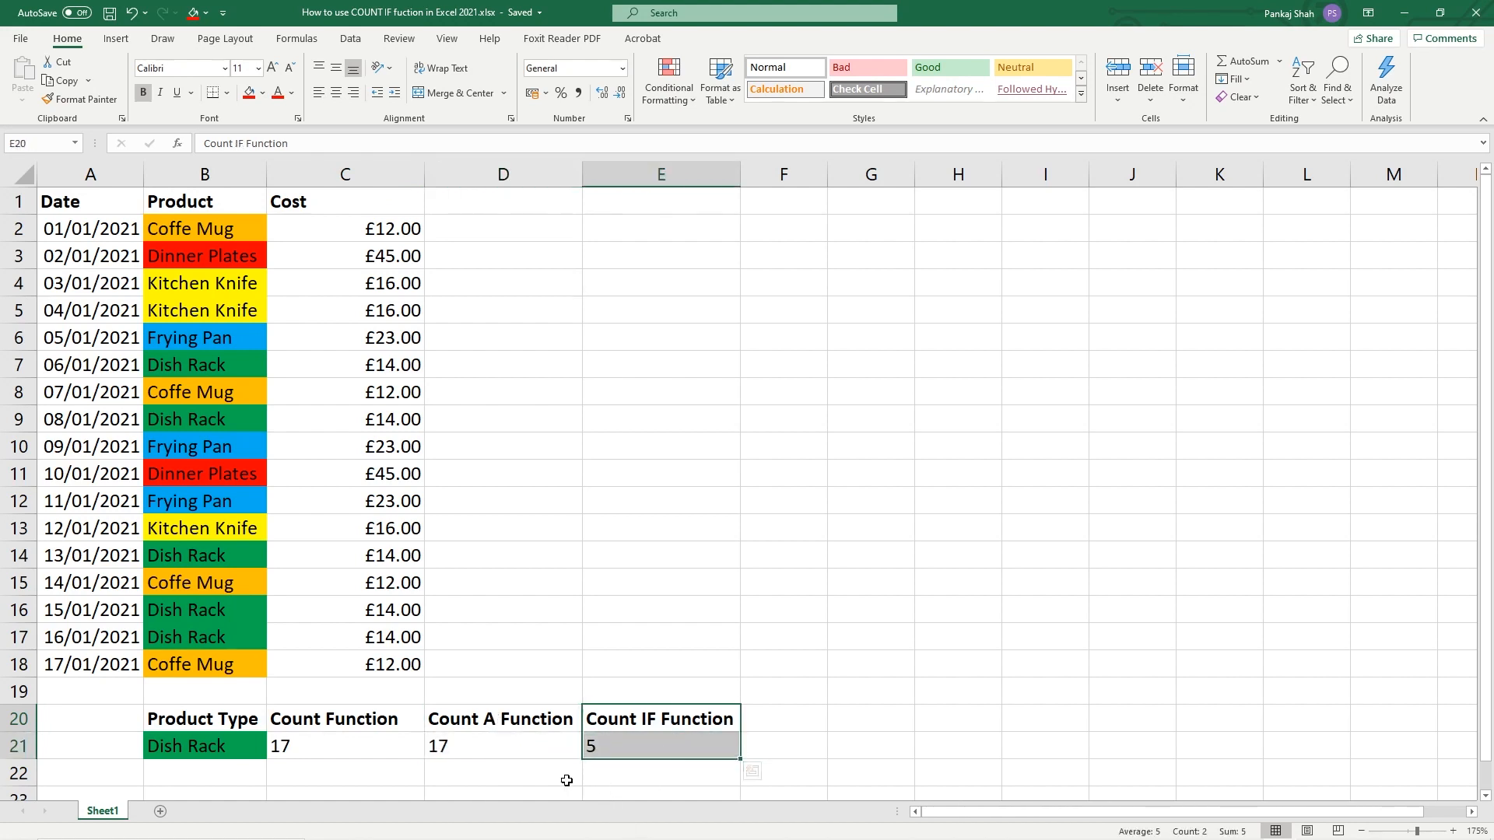
pyautogui.click(660, 745)
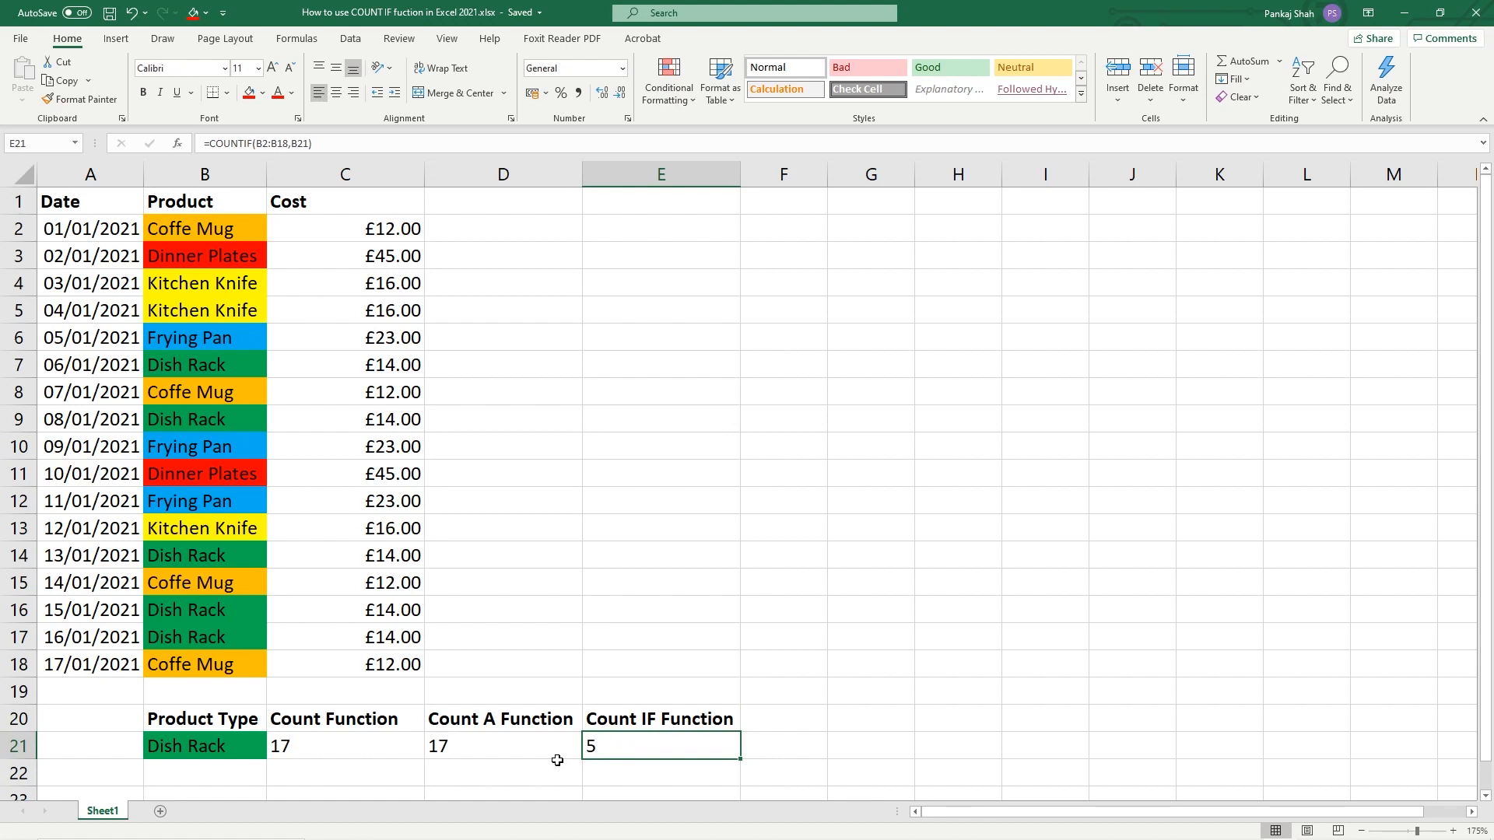